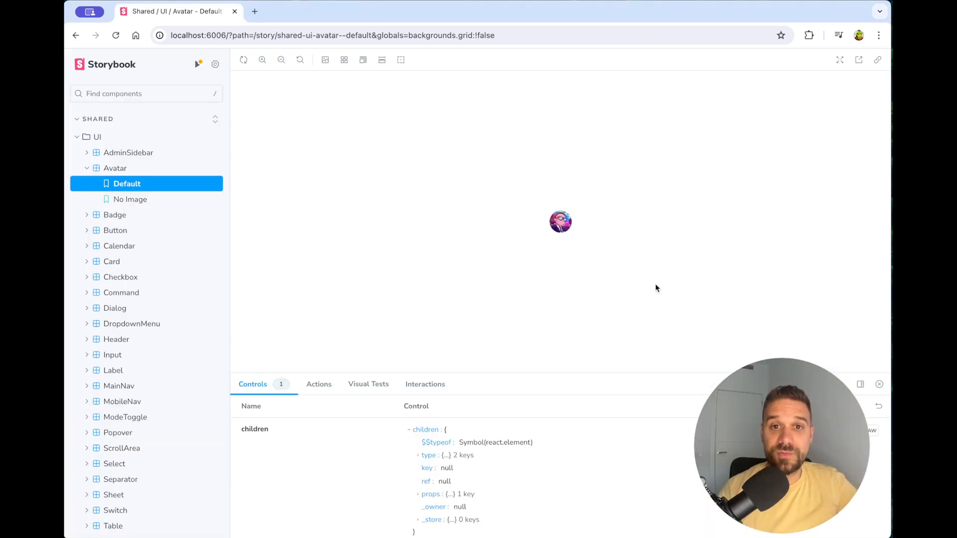
mouse_move(485, 257)
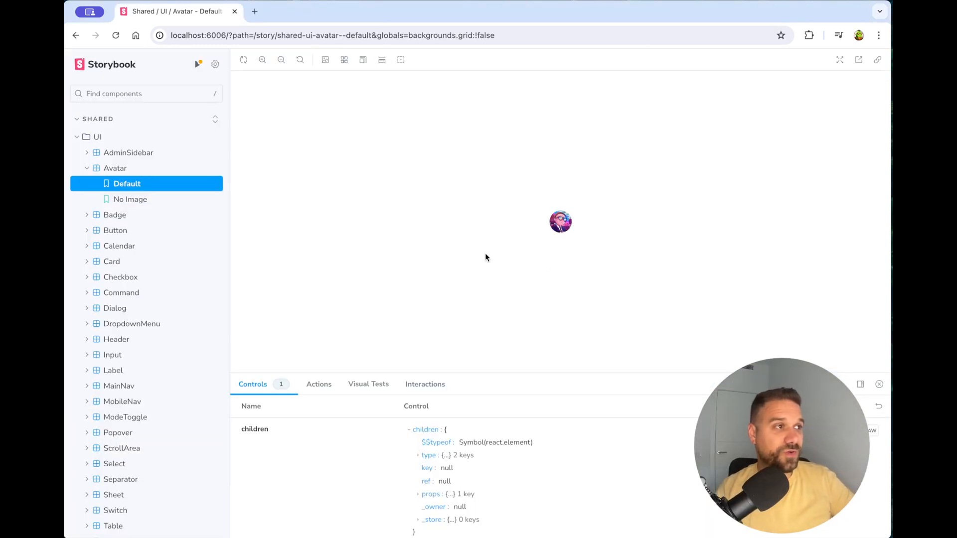
- Preview the Badge default story, then expand Button and view its Outline story
left_click(114, 215)
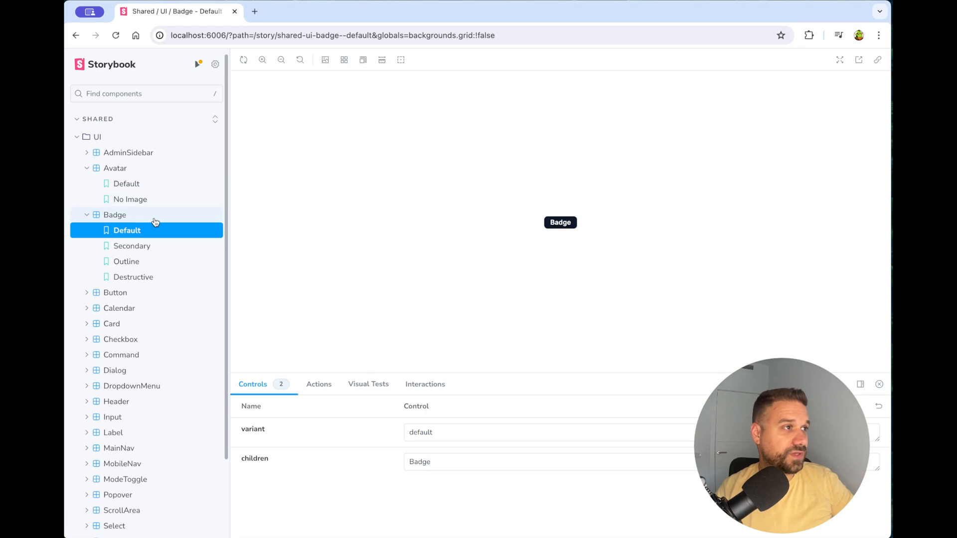
left_click(132, 245)
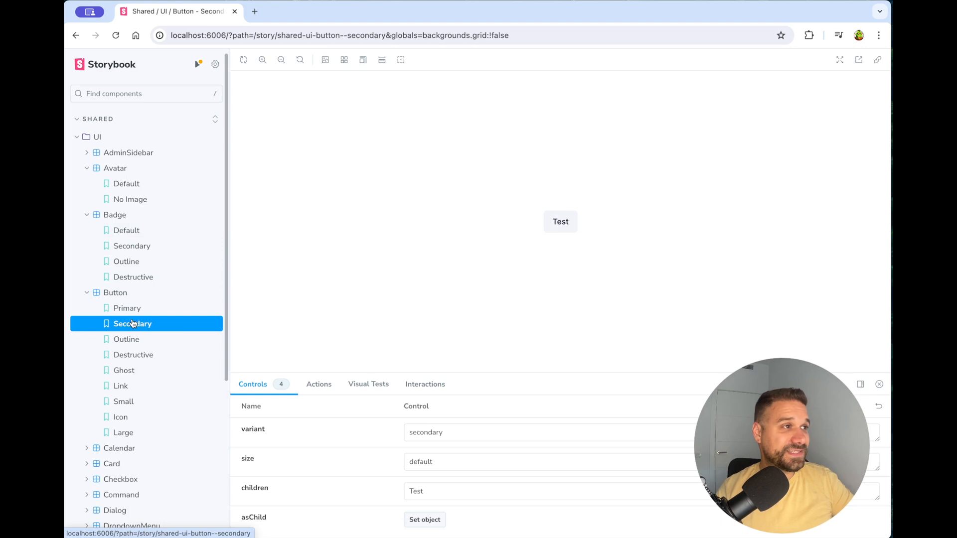
mouse_move(559, 222)
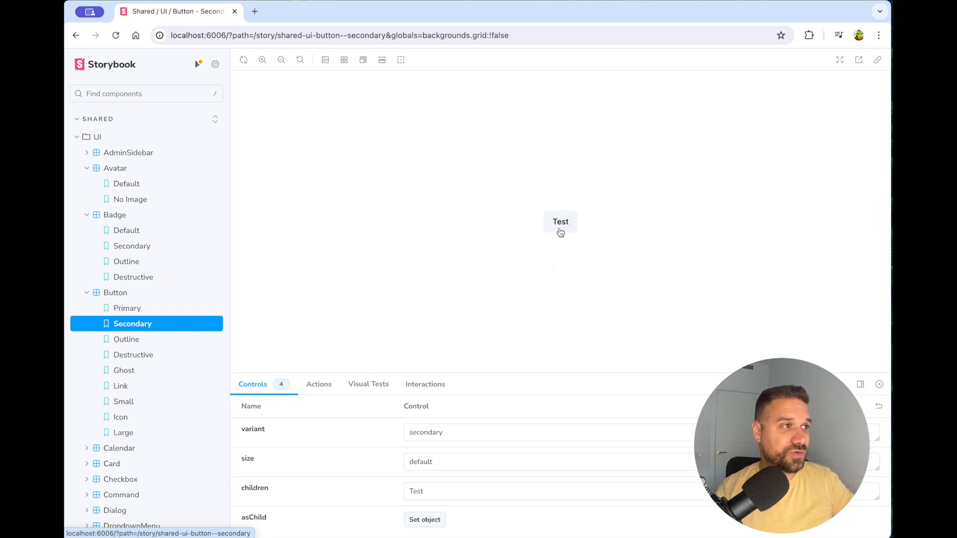
left_click(127, 340)
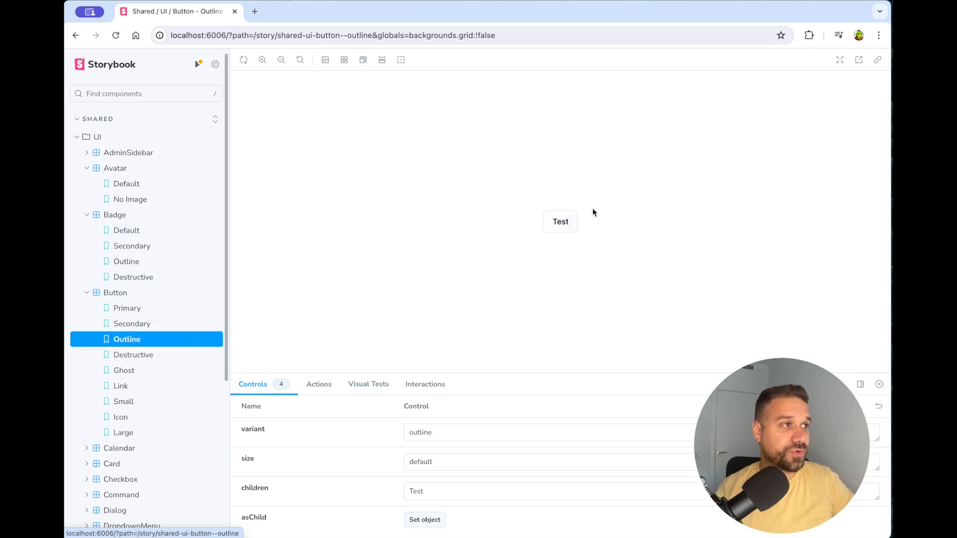
mouse_move(445, 248)
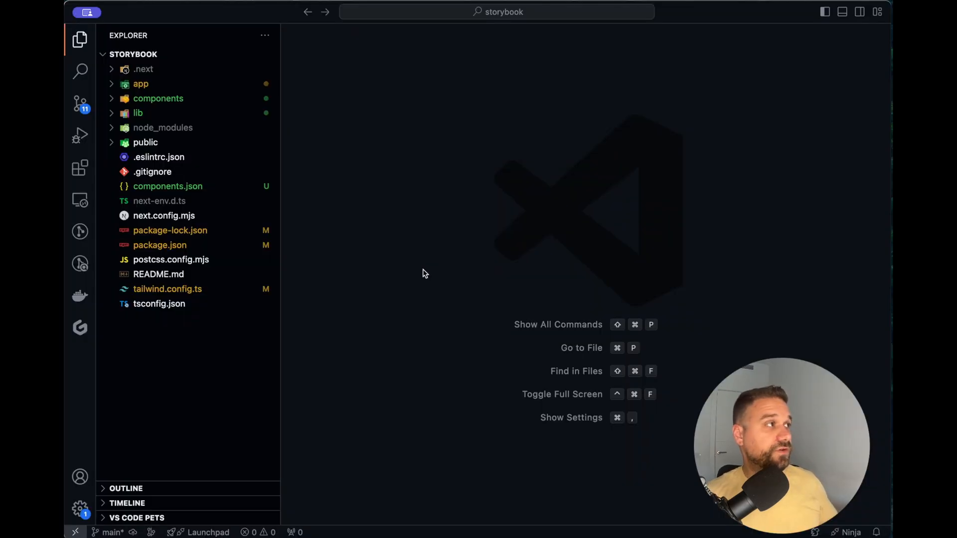
- Expand components/ui to show the badge, button, calendar and dropdown-menu files
left_click(158, 98)
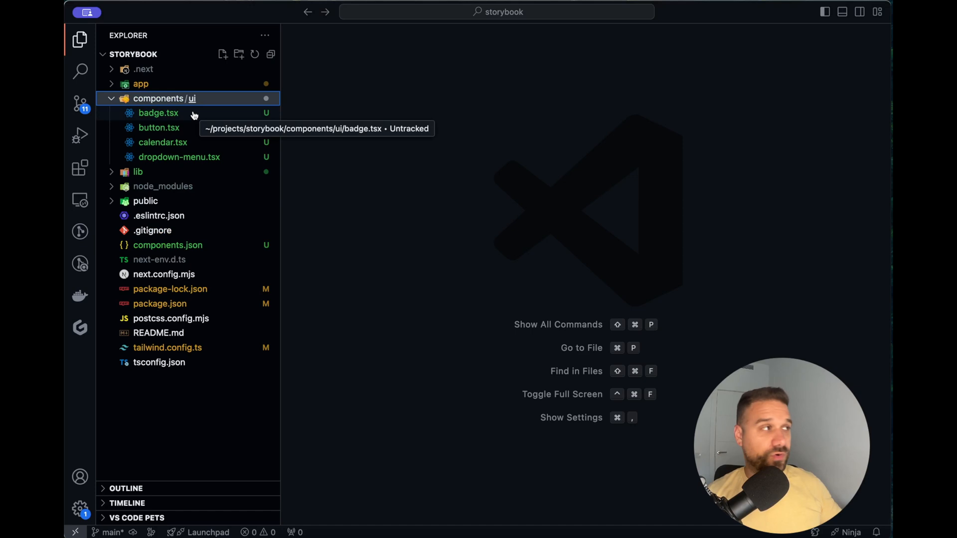
mouse_move(375, 189)
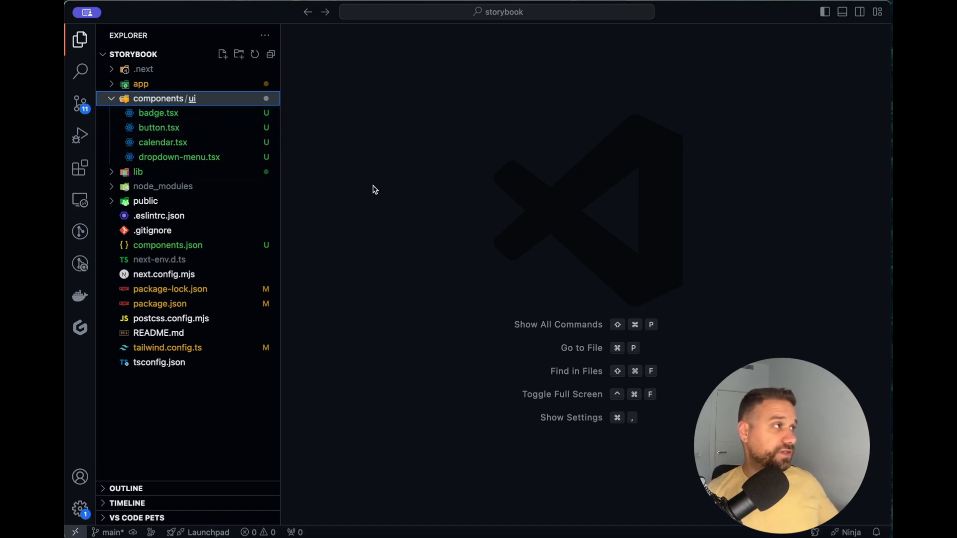
mouse_move(280, 139)
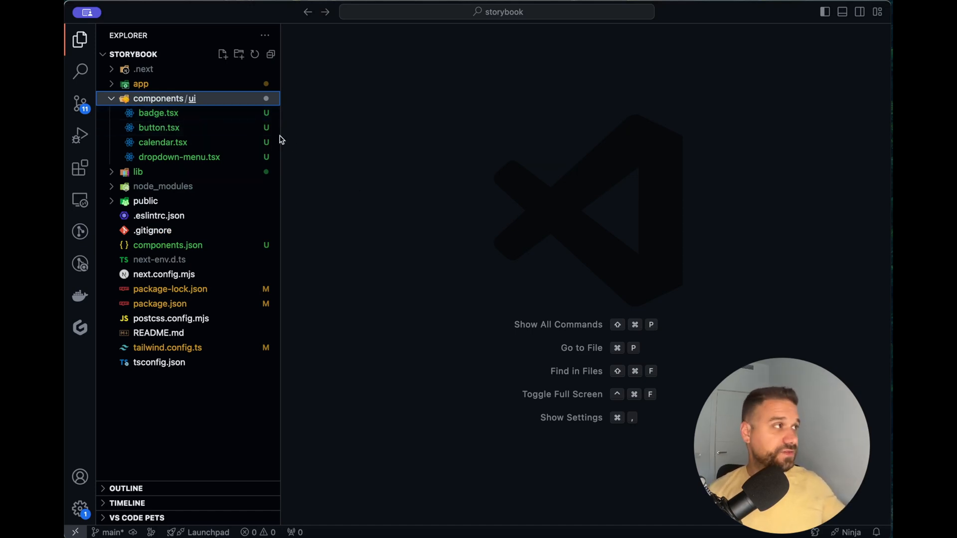
mouse_move(341, 187)
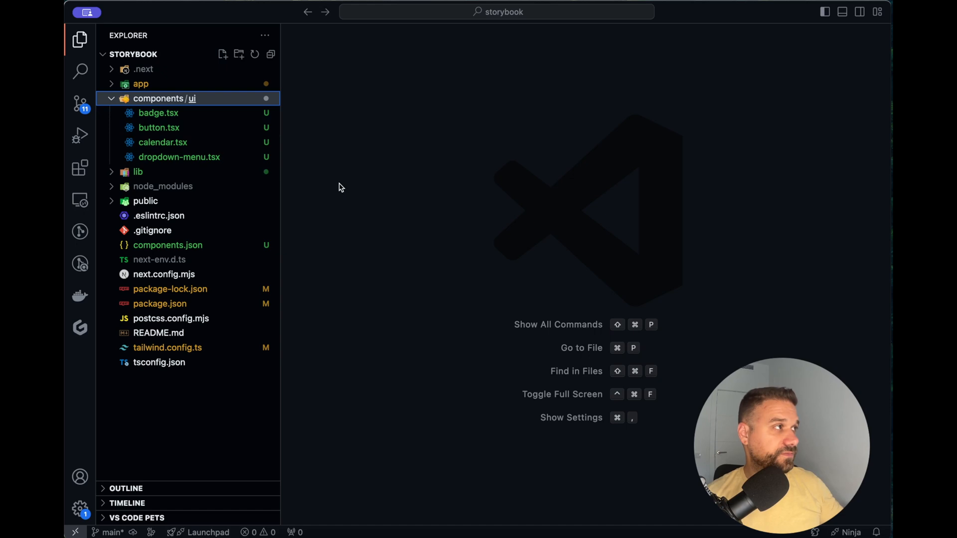
mouse_move(361, 212)
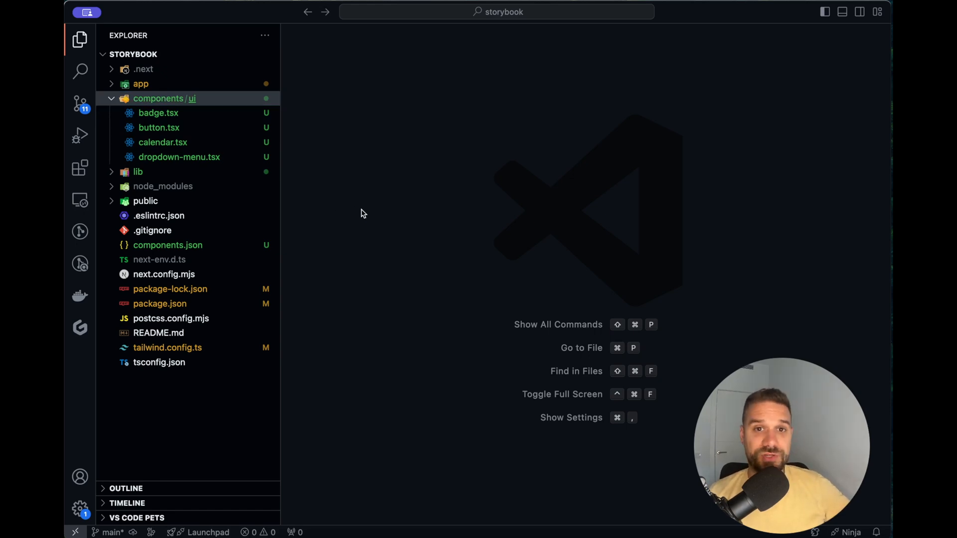
left_click(177, 11)
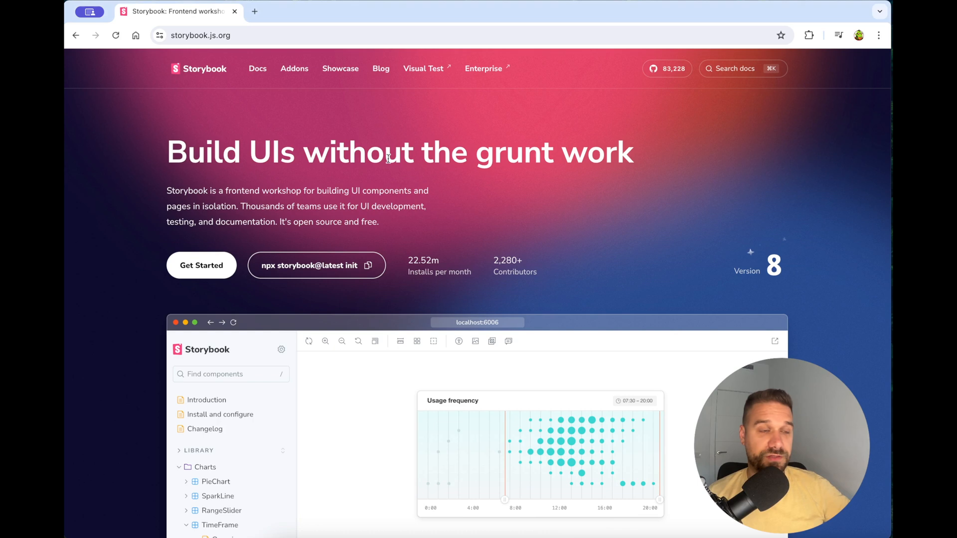
mouse_move(201, 264)
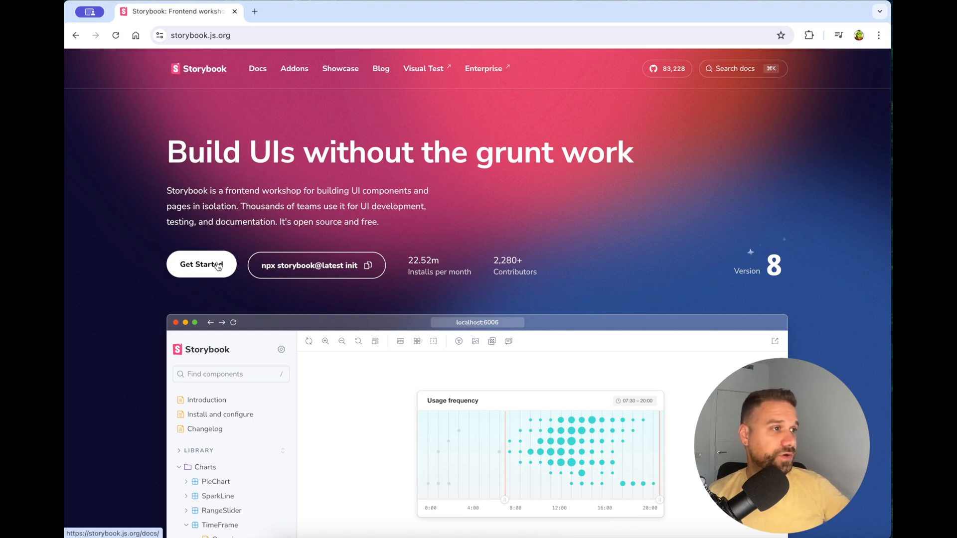
- Open Storybook's Next.js getting-started guide and select the npx storybook@latest init command
left_click(201, 264)
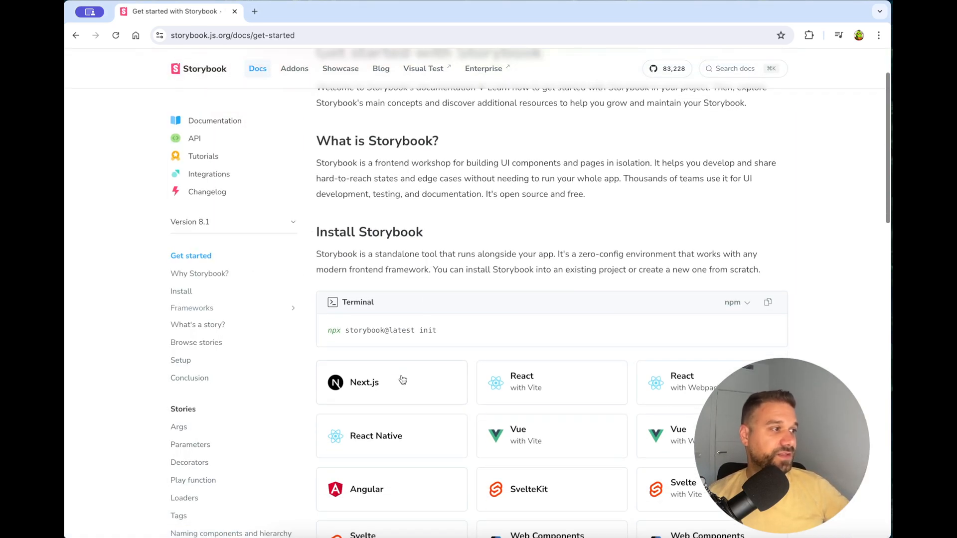
left_click(364, 382)
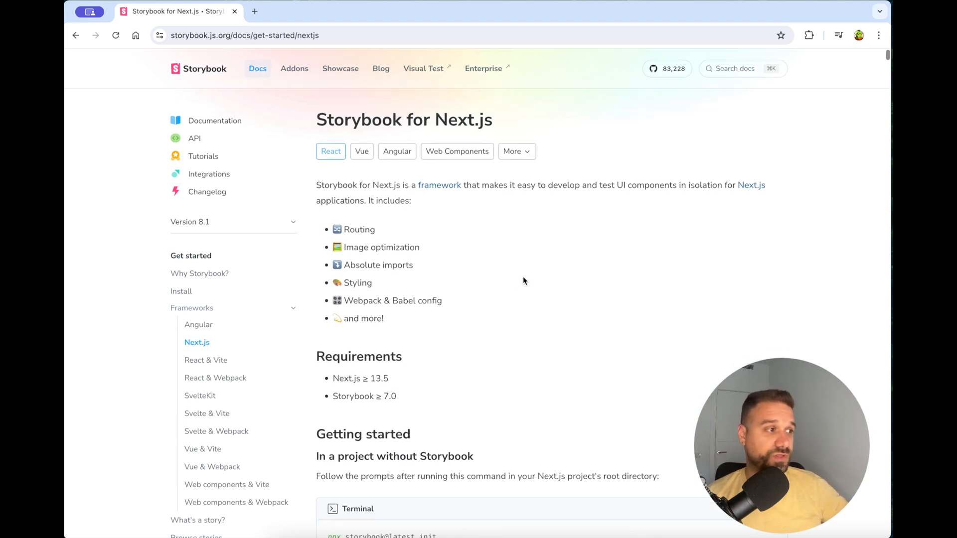
scroll("down", 3)
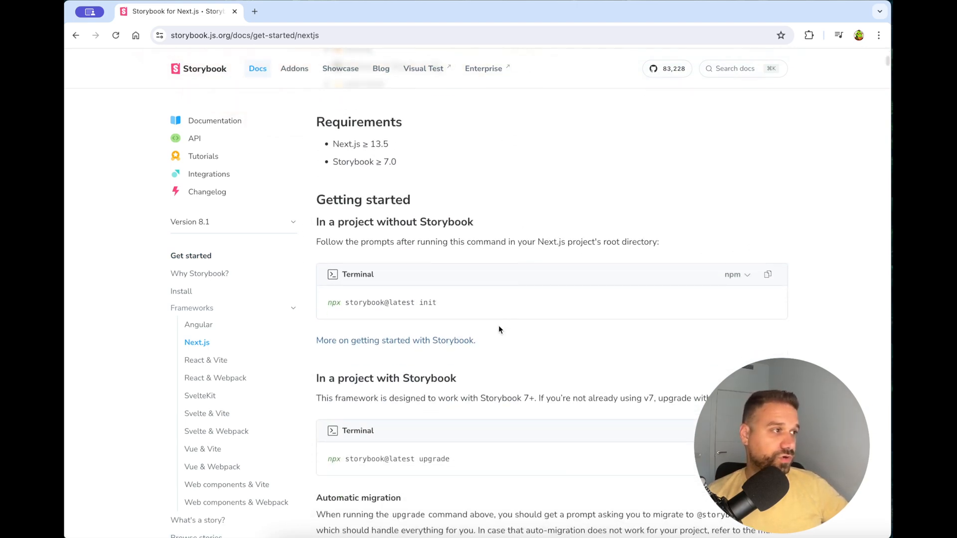
mouse_move(597, 310)
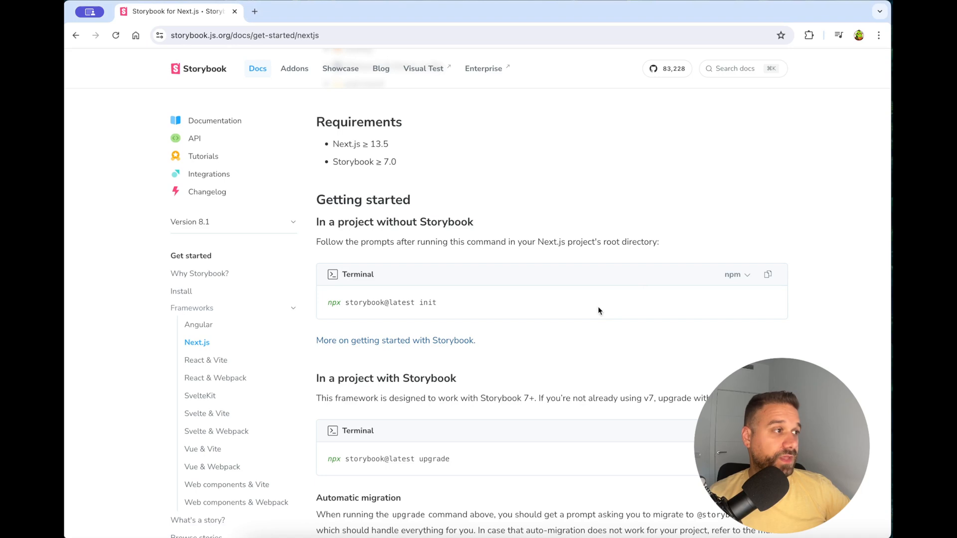
triple_click(381, 302)
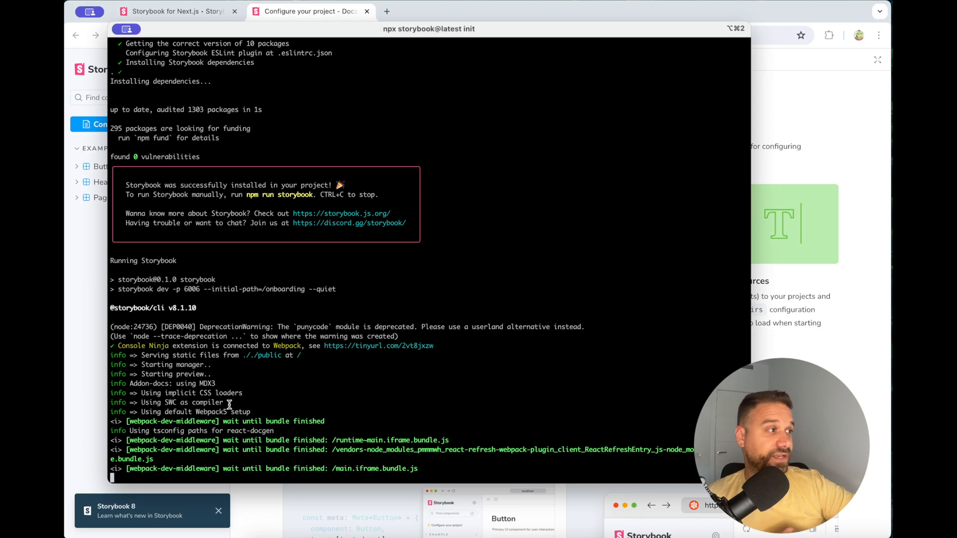
mouse_move(355, 362)
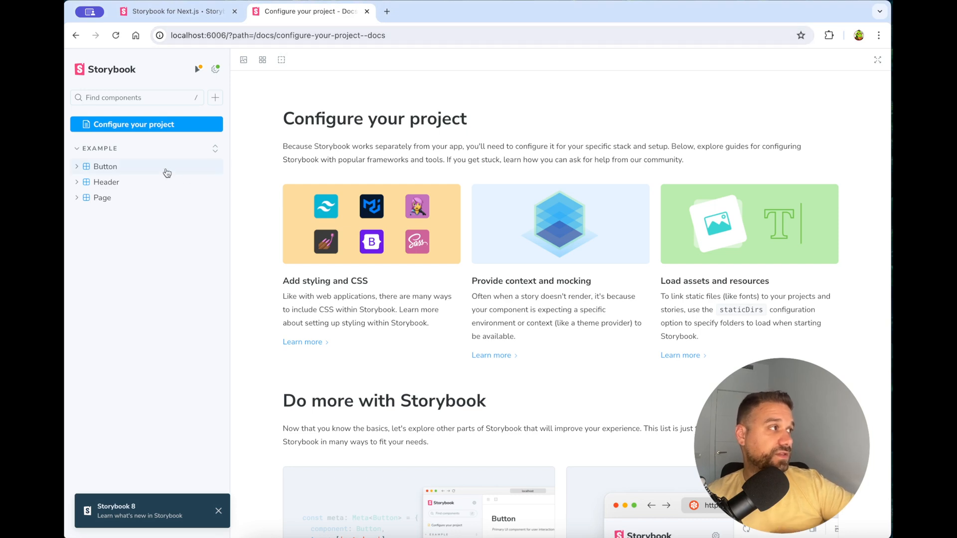
- View the example Button's Docs page and then its Primary story
left_click(105, 166)
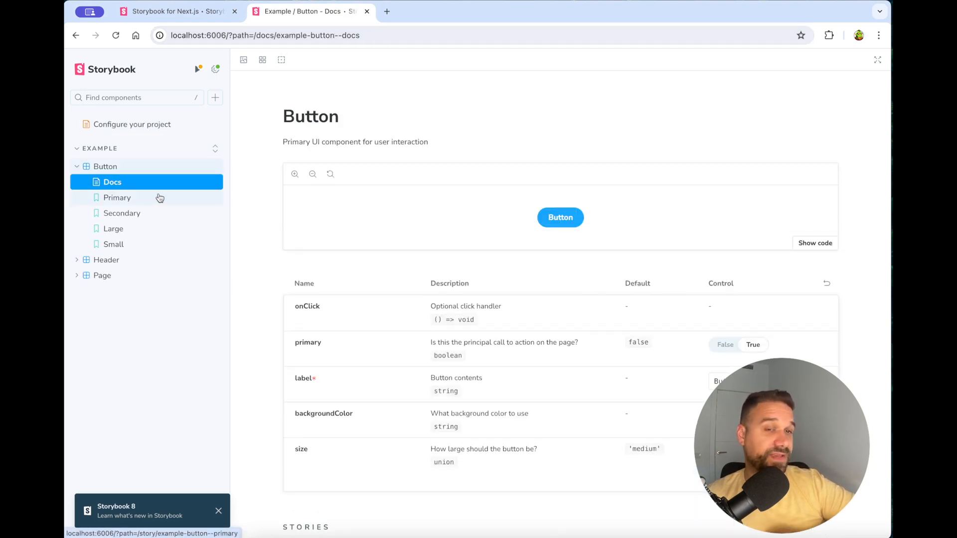
left_click(118, 198)
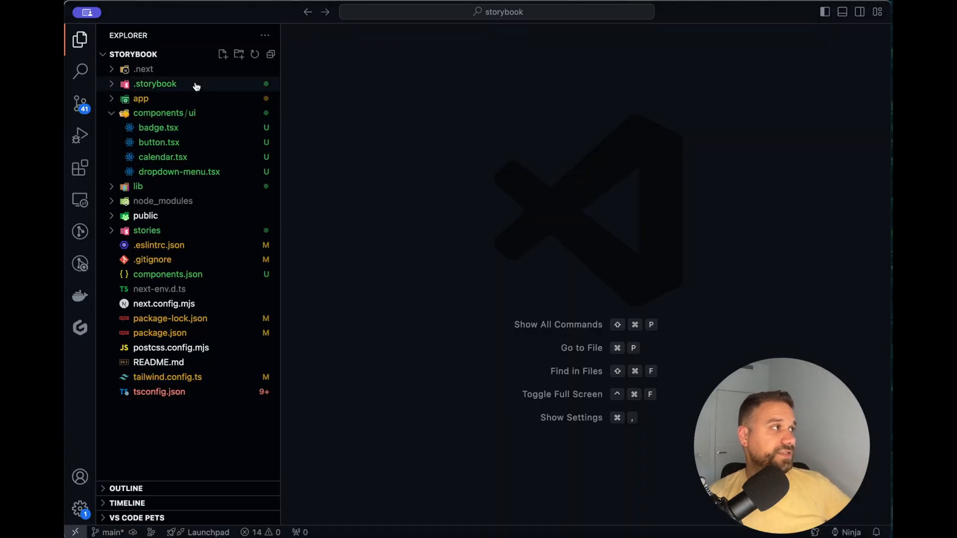
- Open .storybook/main.ts and inspect its stories list
left_click(154, 83)
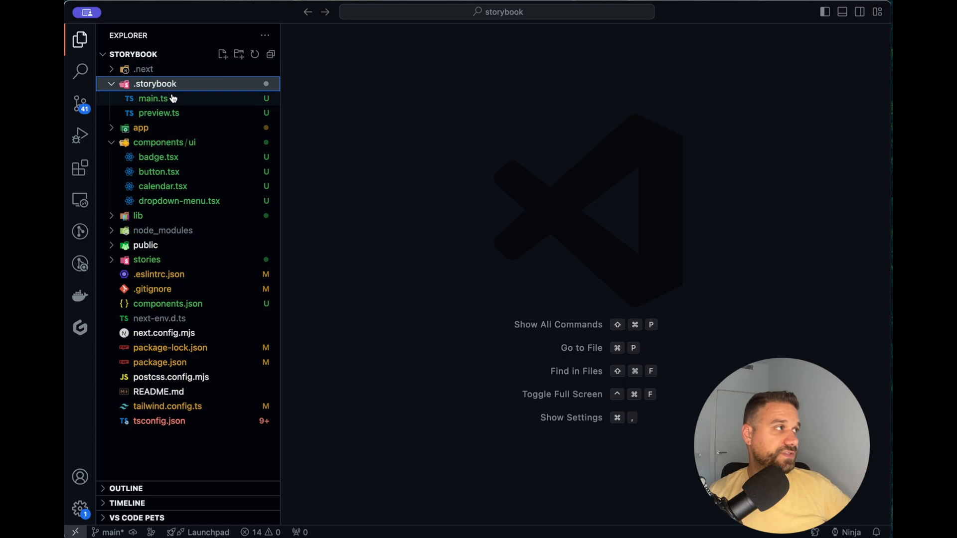
left_click(153, 98)
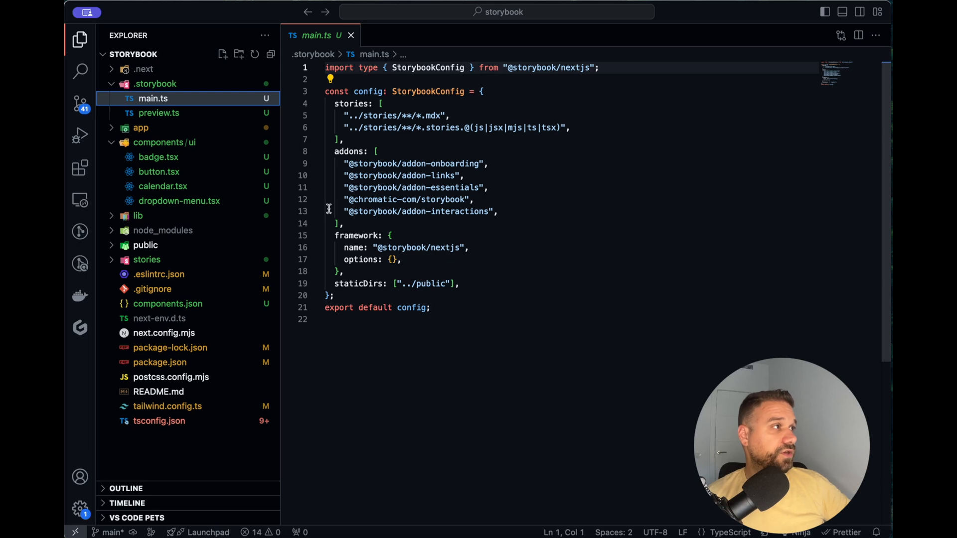
mouse_move(362, 127)
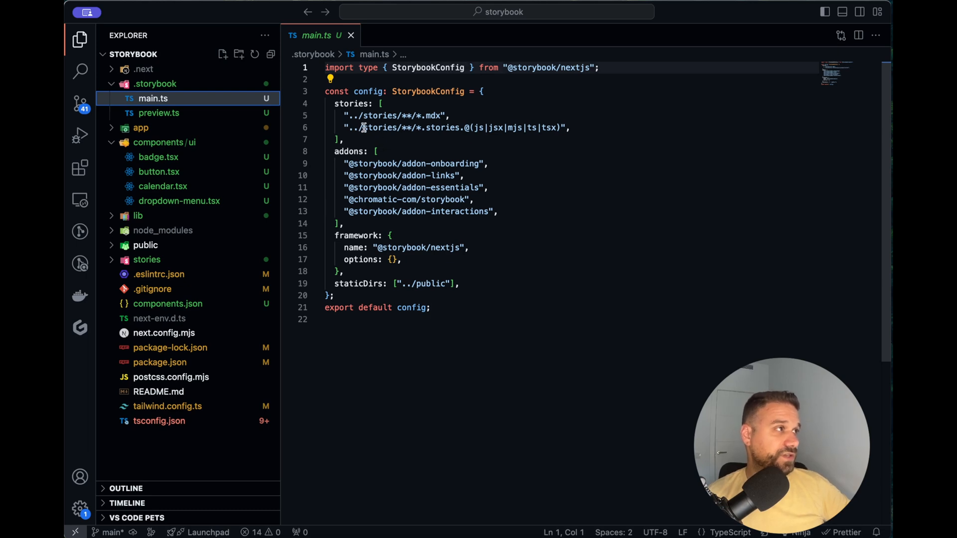
left_click(344, 139)
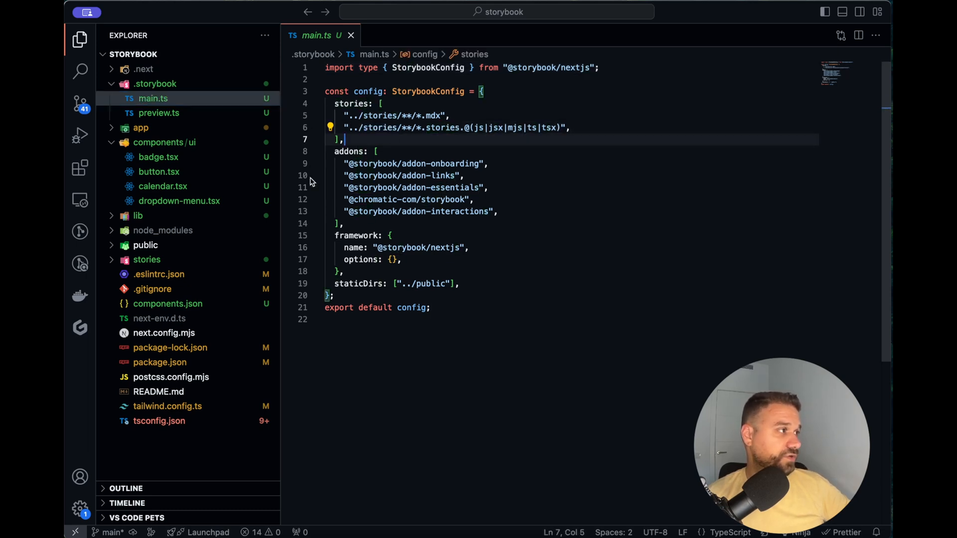
- Open the example Button component and Button.stories.ts from the stories folder
left_click(147, 259)
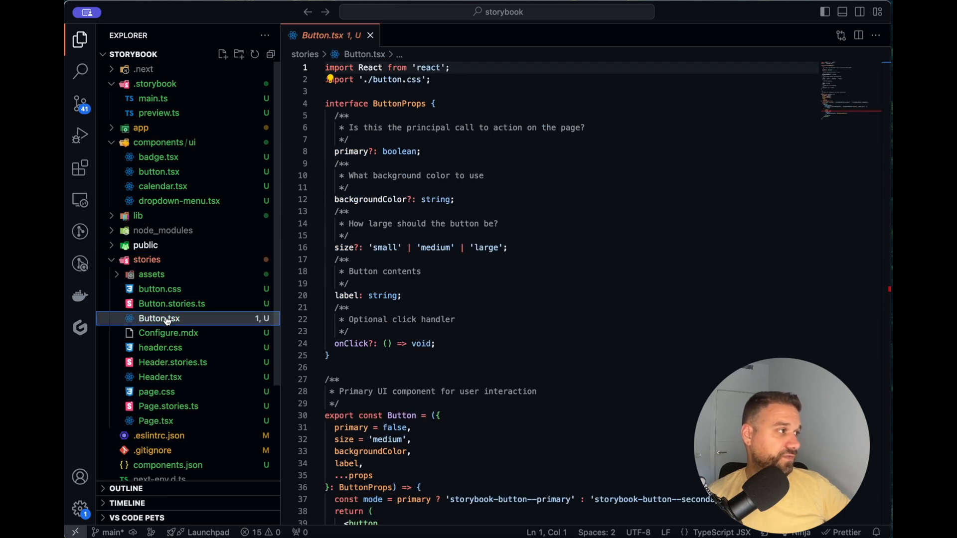
mouse_move(168, 413)
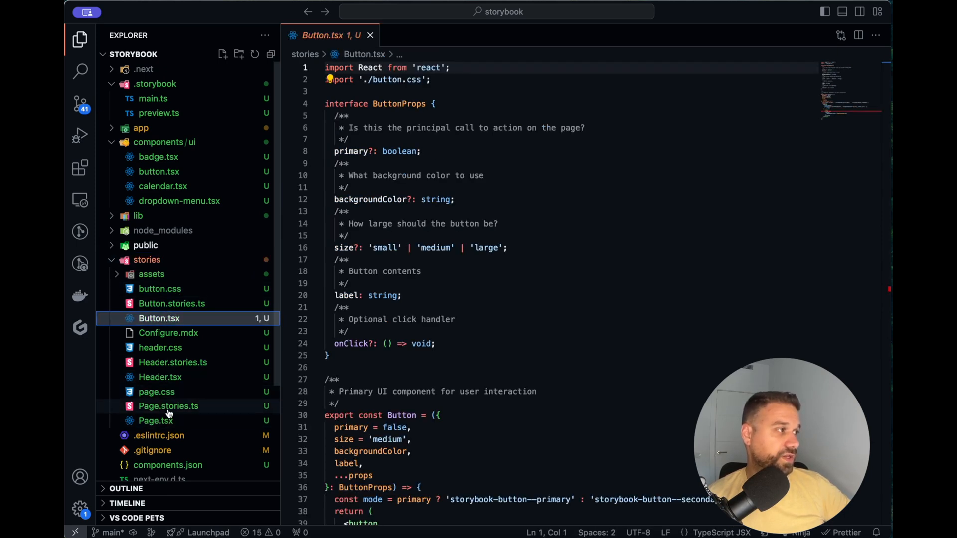
mouse_move(200, 336)
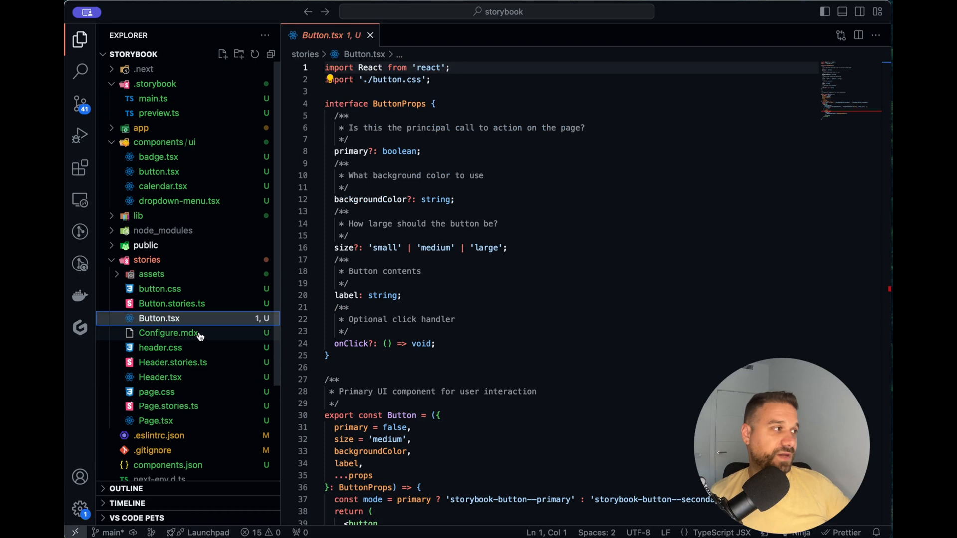
left_click(172, 303)
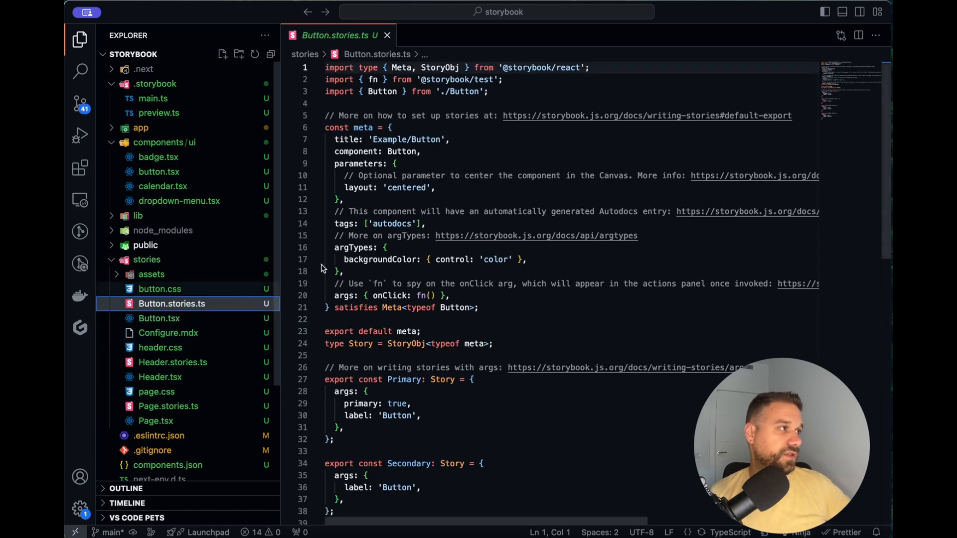
mouse_move(413, 228)
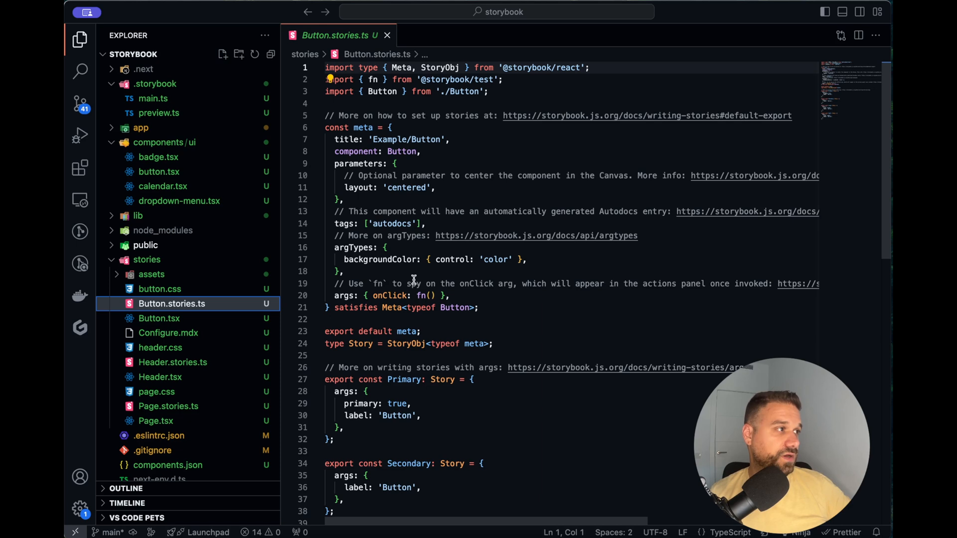
left_click(494, 319)
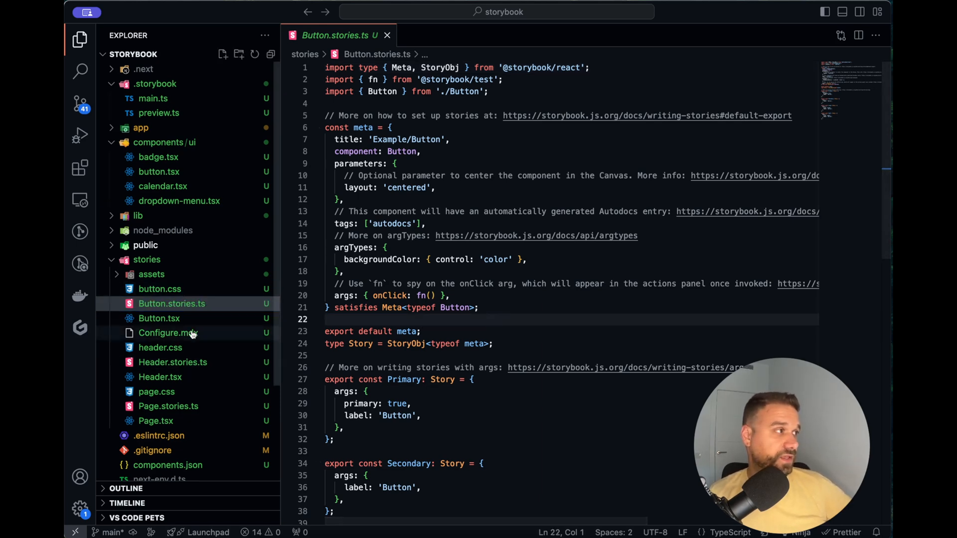
mouse_move(163, 150)
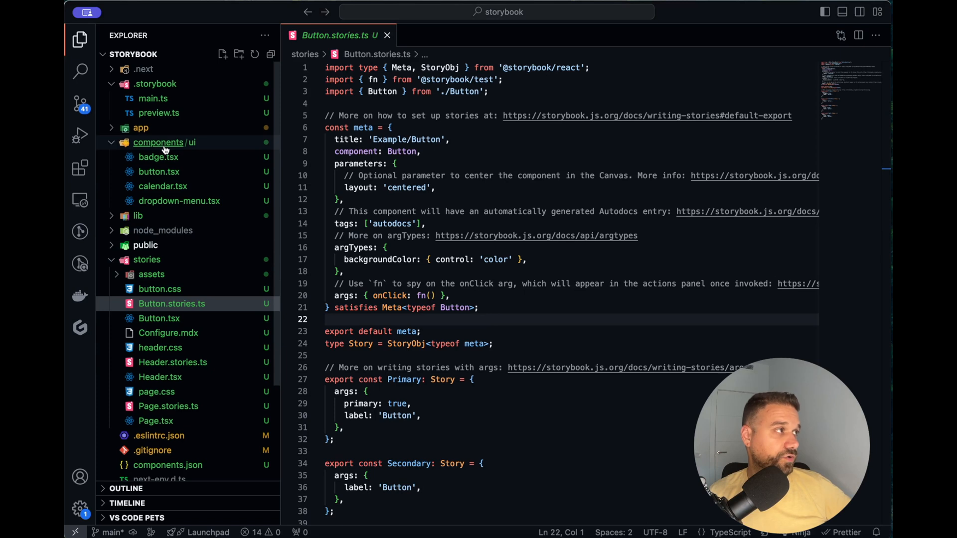
mouse_move(201, 285)
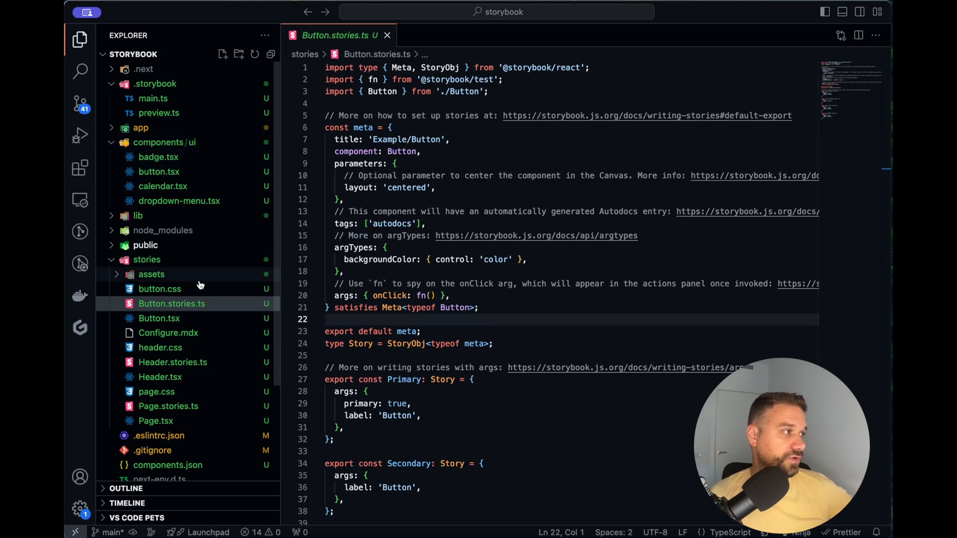
mouse_move(165, 142)
type("calenda")
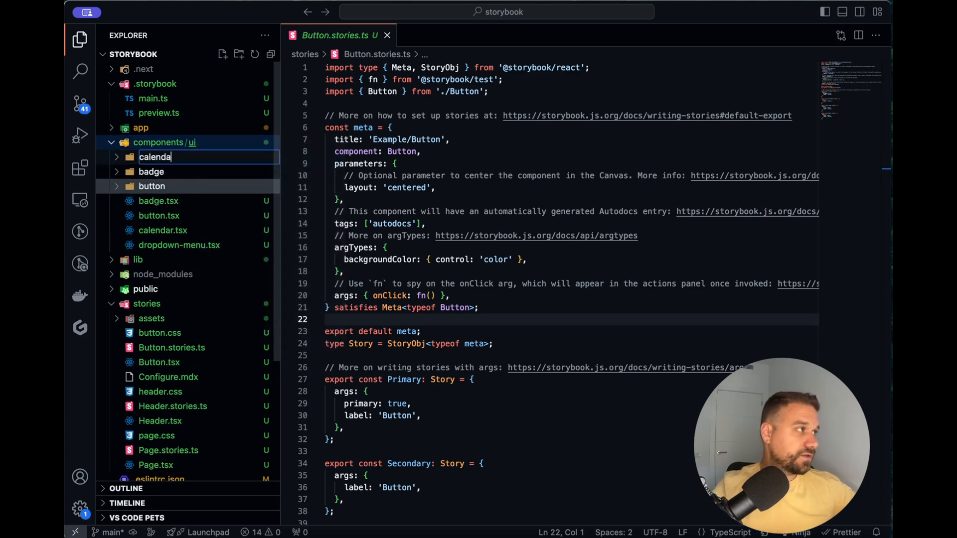
- Create component folders and move badge.tsx, button.tsx and dropdown-menu.tsx into them
right_click(164, 142)
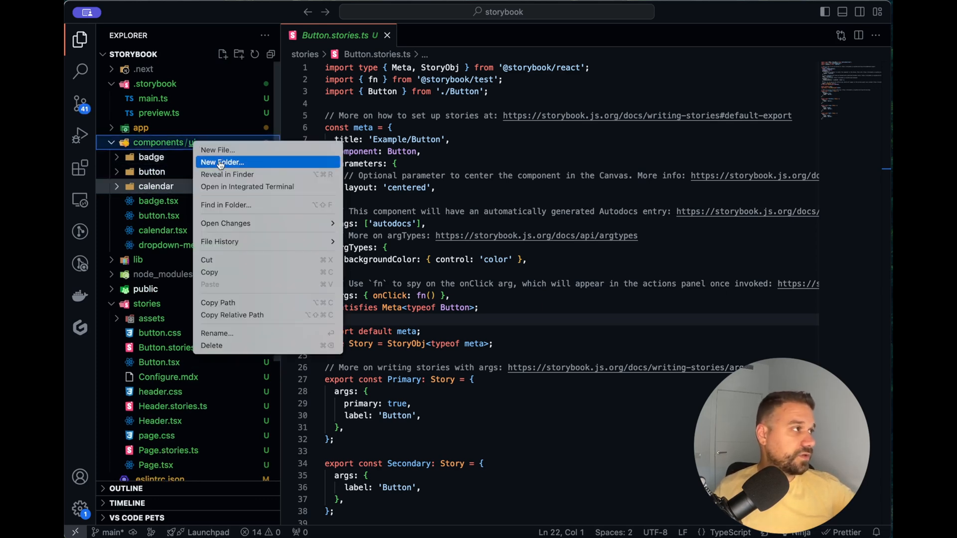
left_click(221, 162)
type("dropdown-menu")
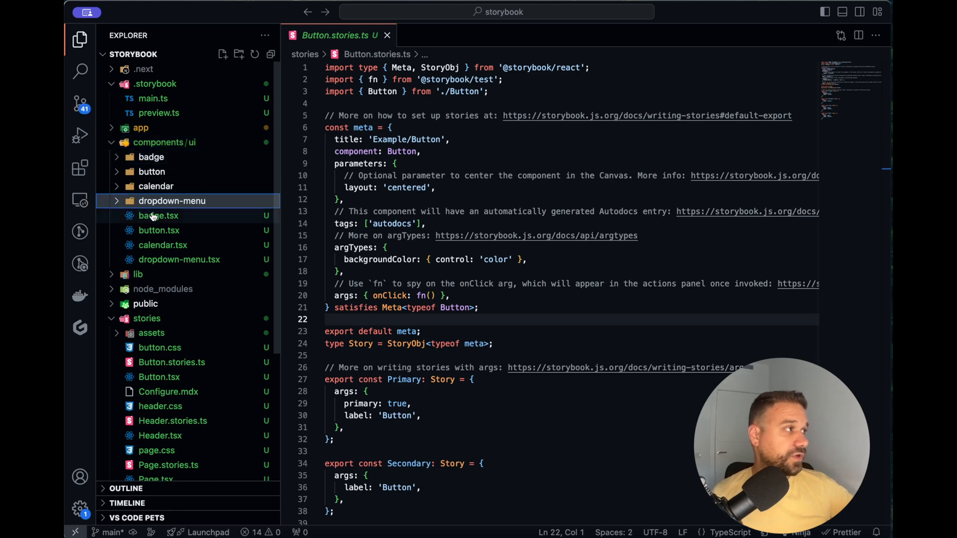
left_click_drag(158, 215, 150, 157)
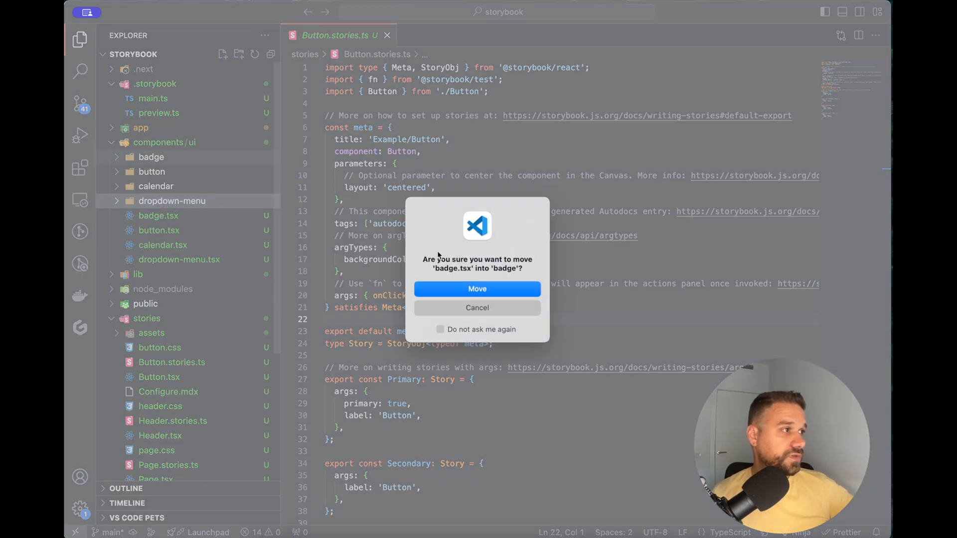
left_click(478, 289)
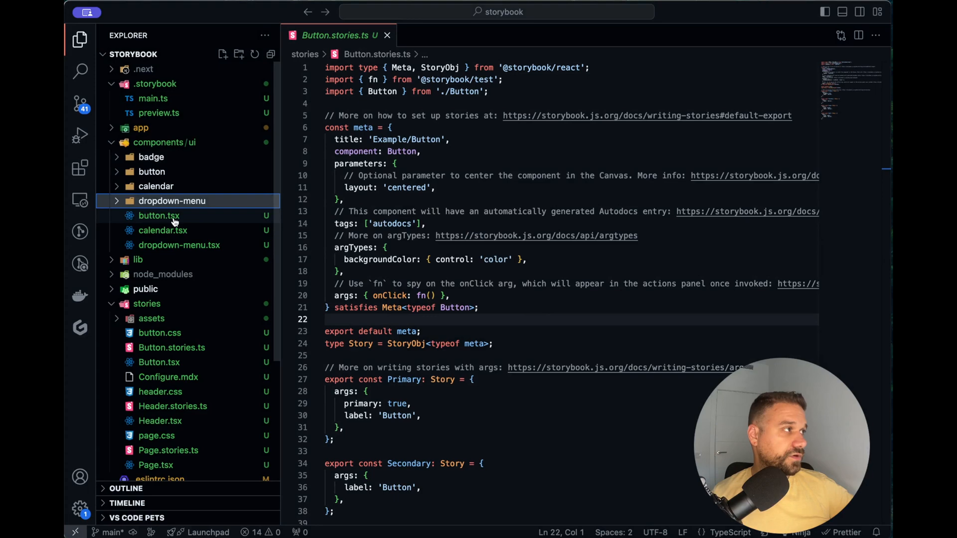
left_click_drag(159, 215, 152, 171)
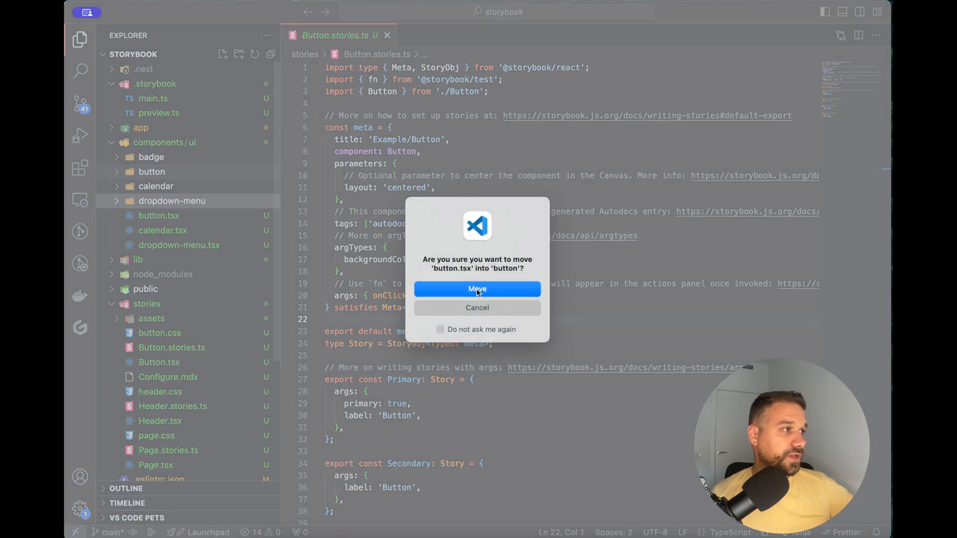
left_click(477, 289)
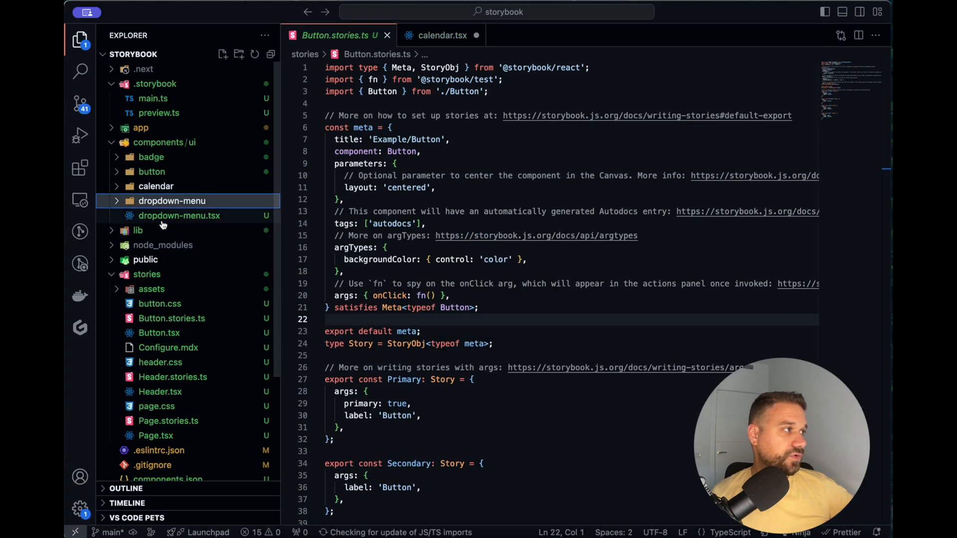
left_click_drag(180, 215, 172, 201)
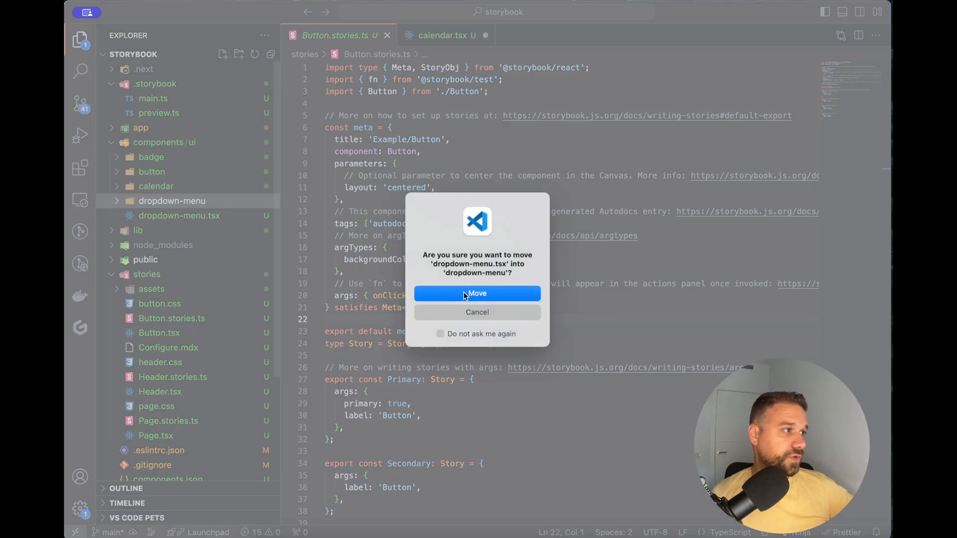
left_click(477, 294)
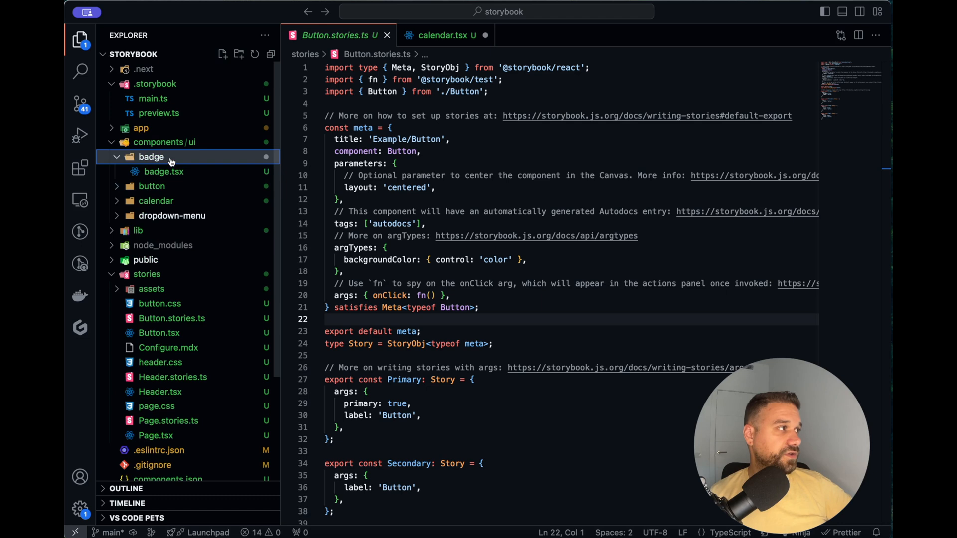
left_click(223, 55)
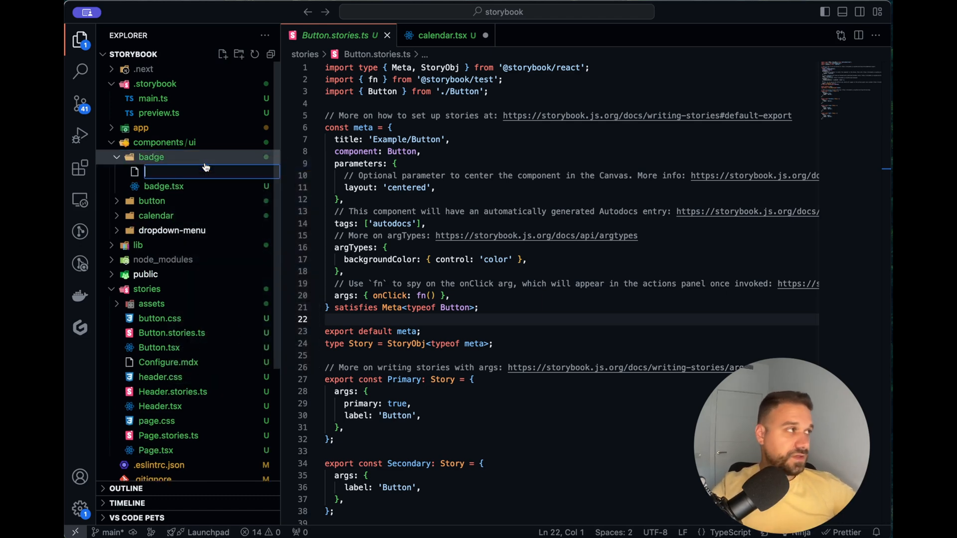
- Create badge.stories.tsx in the badge folder and open it in the editor
type("badge.stori")
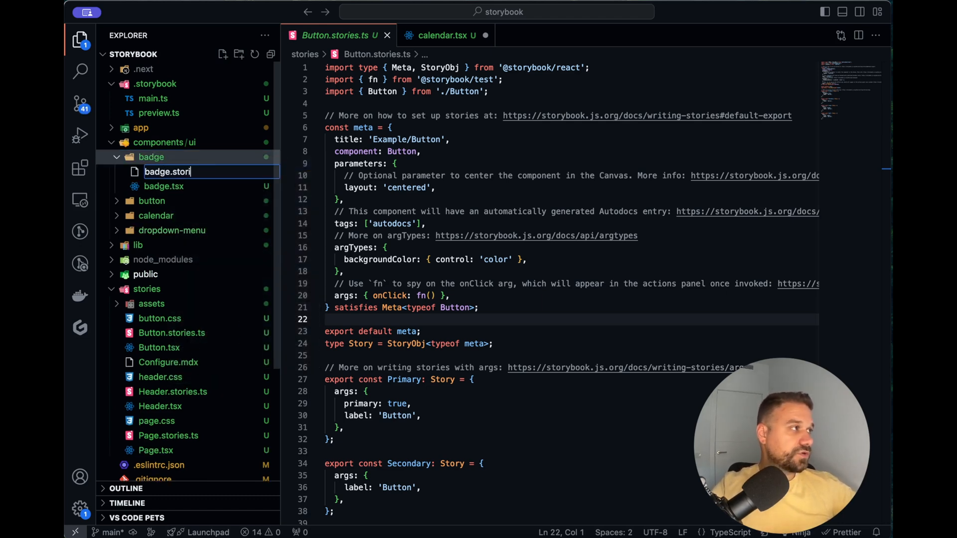
key("Enter")
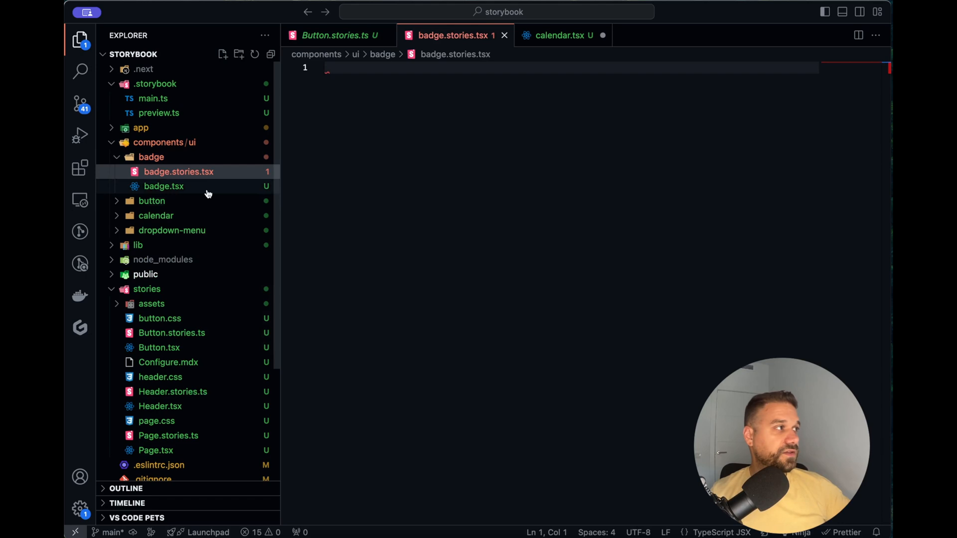
right_click(150, 157)
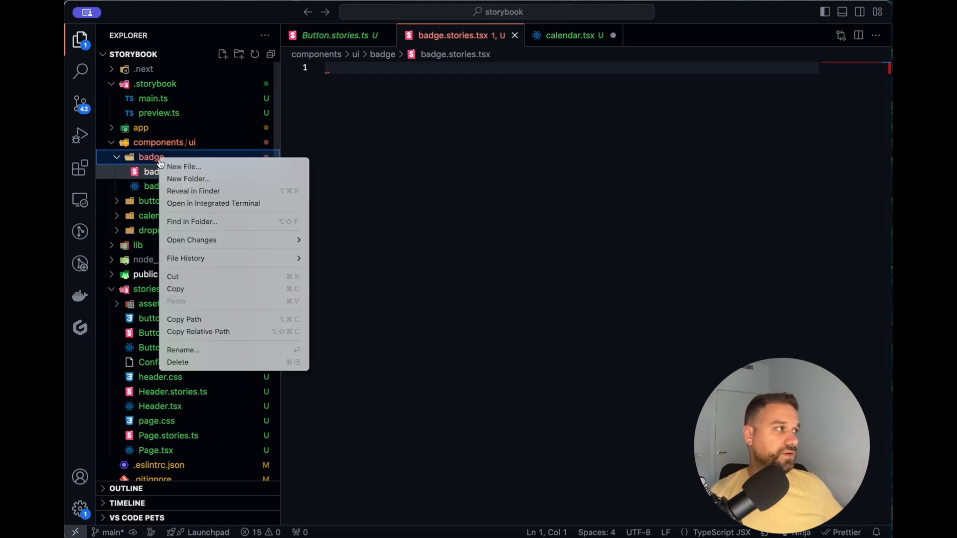
left_click(183, 166)
type("types.ts")
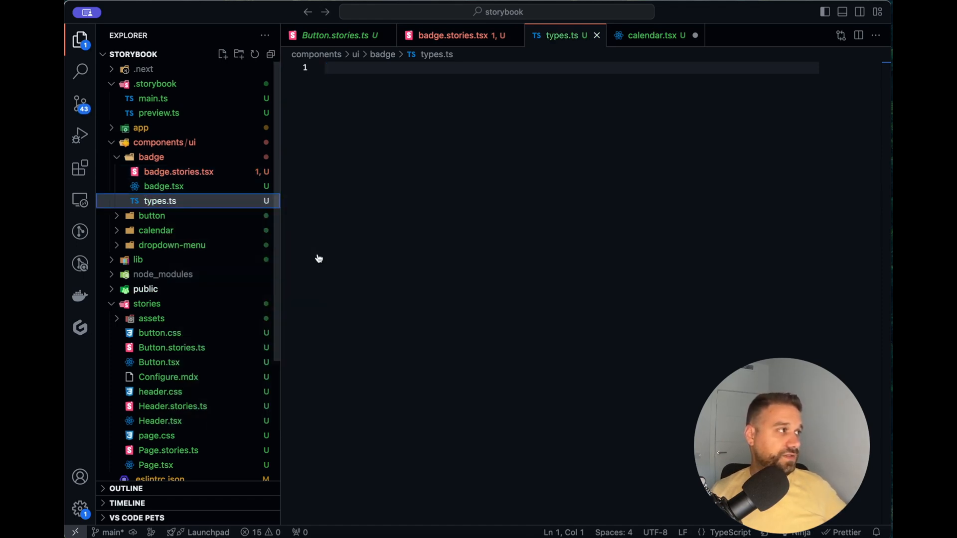
left_click(596, 35)
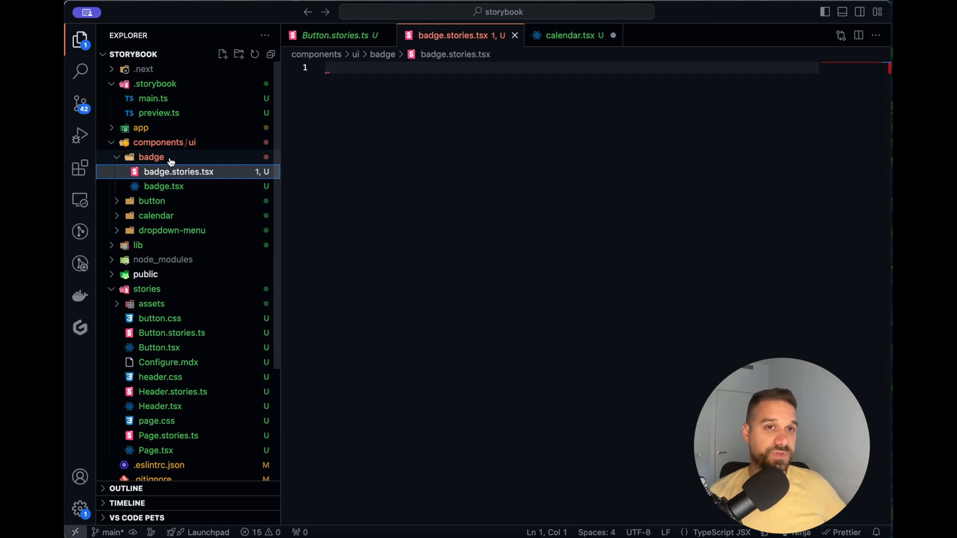
mouse_move(169, 172)
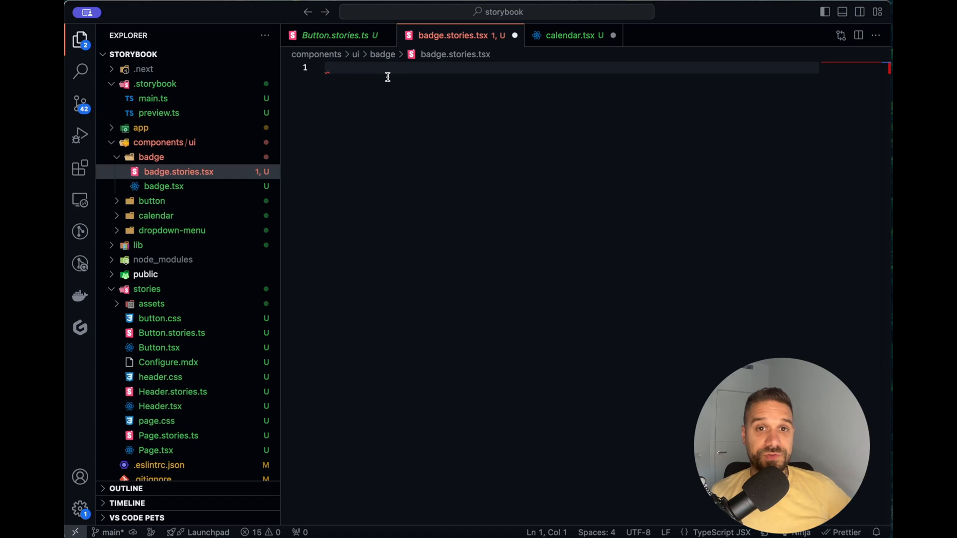
mouse_move(366, 55)
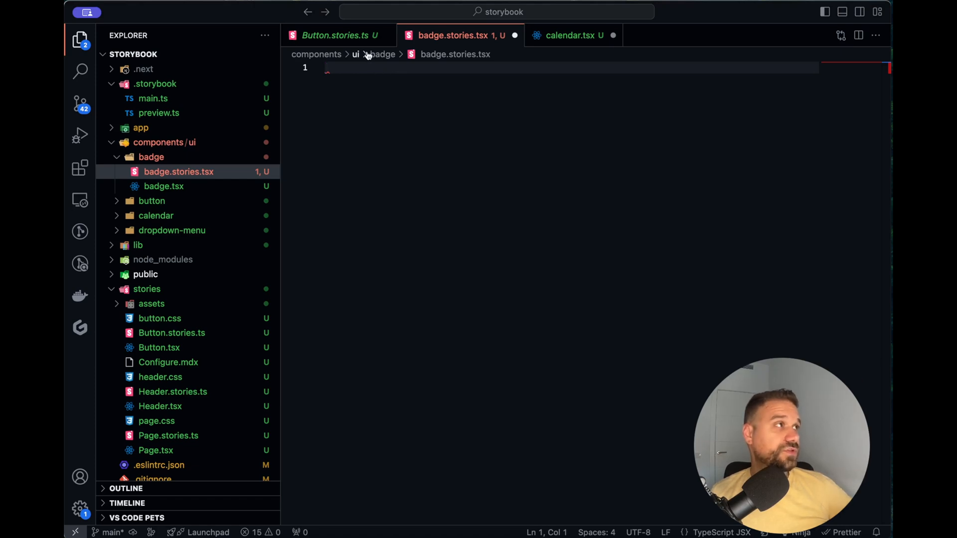
- Copy the Button stories code into badge.stories.tsx and import Badge instead of Button
left_click(335, 35)
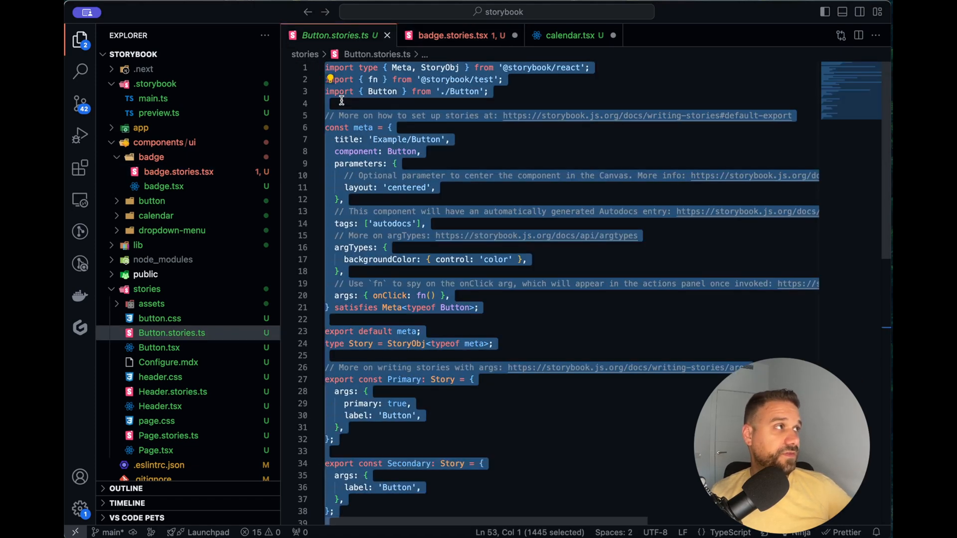
mouse_move(411, 102)
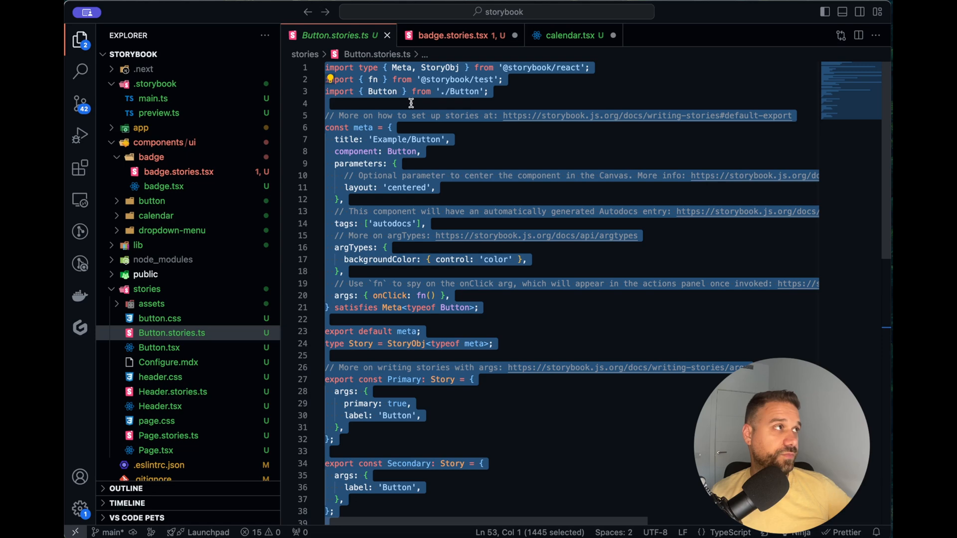
left_click(449, 35)
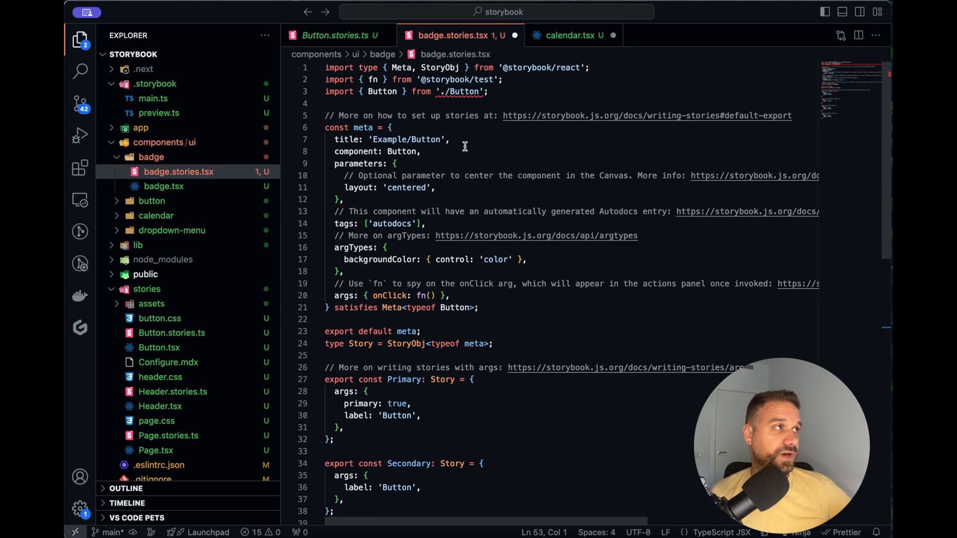
double_click(383, 91)
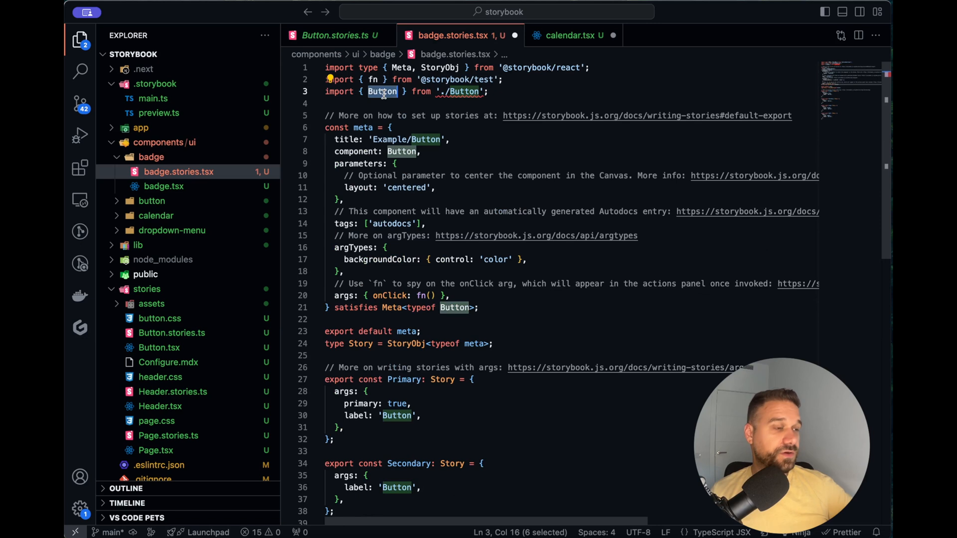
type("Badge")
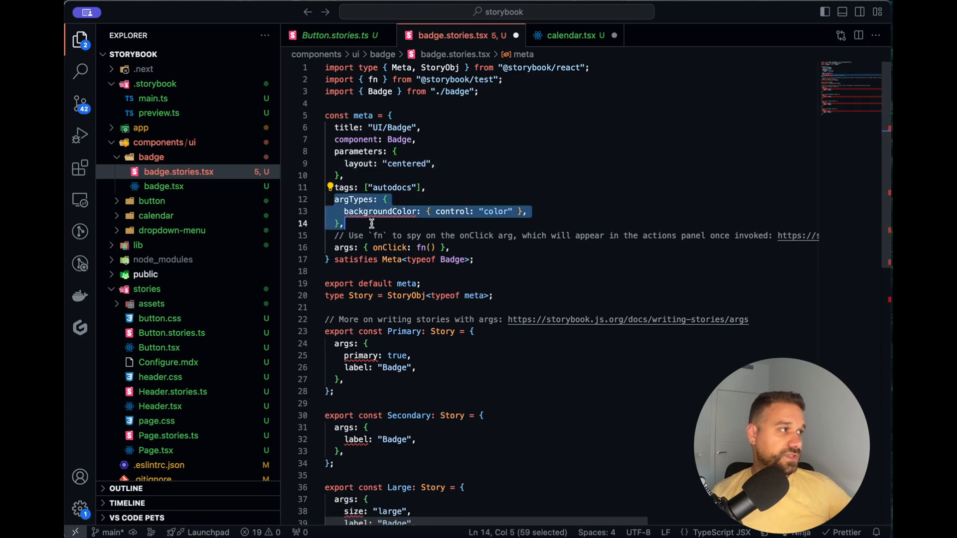
- Delete the argTypes block and start emptying the Primary story's args
key("Delete")
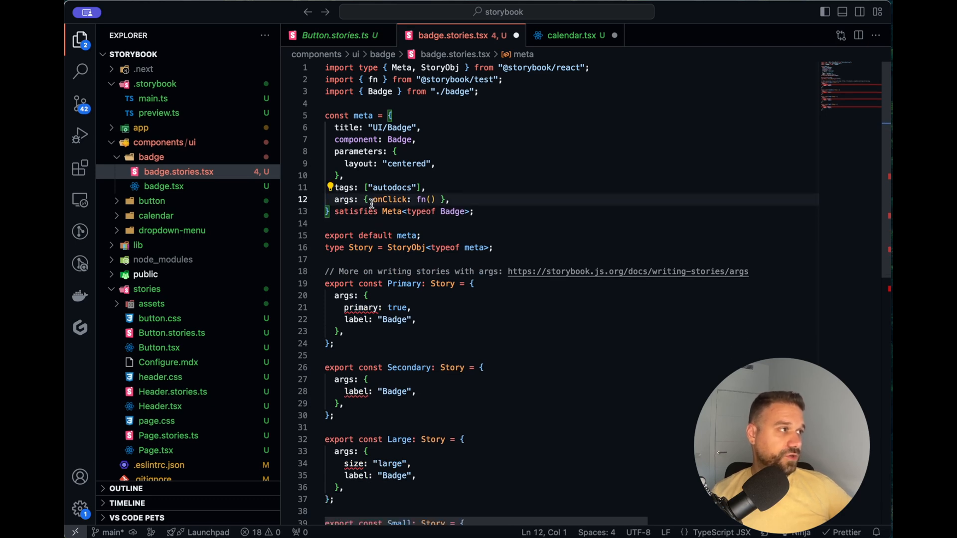
scroll("down", 3)
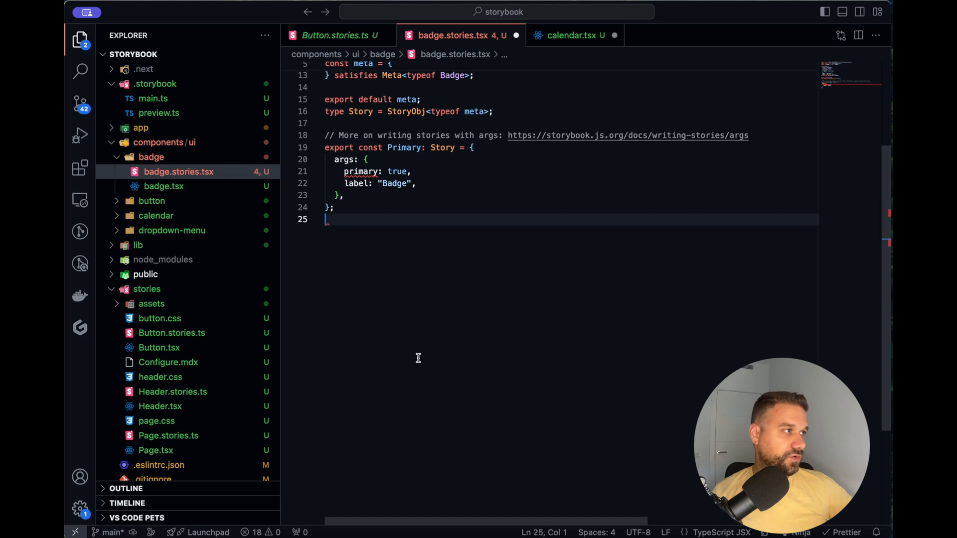
scroll("up", 3)
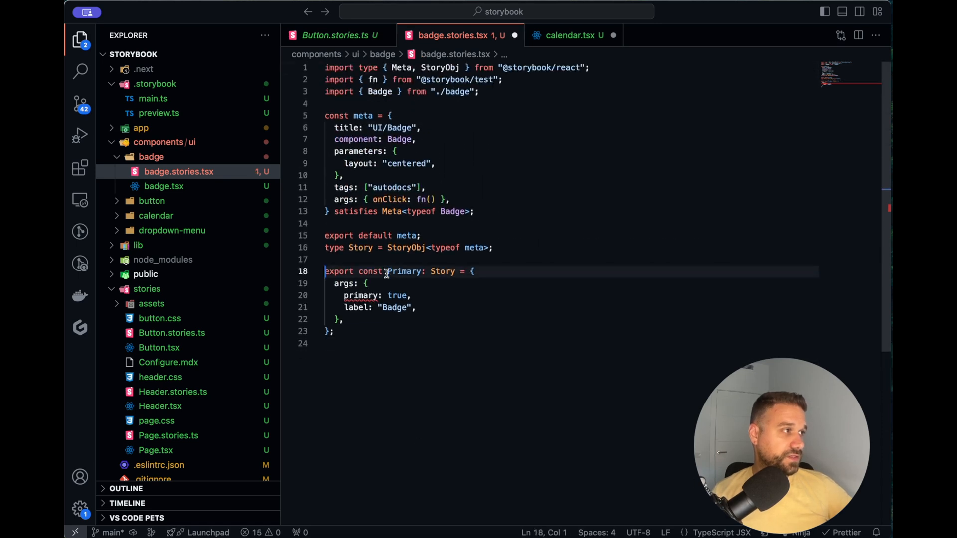
double_click(404, 271)
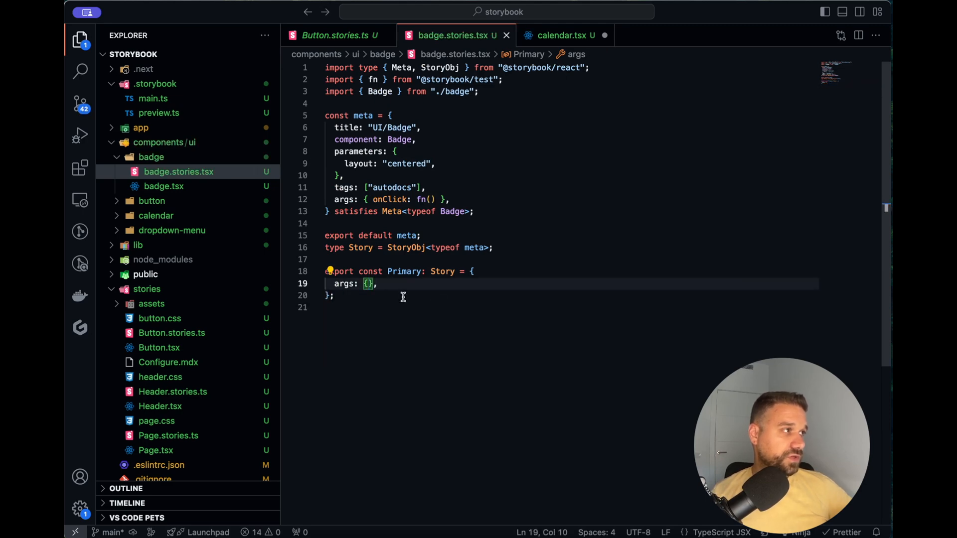
- Quick-open badge.tsx and inspect its variant definitions
type("bad")
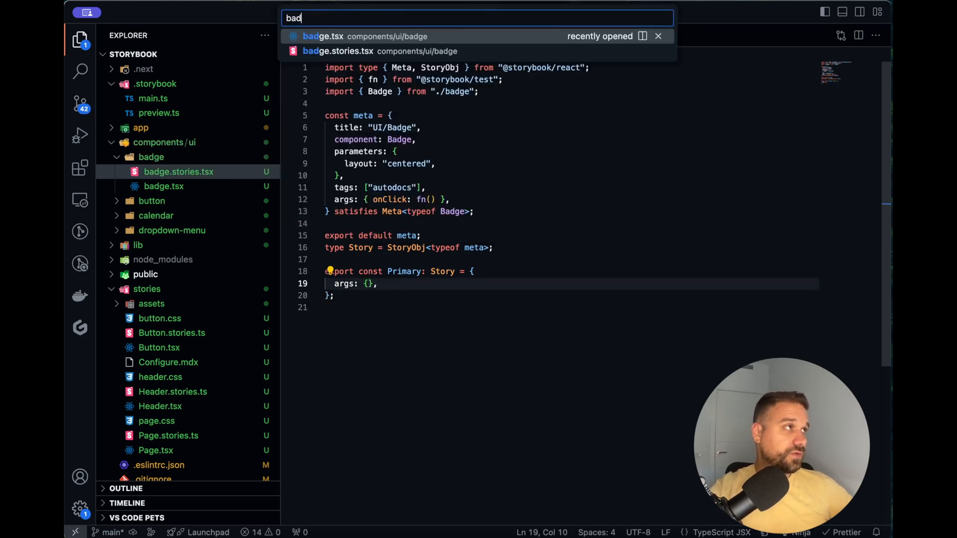
left_click(325, 35)
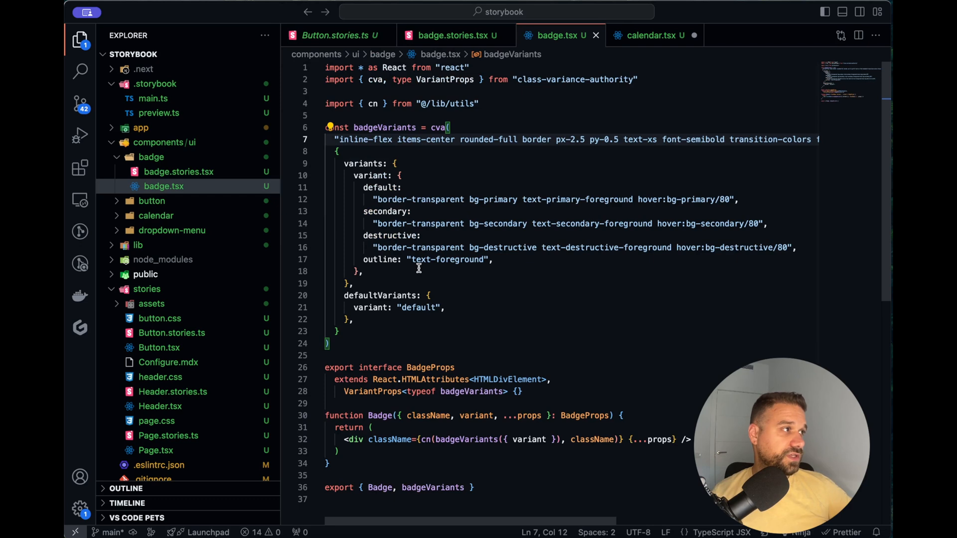
double_click(367, 175)
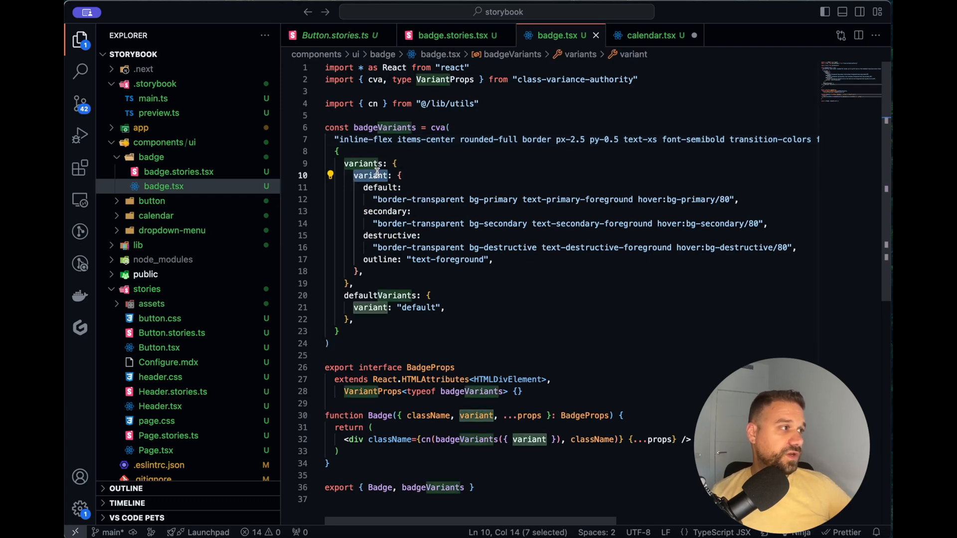
mouse_move(519, 353)
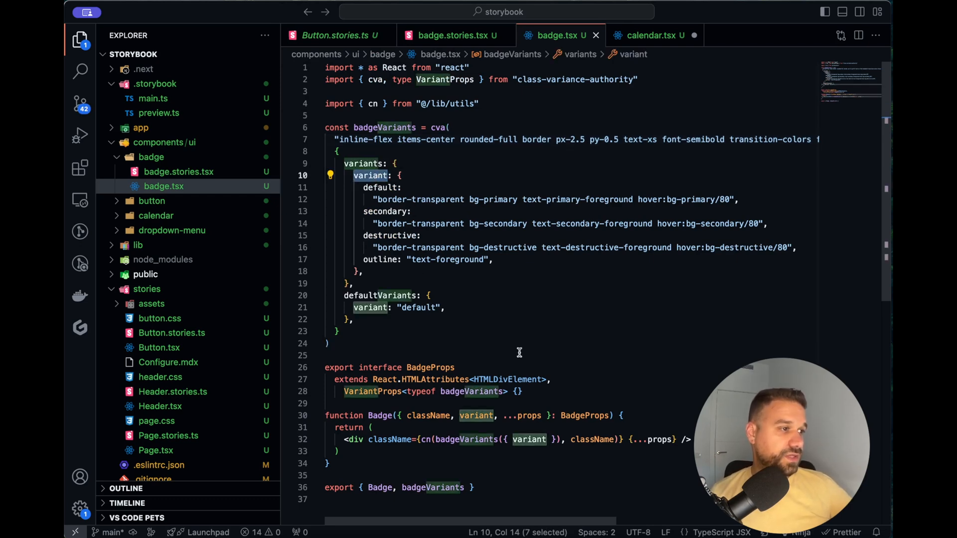
mouse_move(476, 415)
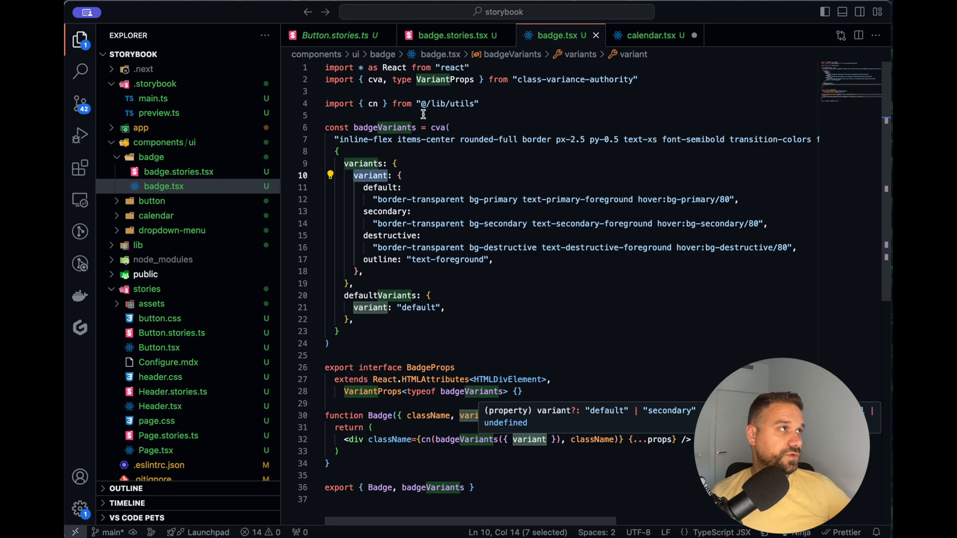
- In badge.stories.tsx, replace onClick: fn() with variant "default" and children "children"
left_click(452, 35)
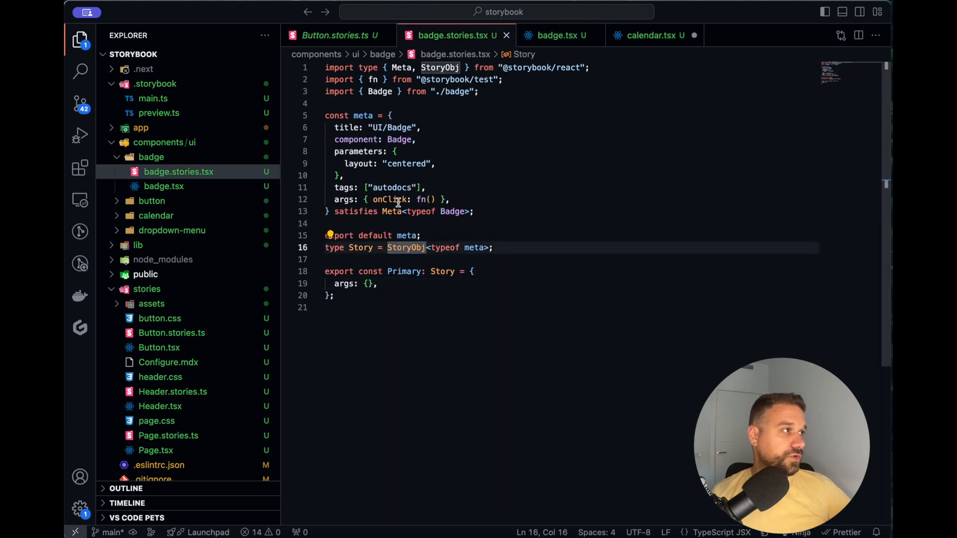
double_click(391, 199)
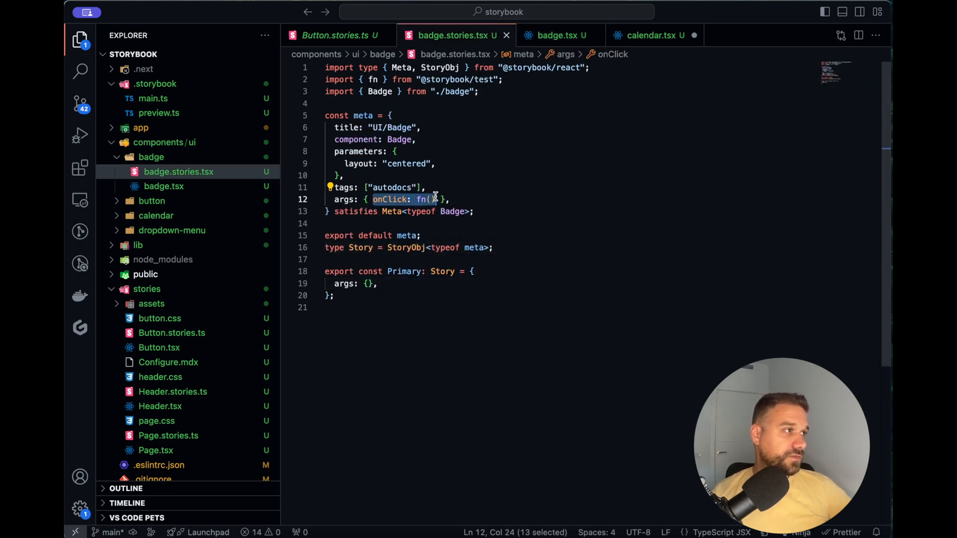
type("variant:")
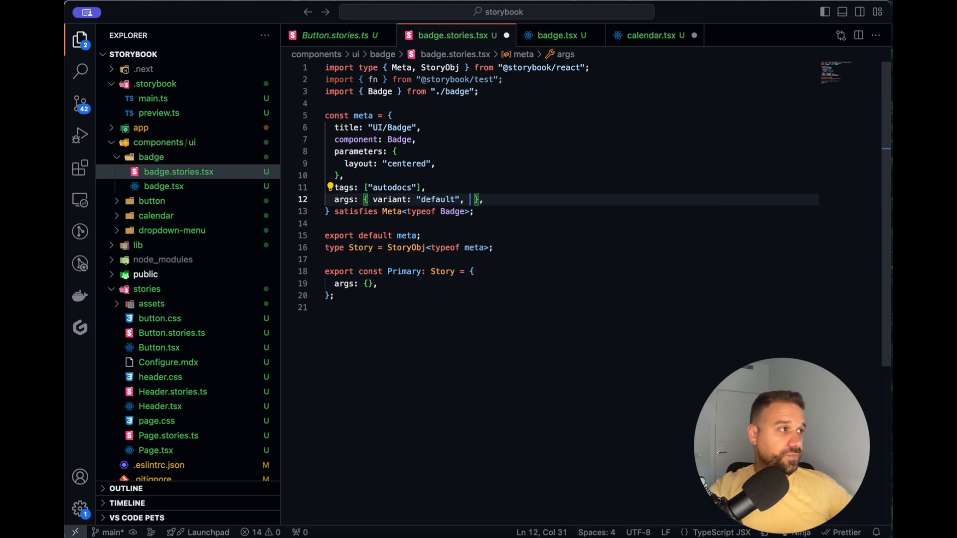
type("children: \"")
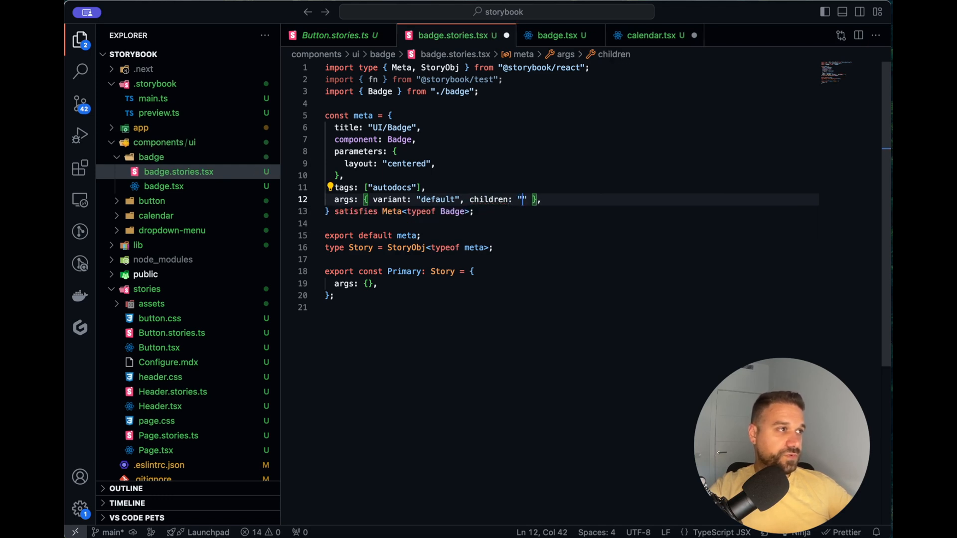
type("chidl")
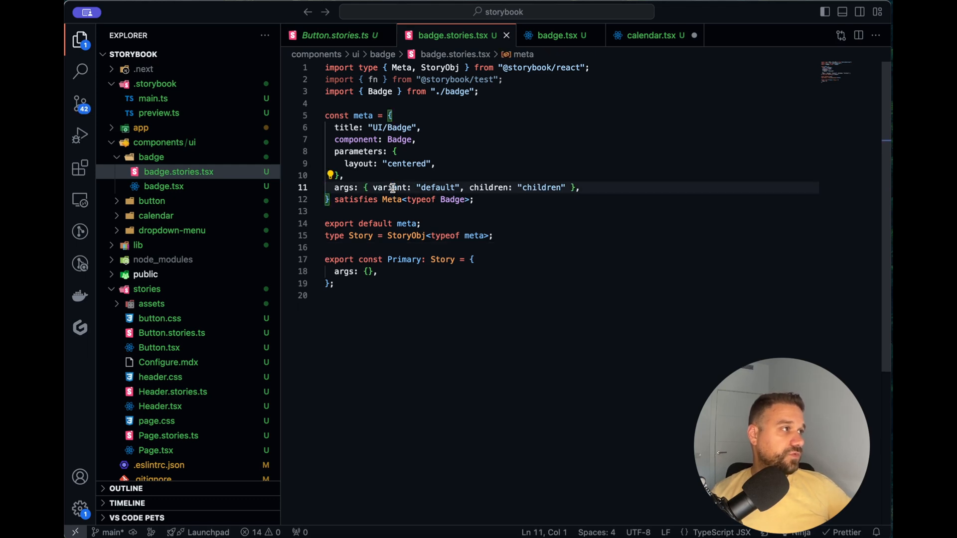
left_click(367, 211)
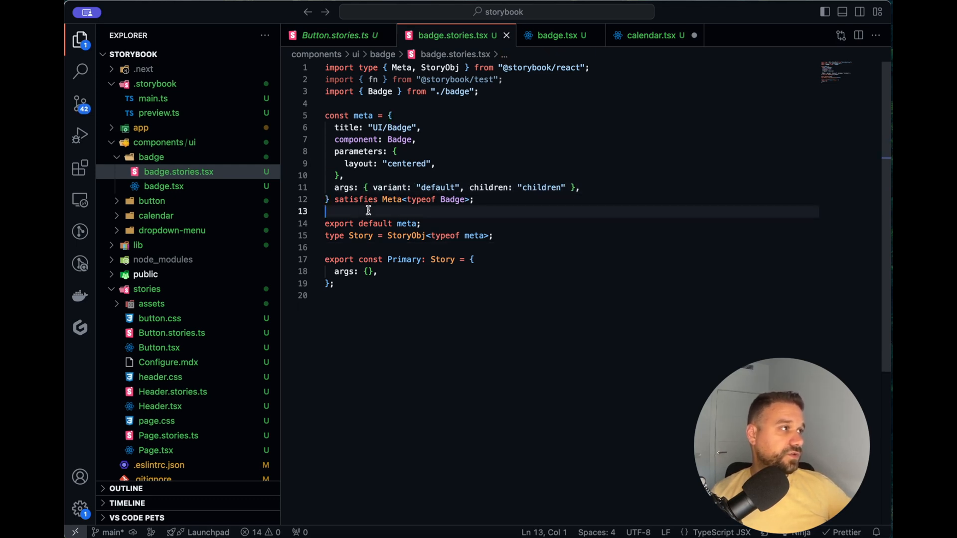
mouse_move(396, 173)
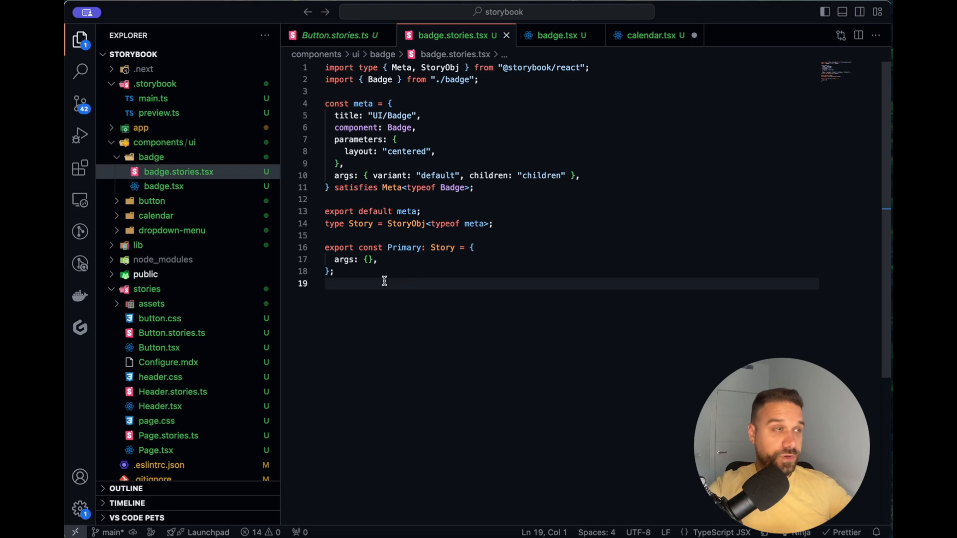
- Open .storybook/main.ts and select the stories glob pattern on line 6
left_click(153, 99)
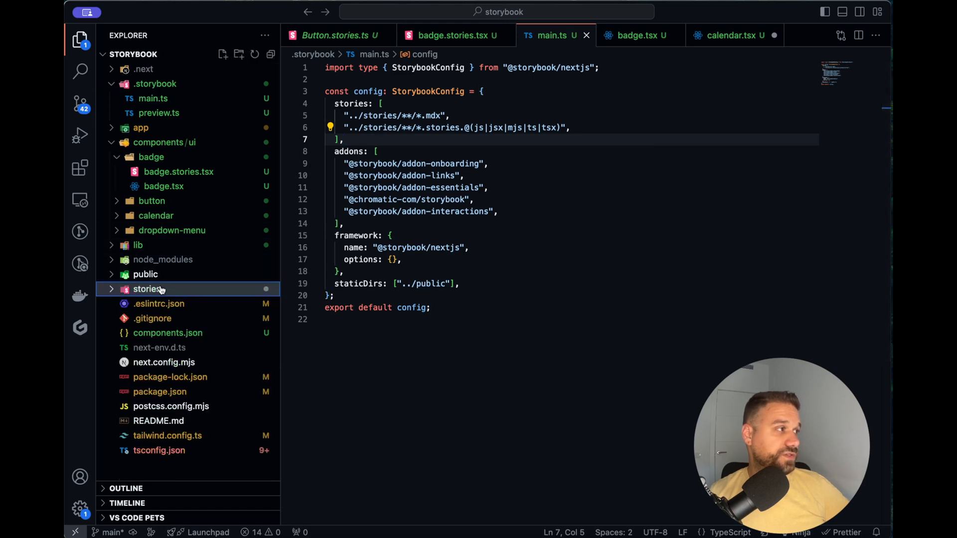
left_click(388, 152)
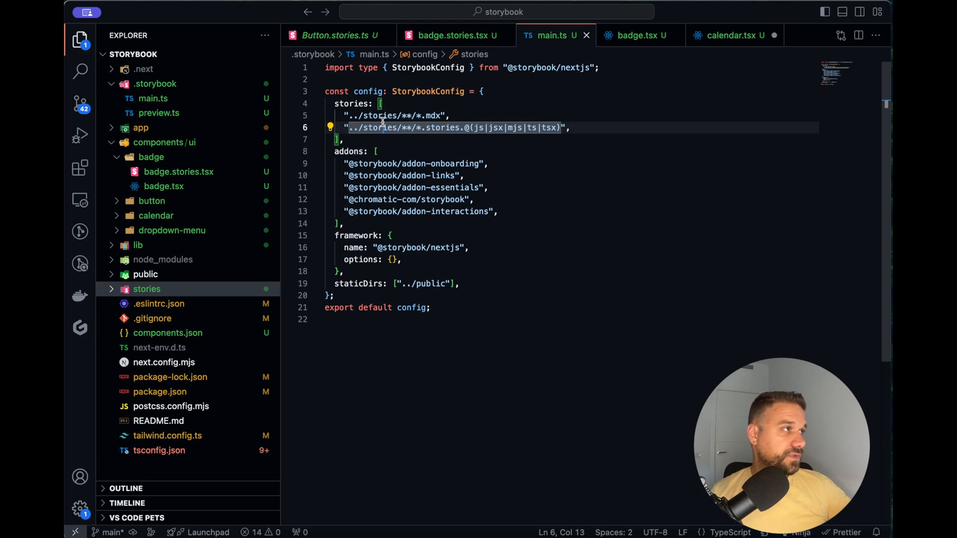
type("co")
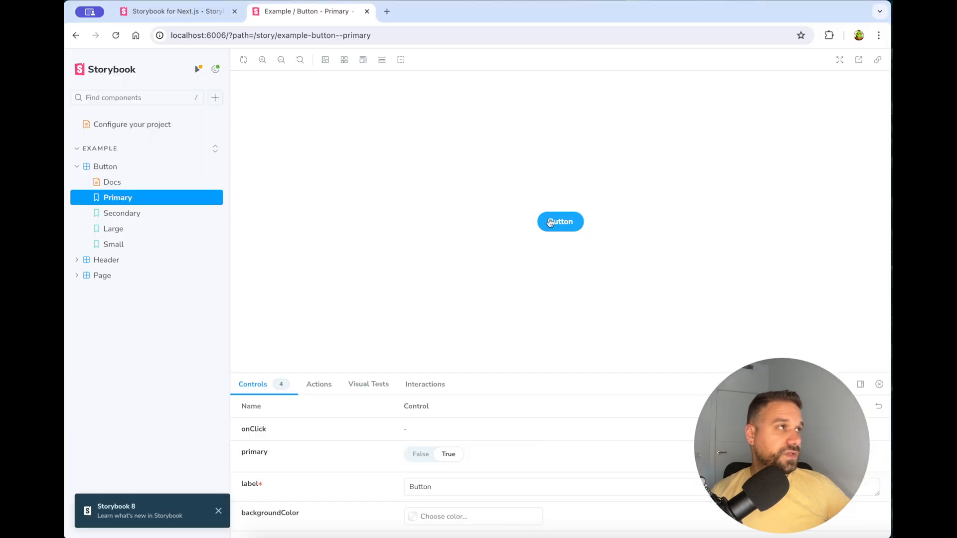
mouse_move(372, 135)
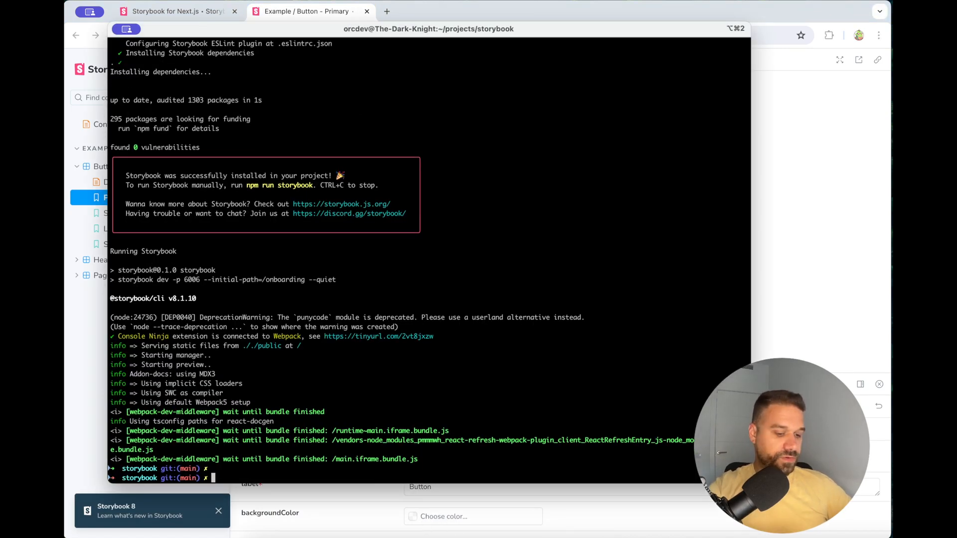
- Restart the Storybook dev server with pnpm storybook
type("pnpm storyb")
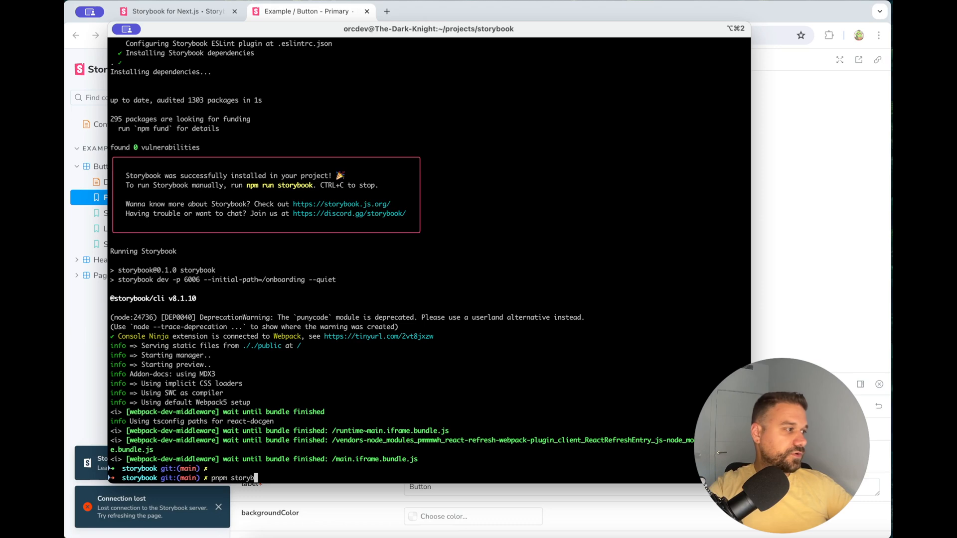
key("Return")
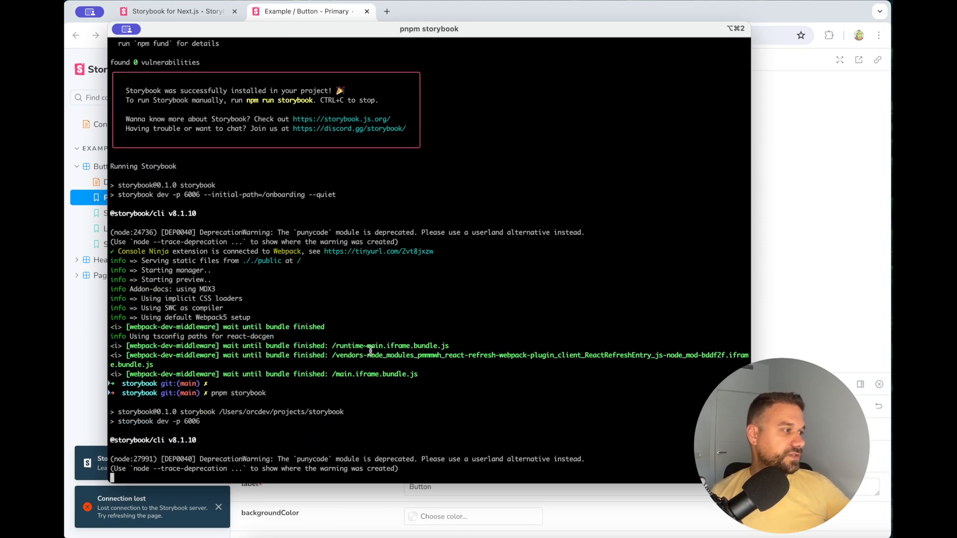
scroll("down", 3)
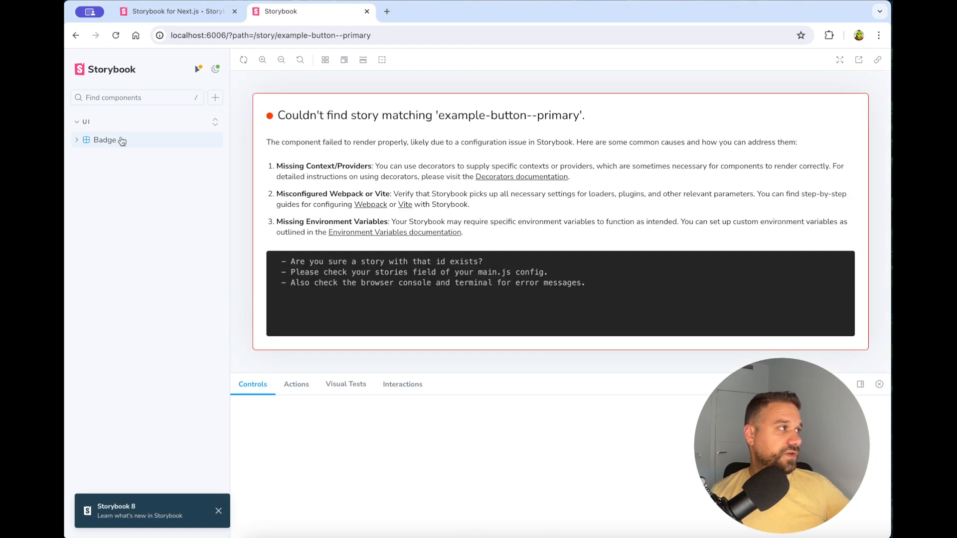
- Open the UI/Badge Primary story, which shows 'children' as unstyled text
left_click(104, 139)
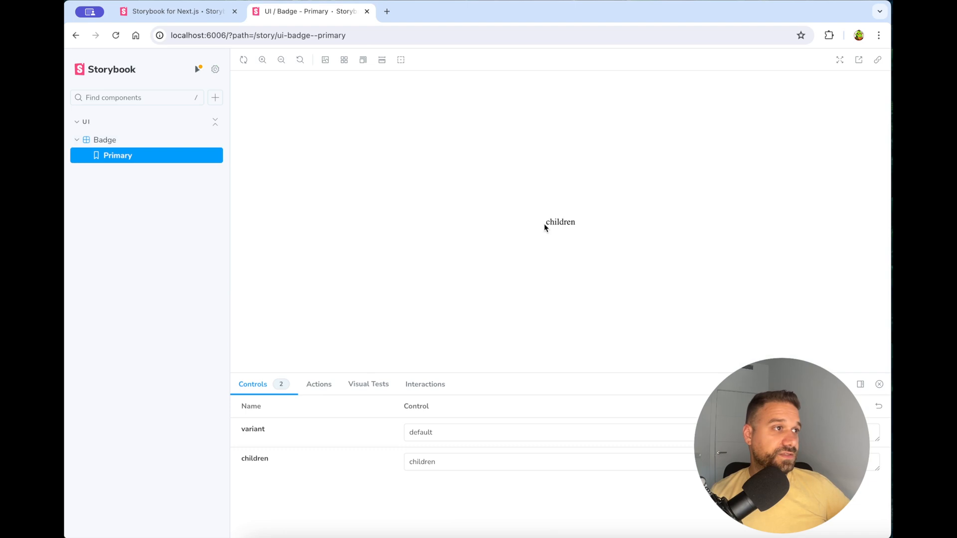
mouse_move(519, 364)
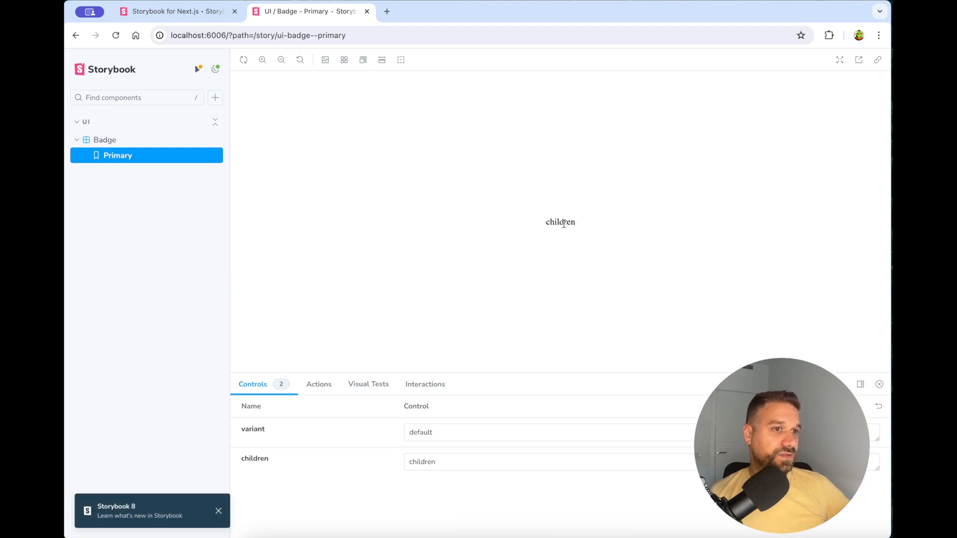
mouse_move(586, 227)
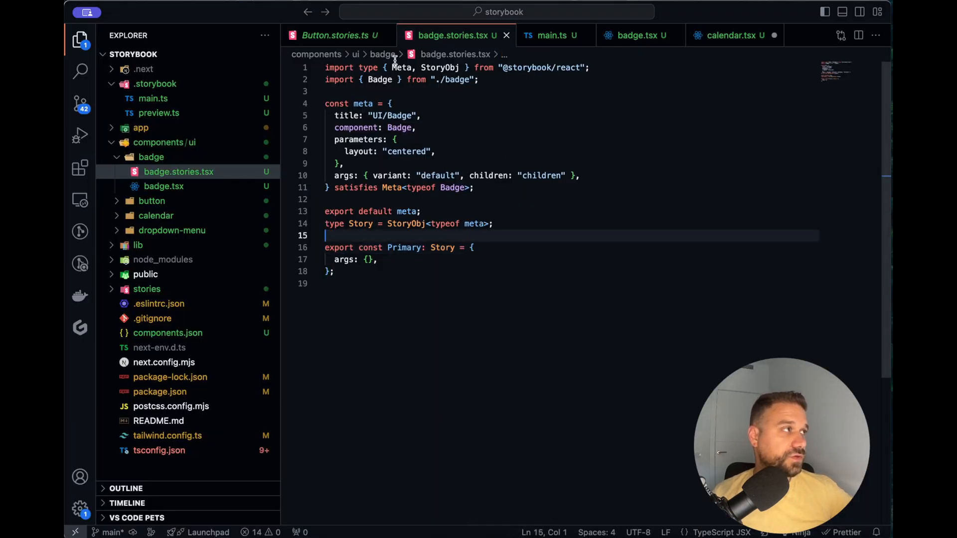
- Add import "@/app/globals.css" at the top of .storybook/preview.ts
left_click(548, 35)
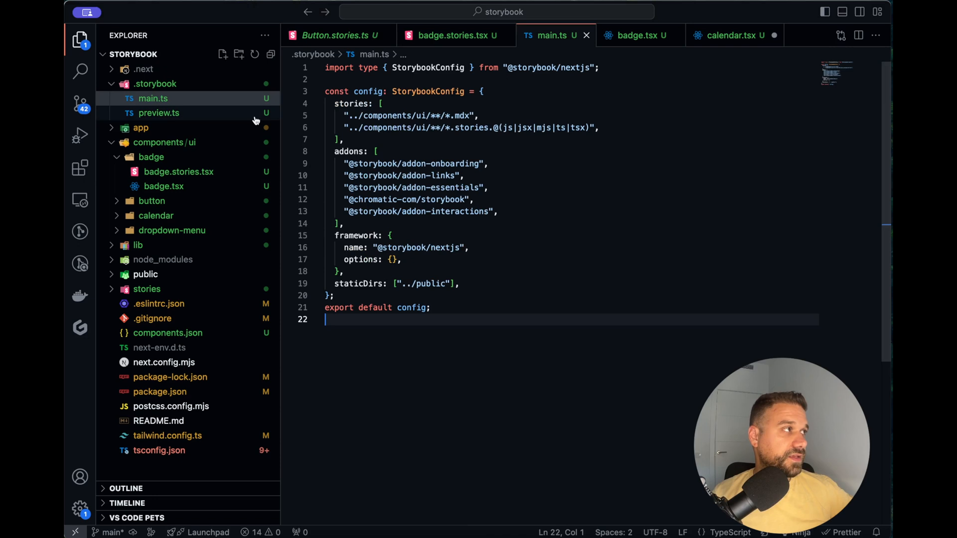
left_click(159, 113)
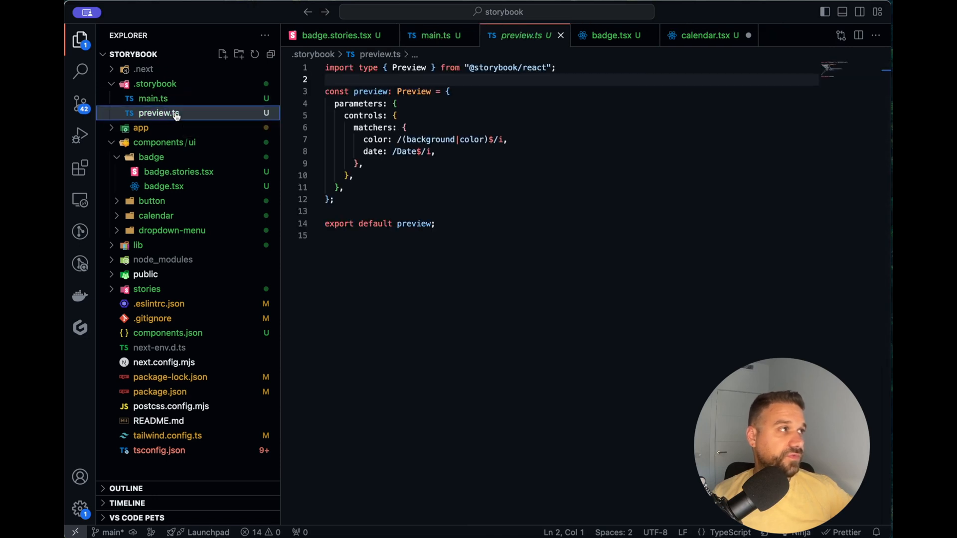
left_click(405, 79)
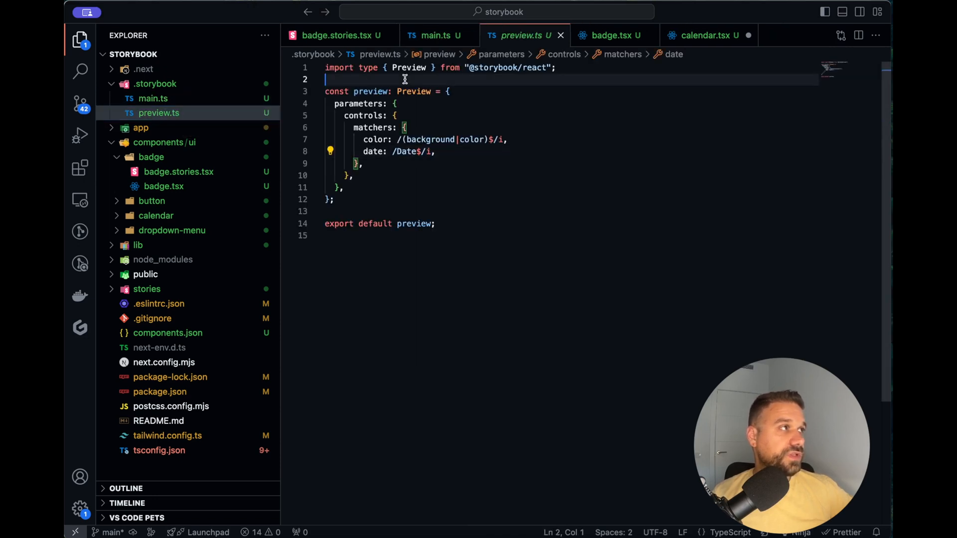
left_click(554, 67)
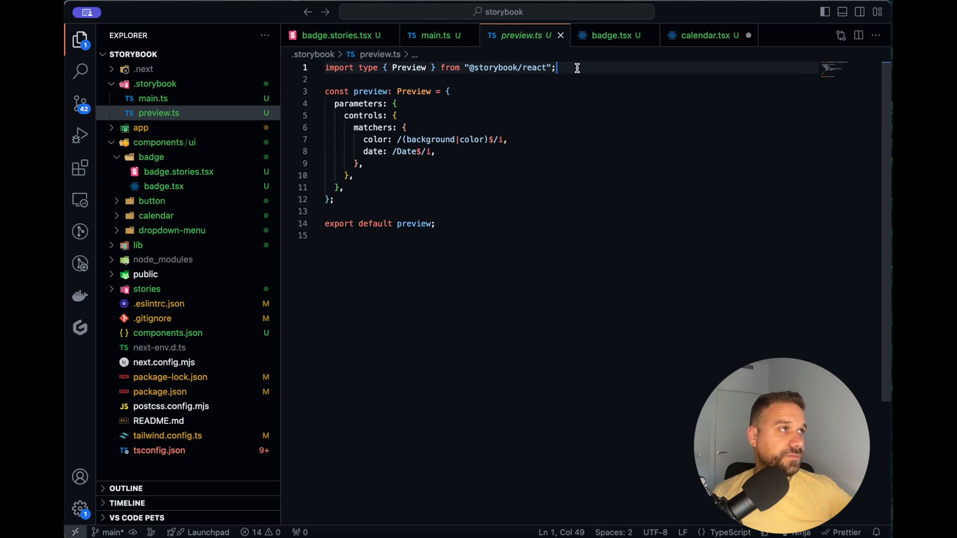
type("import")
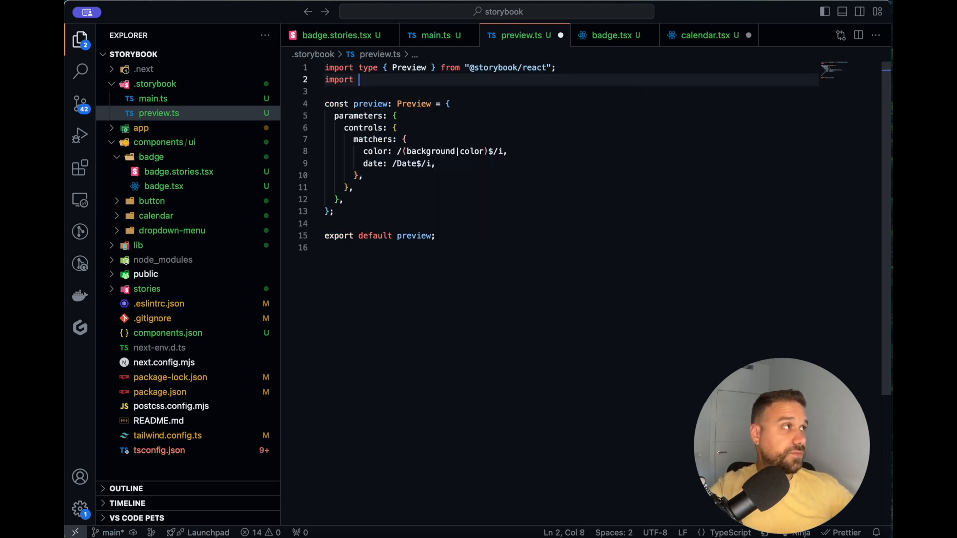
type("\"@/ap\"")
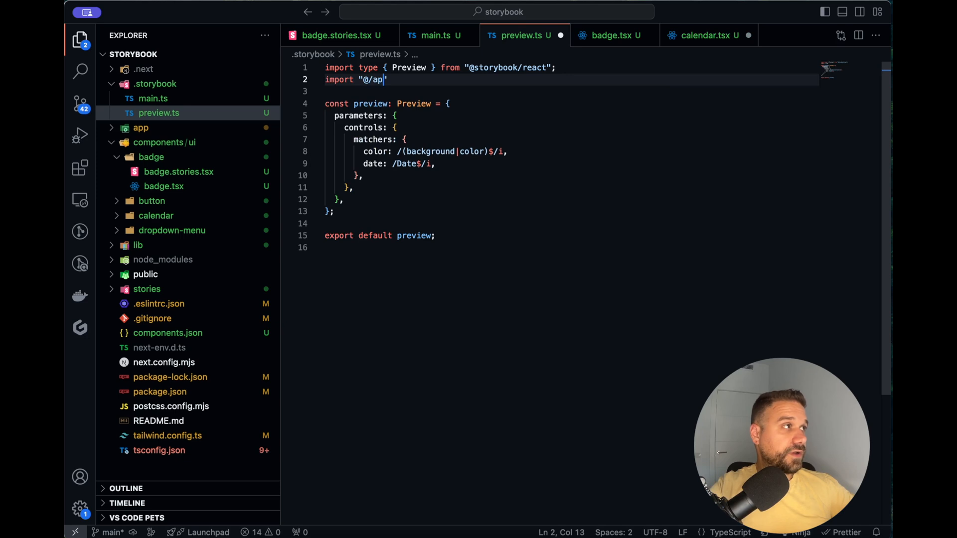
type("p/globals.css")
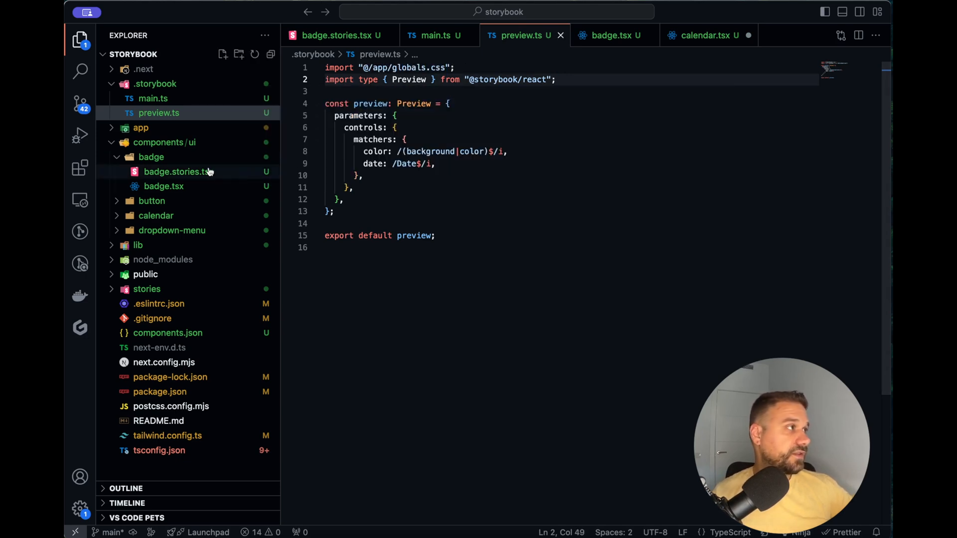
- Check in Storybook that Badge Primary now renders as a dark rounded badge
left_click(141, 128)
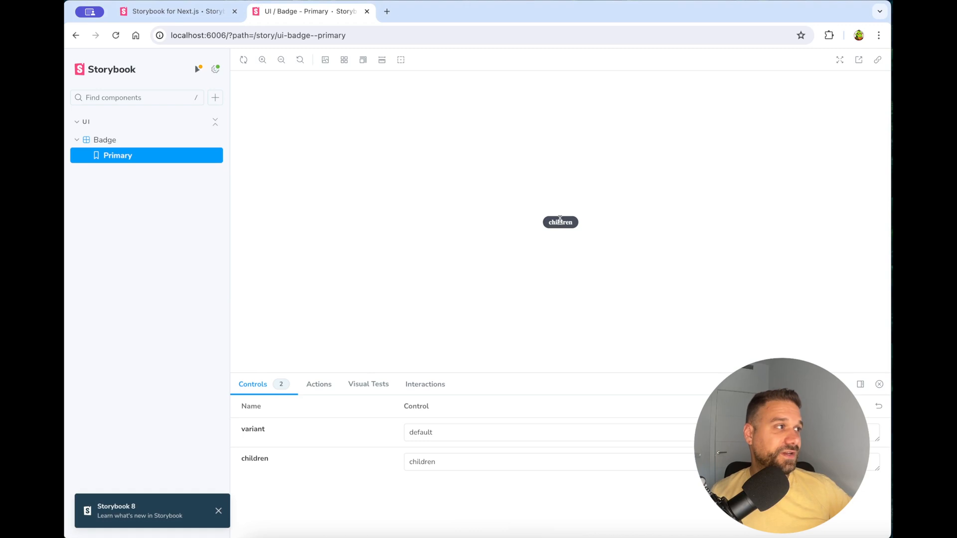
mouse_move(538, 274)
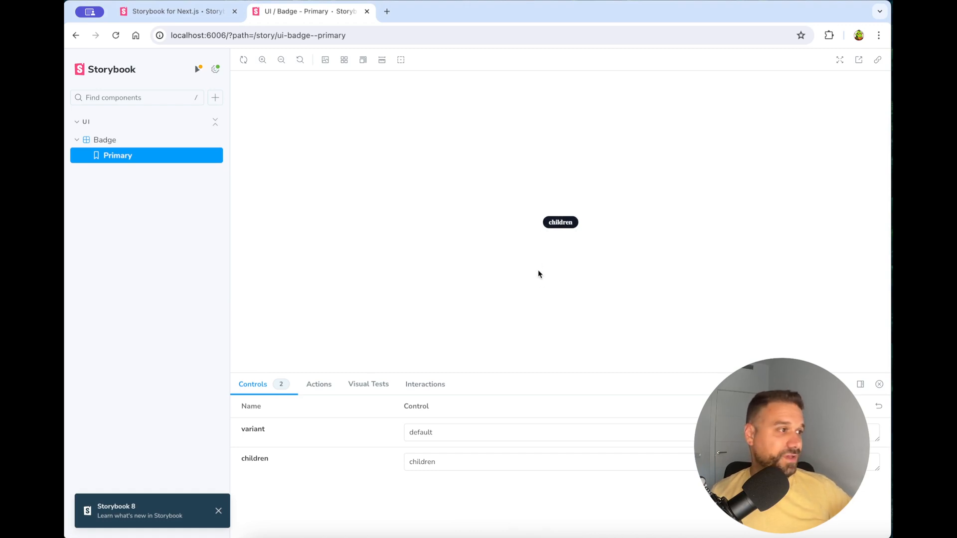
mouse_move(572, 296)
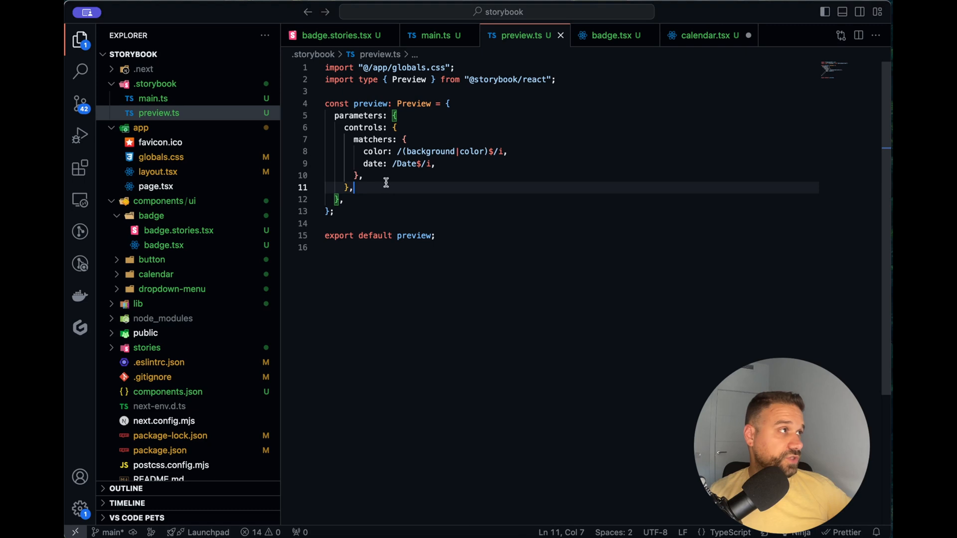
- In badge.stories.tsx, rename the Primary story to Default and add an Outline story
left_click(332, 35)
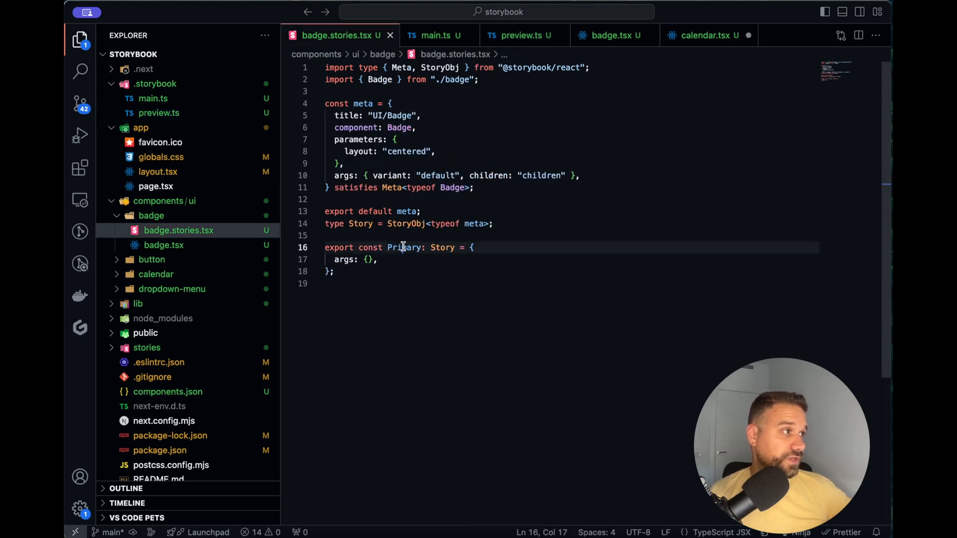
type("Default")
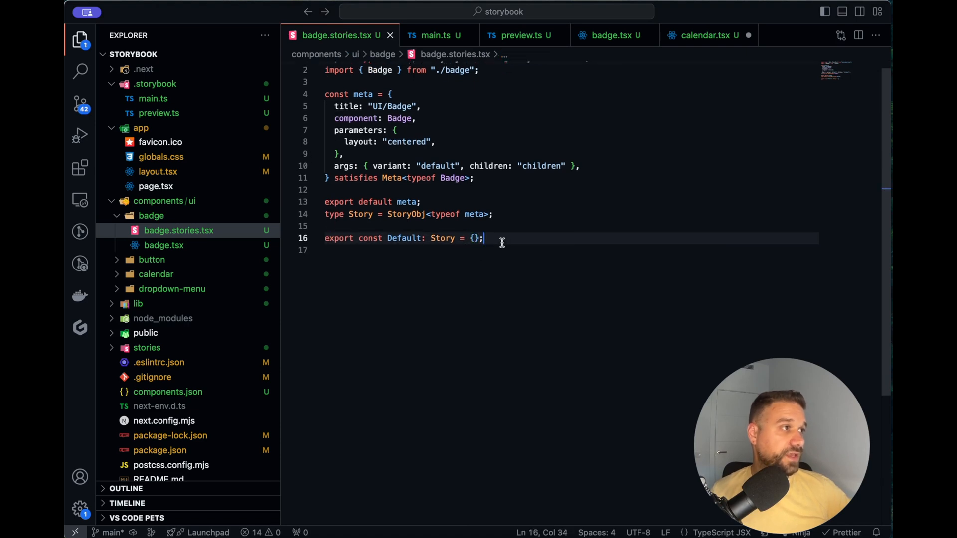
scroll("up", 3)
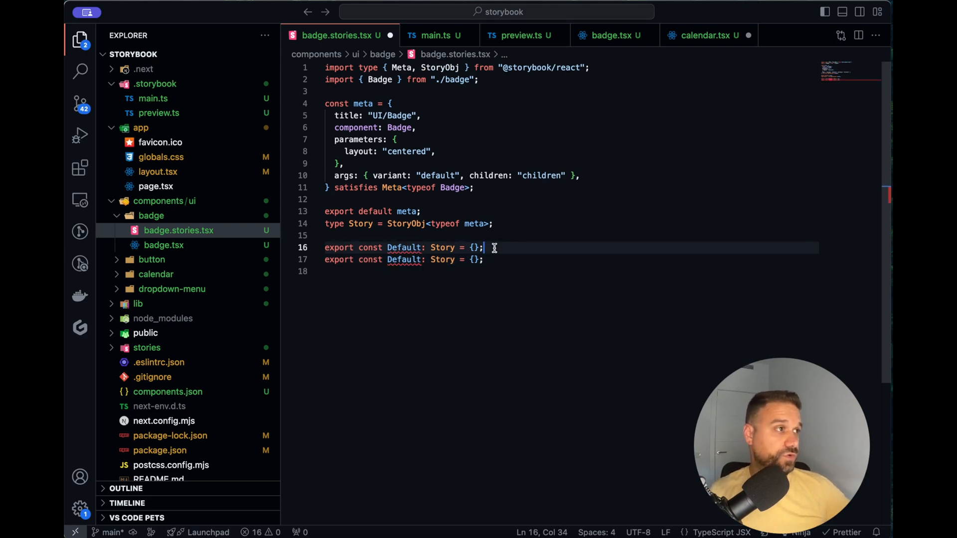
double_click(404, 272)
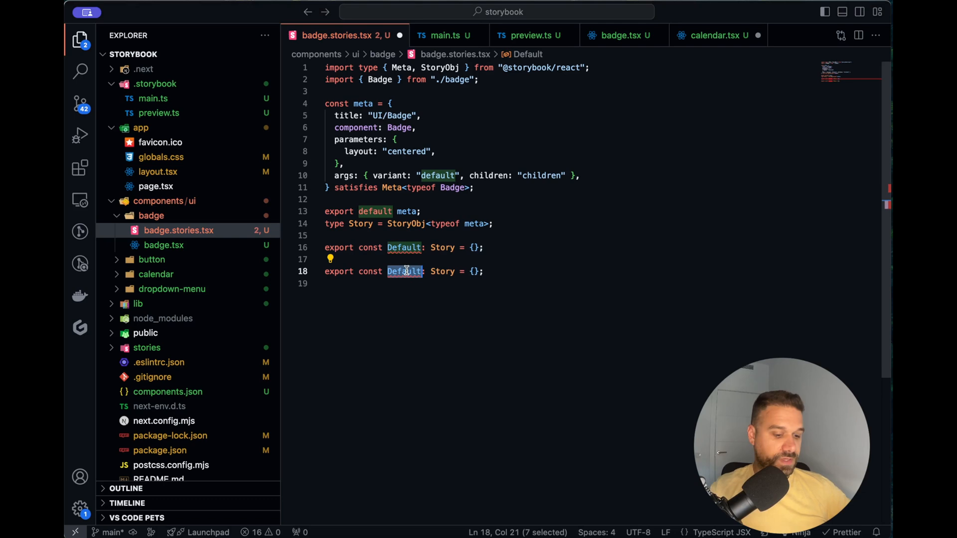
type("Outline")
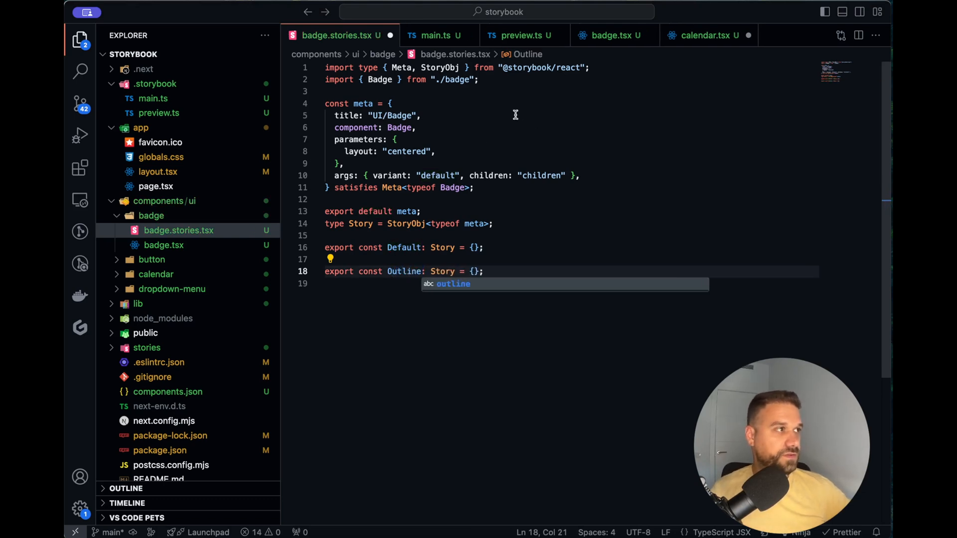
- Give the Outline story its own variant args and add a Destructive story
double_click(437, 176)
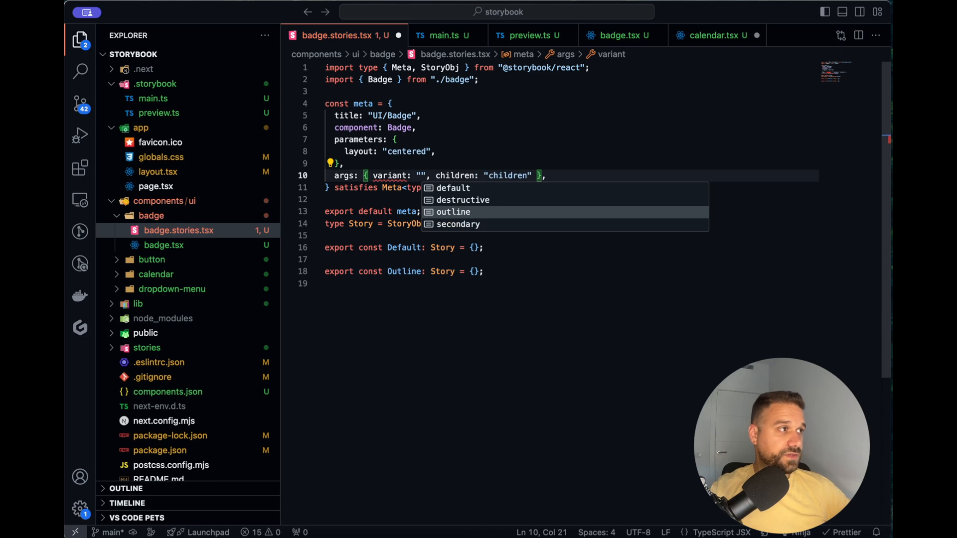
left_click(454, 211)
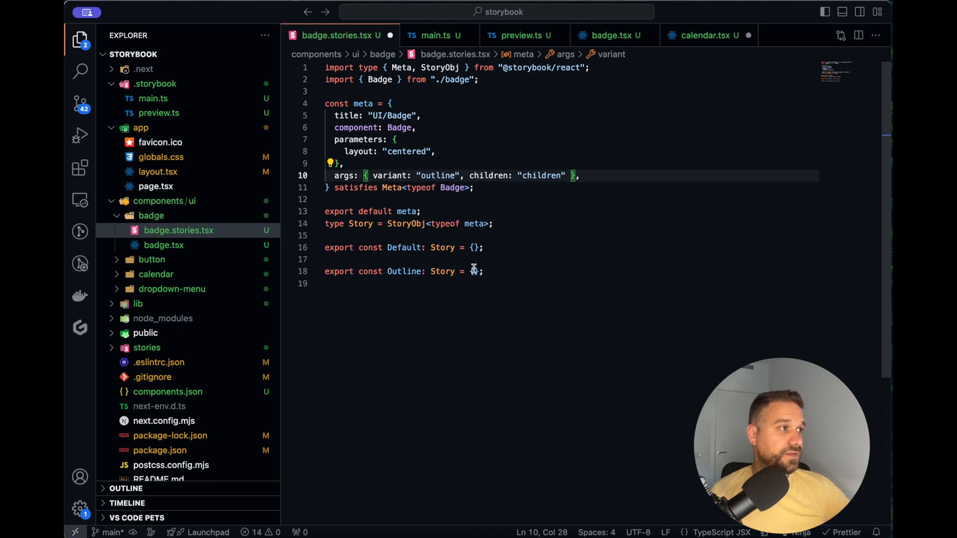
type("{ args}")
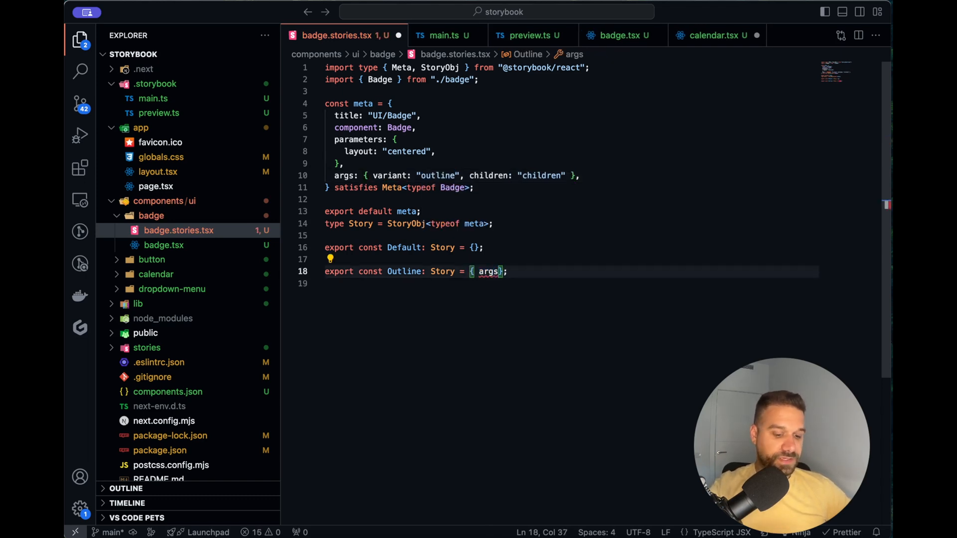
type(": {}")
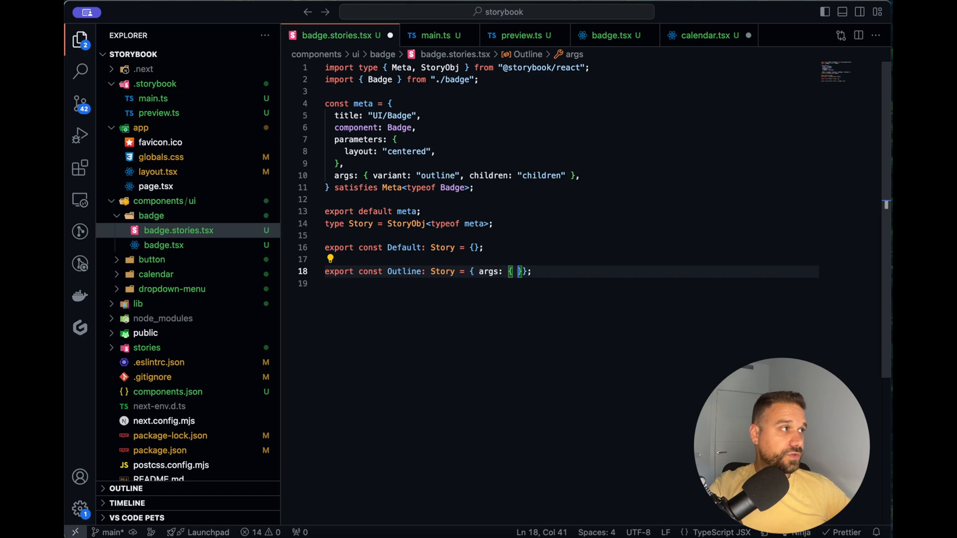
type("variant: \"outline")
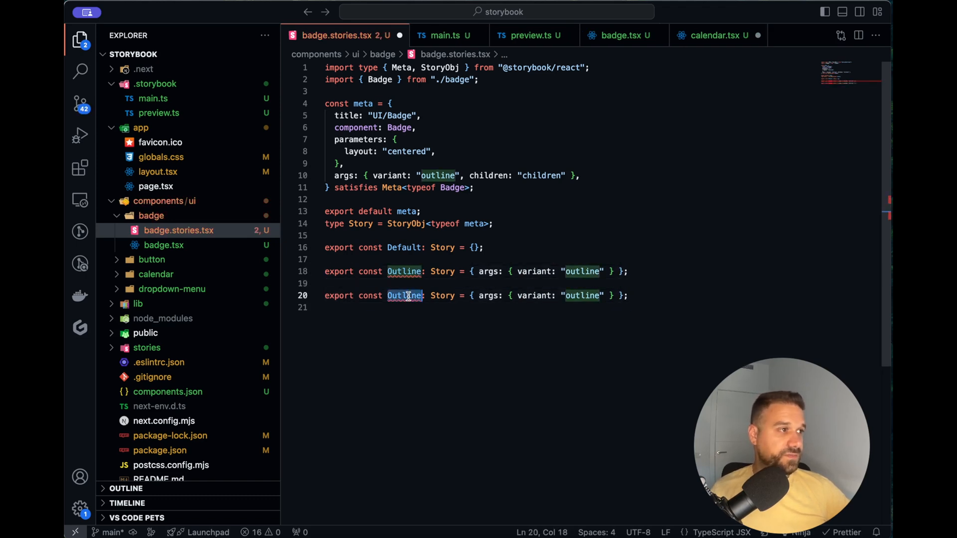
type("Destructiv")
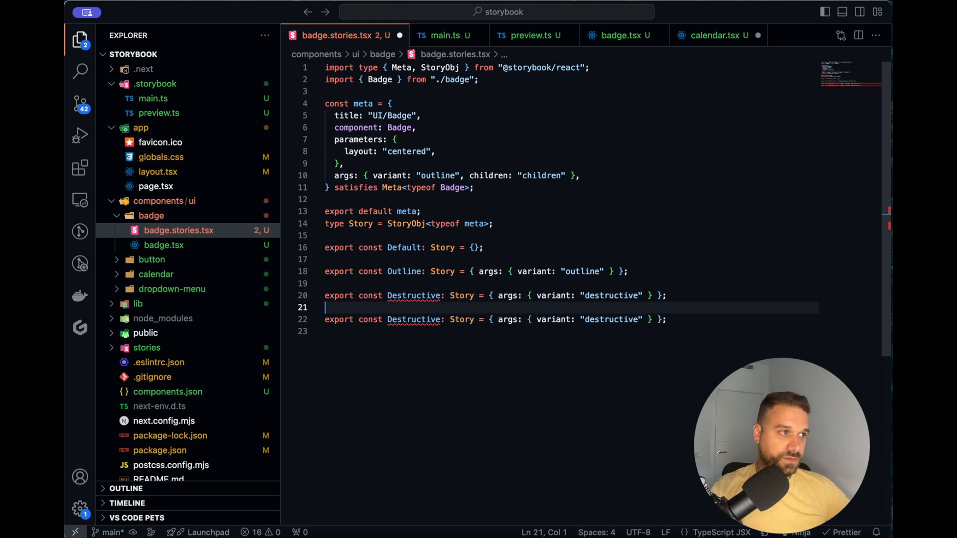
- Set the fourth story's variant to "secondary" using autocomplete
left_click(579, 319)
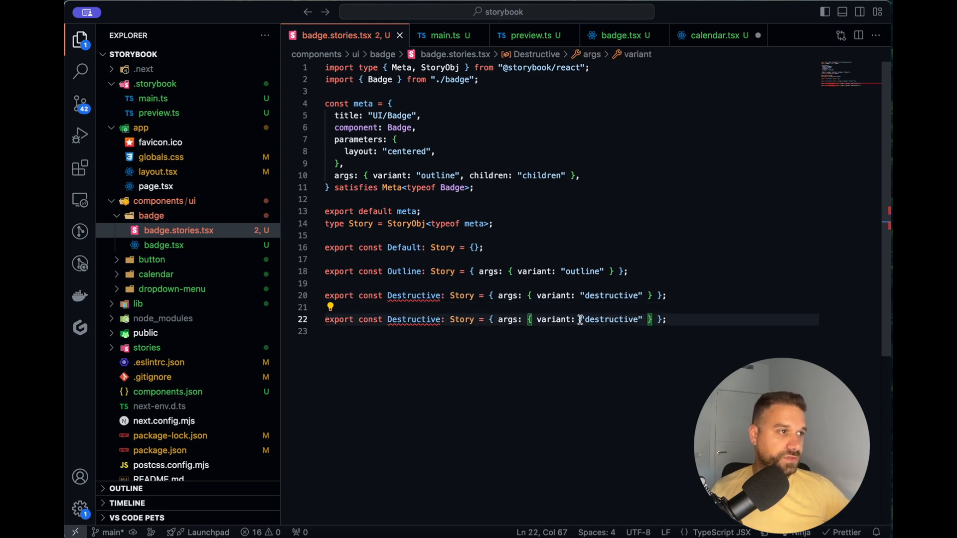
key("Backspace")
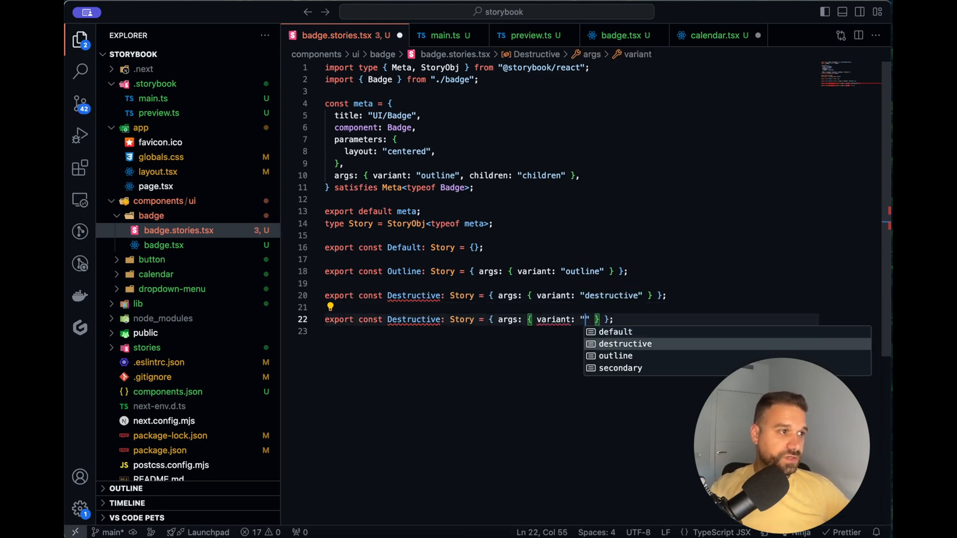
left_click(620, 368)
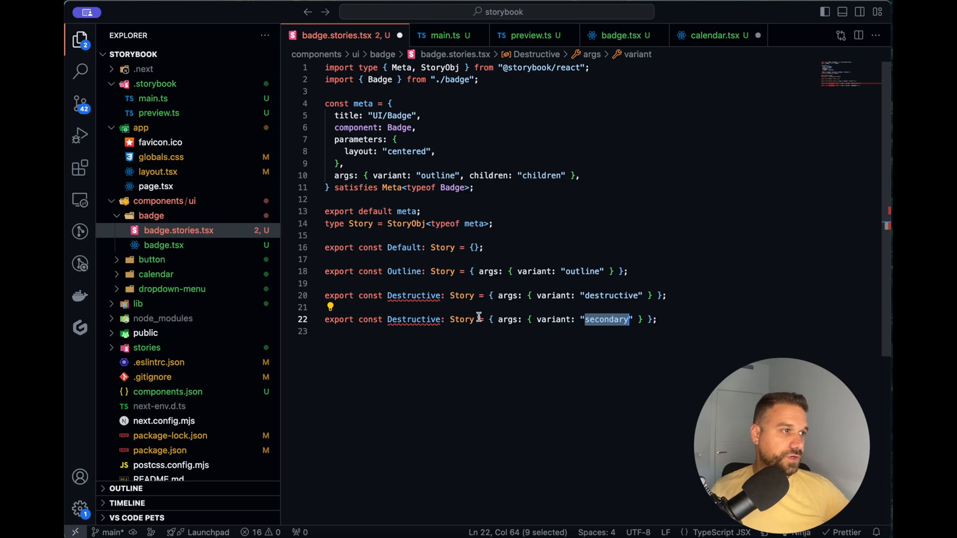
type("secondary")
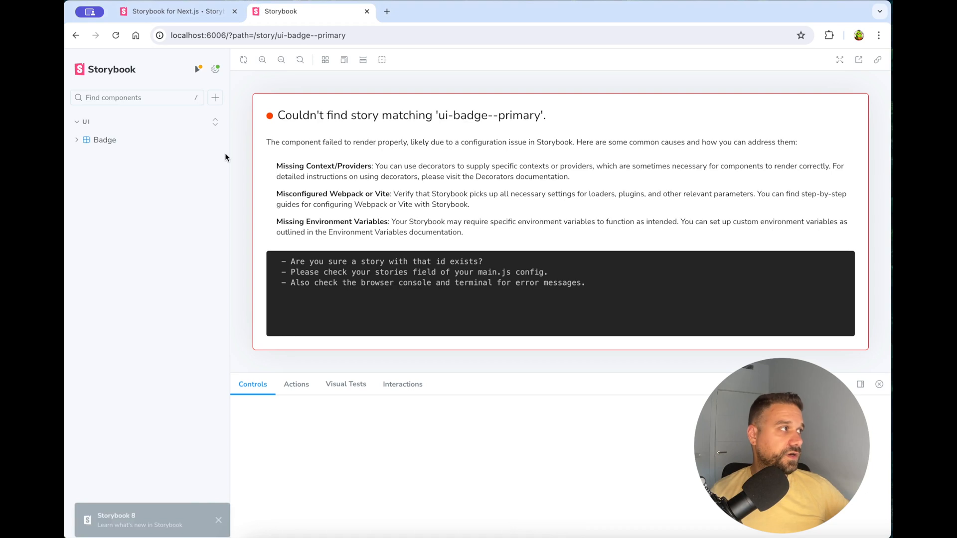
- View the Badge Destructive, Secondary and Default stories, then set the shared variant to "default"
left_click(104, 139)
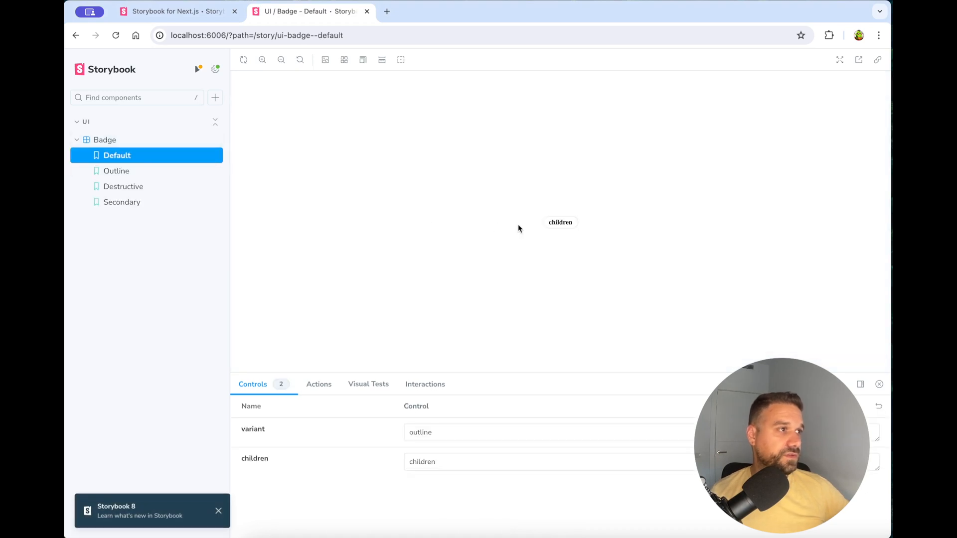
left_click(124, 186)
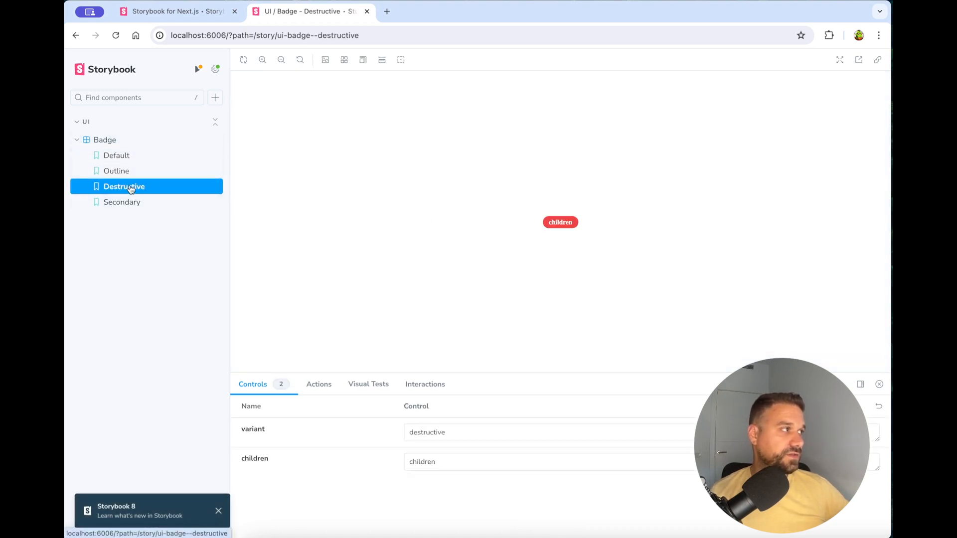
left_click(122, 201)
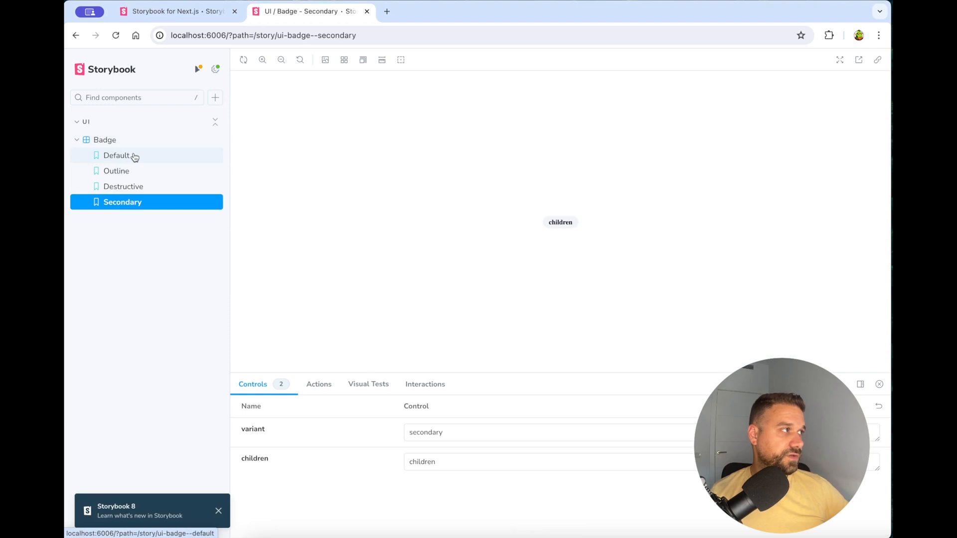
left_click(117, 155)
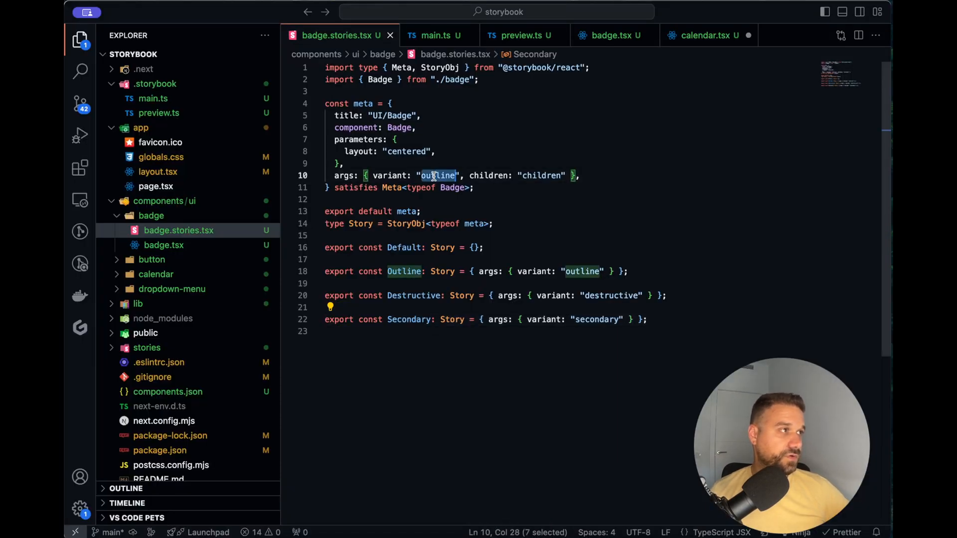
type("default")
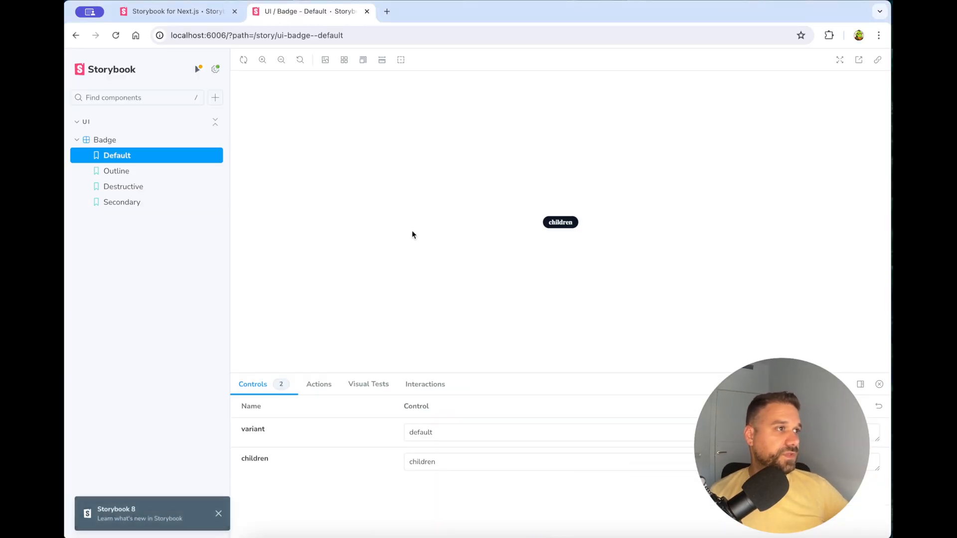
- Re-check the Badge Destructive (red) and Secondary (light gray) stories
left_click(124, 186)
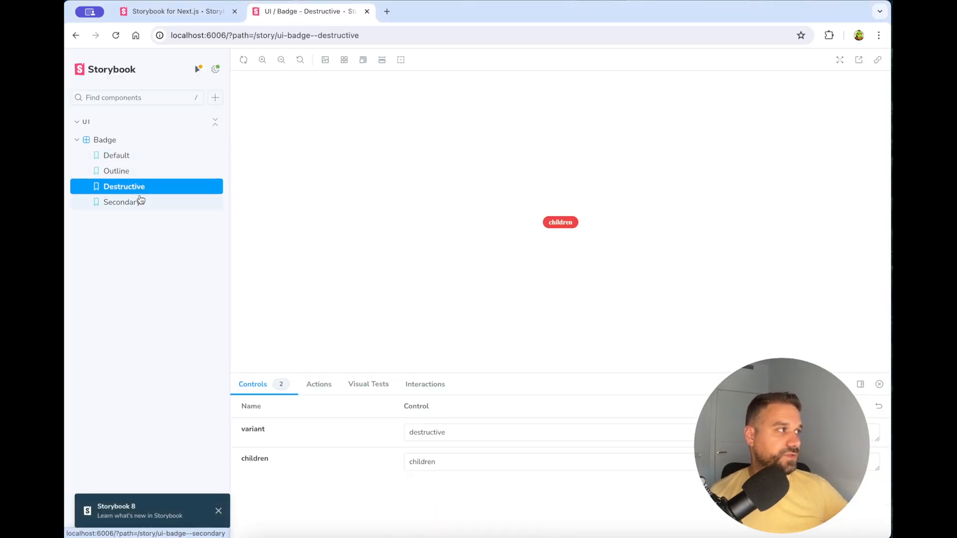
left_click(122, 201)
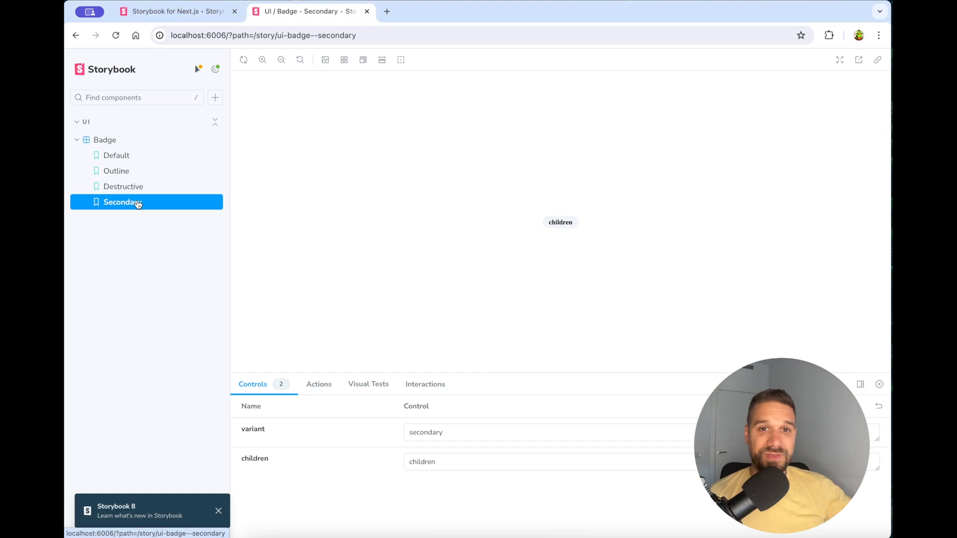
mouse_move(361, 287)
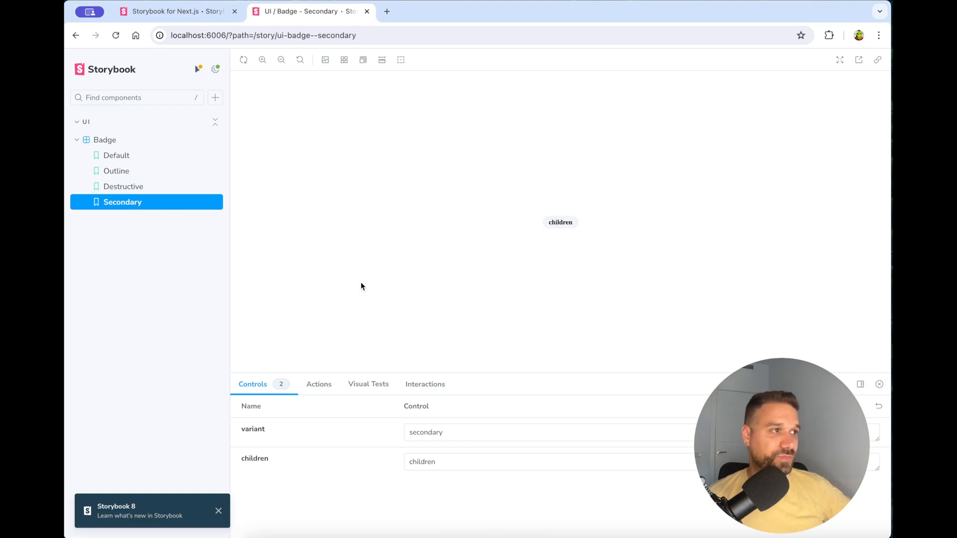
mouse_move(590, 516)
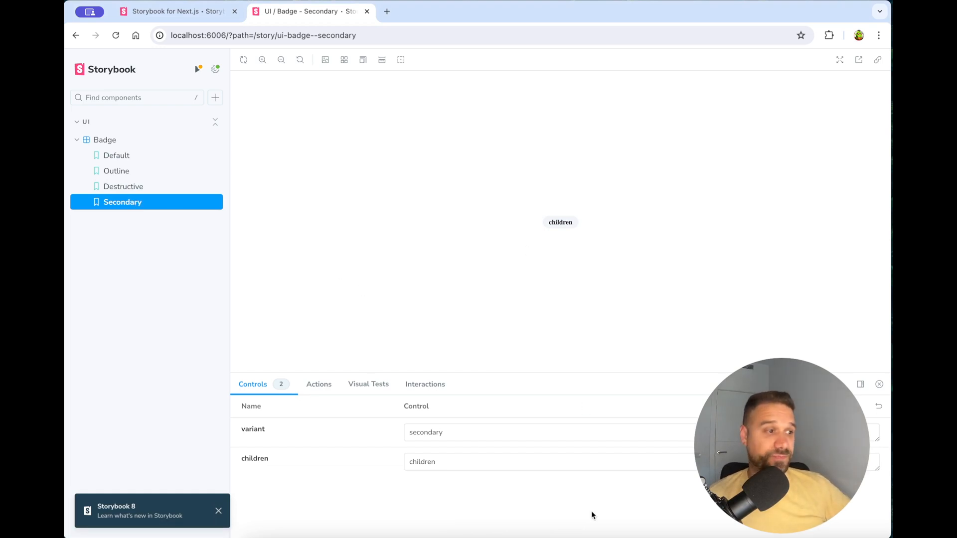
- Copy the badge stories into a new button/button.stories.tsx, renamed to Button
key("alt+tab")
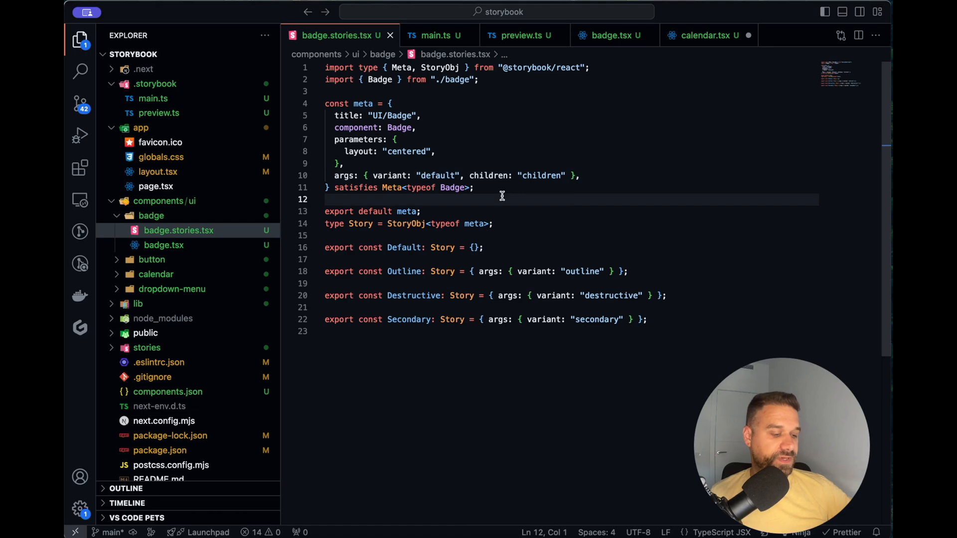
key("ctrl+a")
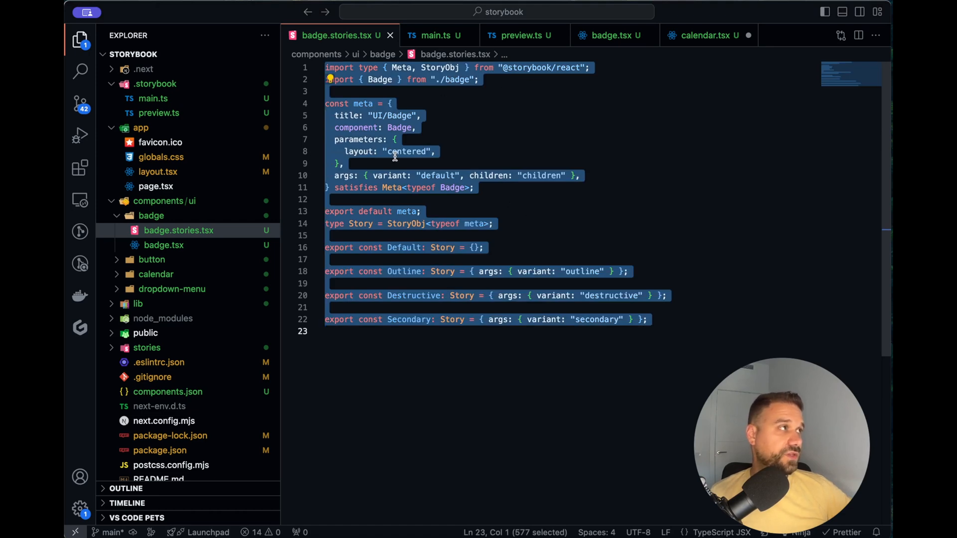
right_click(151, 259)
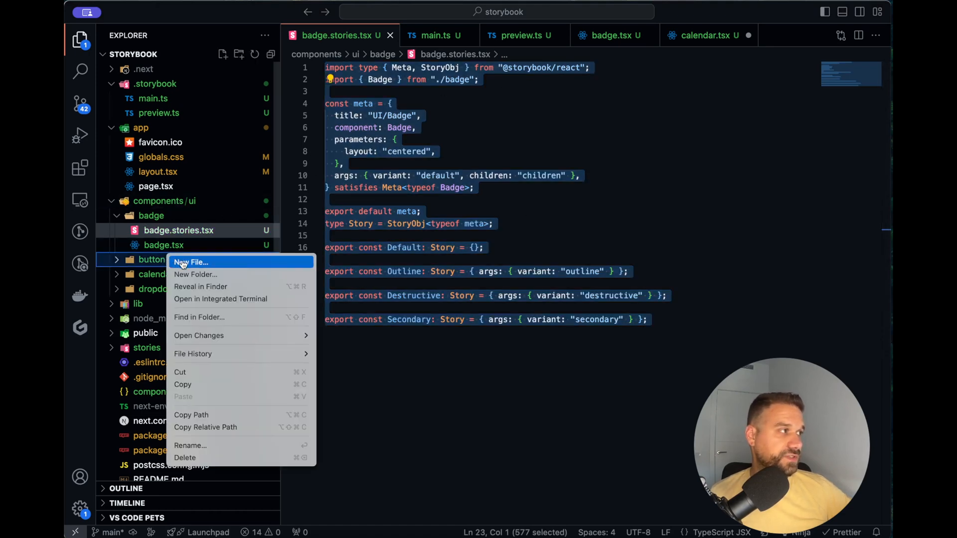
left_click(191, 262)
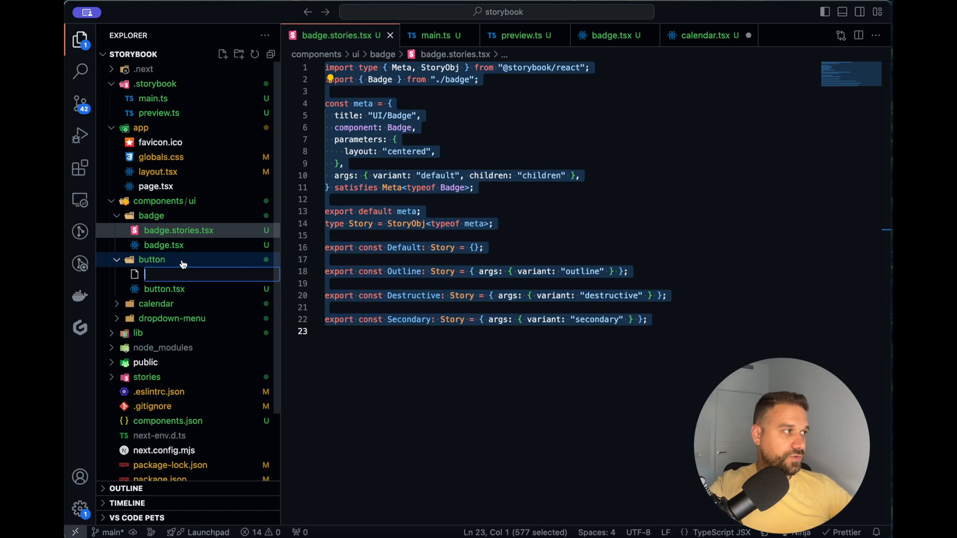
type("button.stories.tsx")
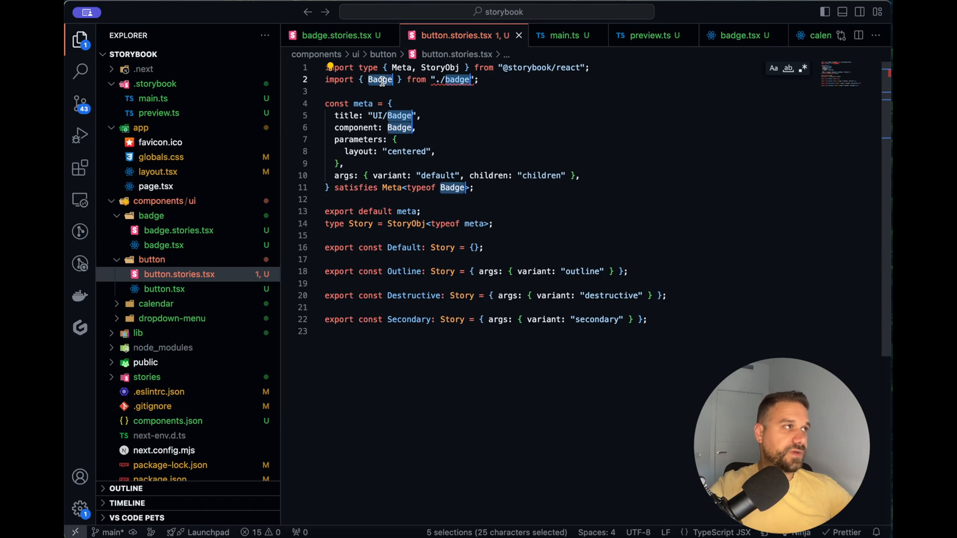
type("Button")
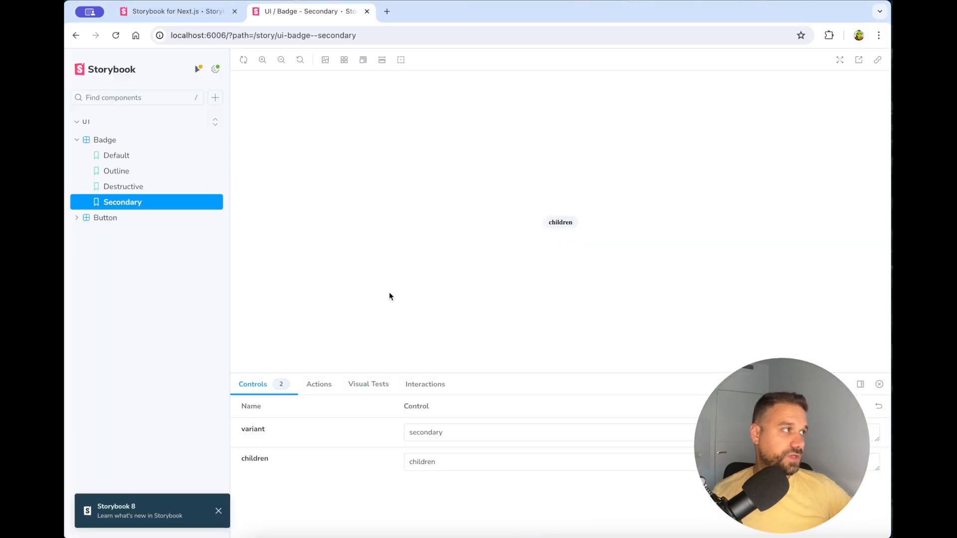
- View the Button Outline, Secondary and Default stories, then return to the Storybook Next.js docs
left_click(217, 511)
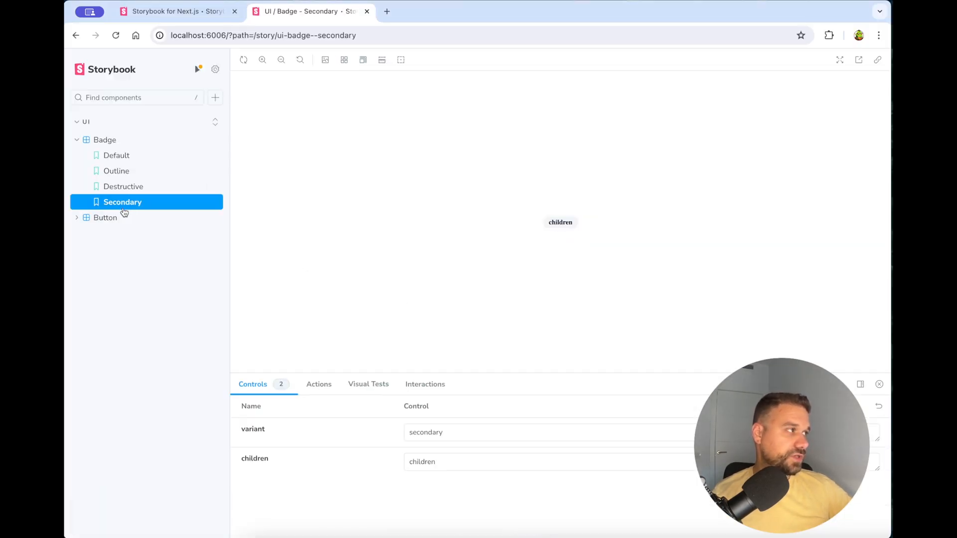
left_click(117, 248)
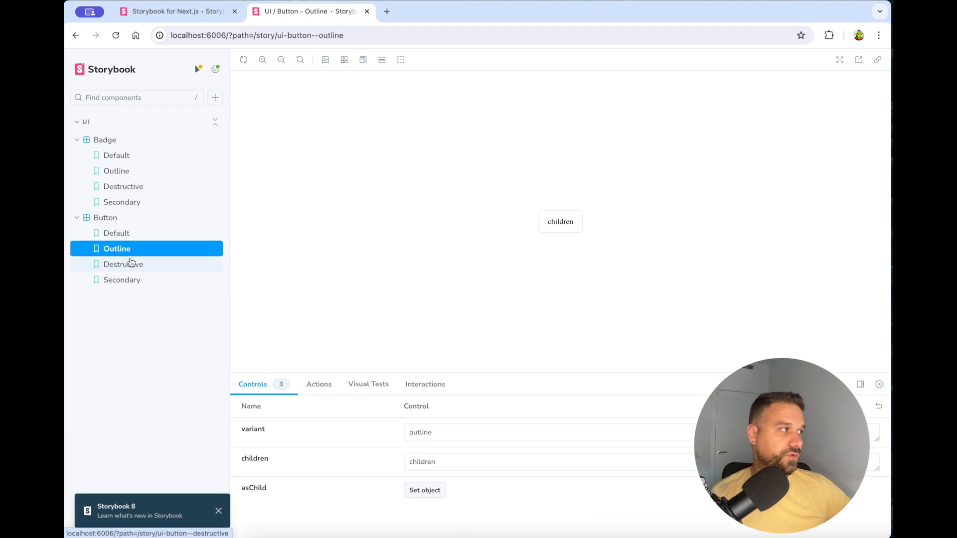
left_click(122, 280)
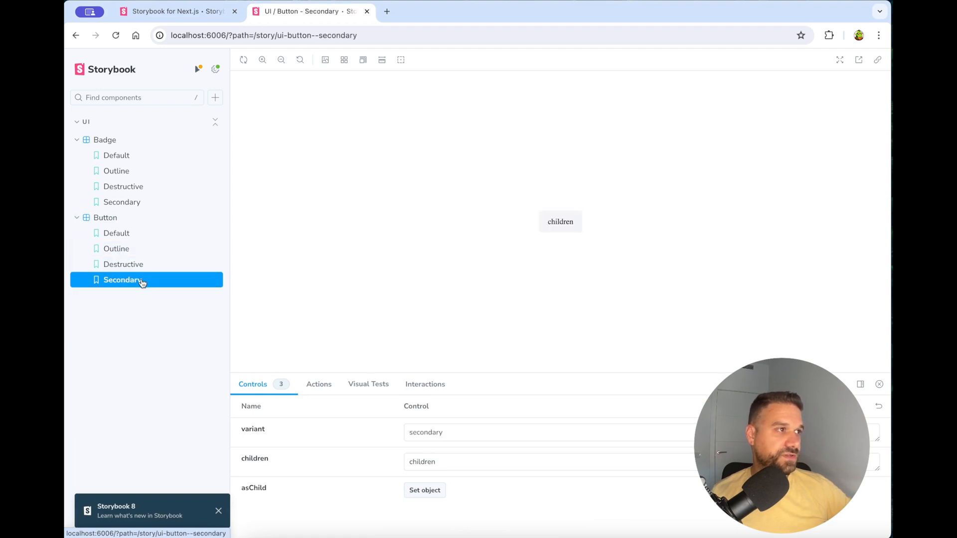
mouse_move(120, 234)
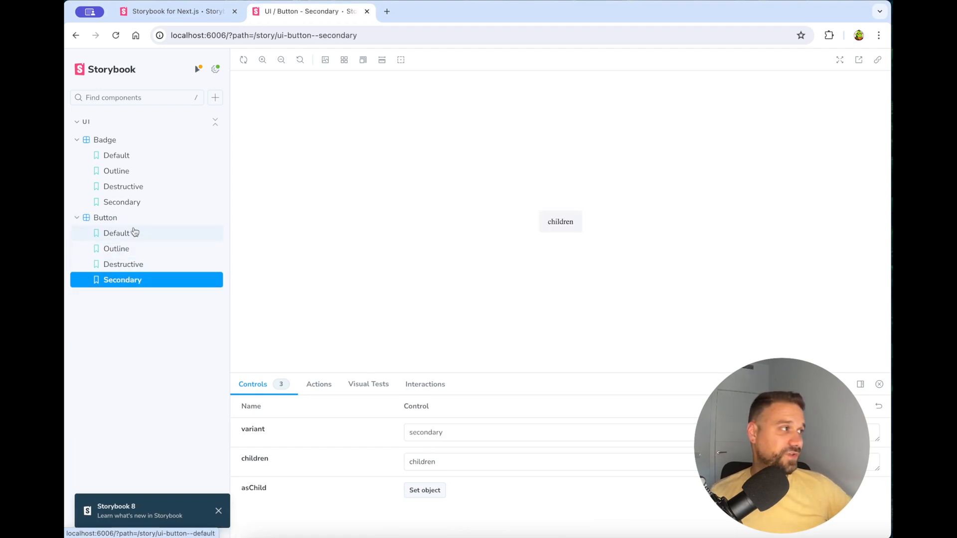
left_click(116, 233)
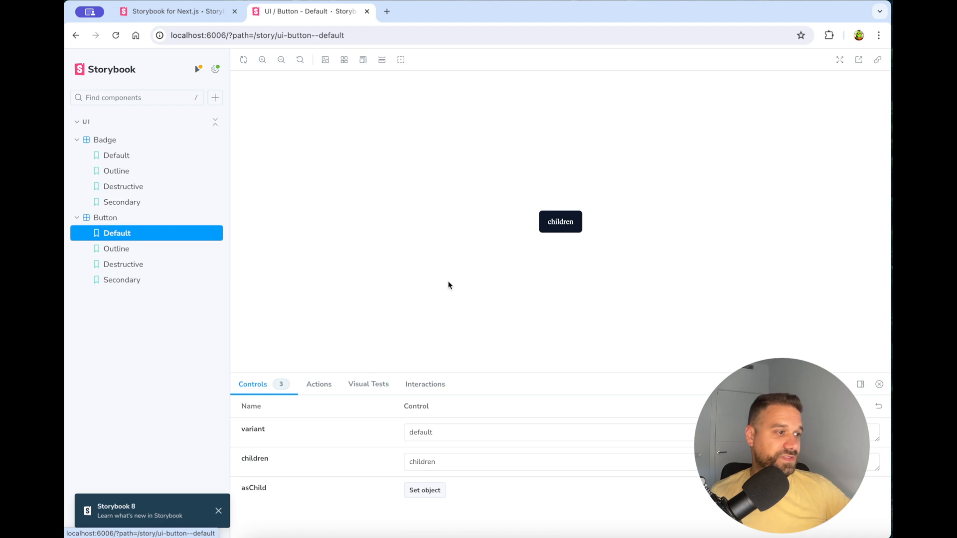
left_click(122, 279)
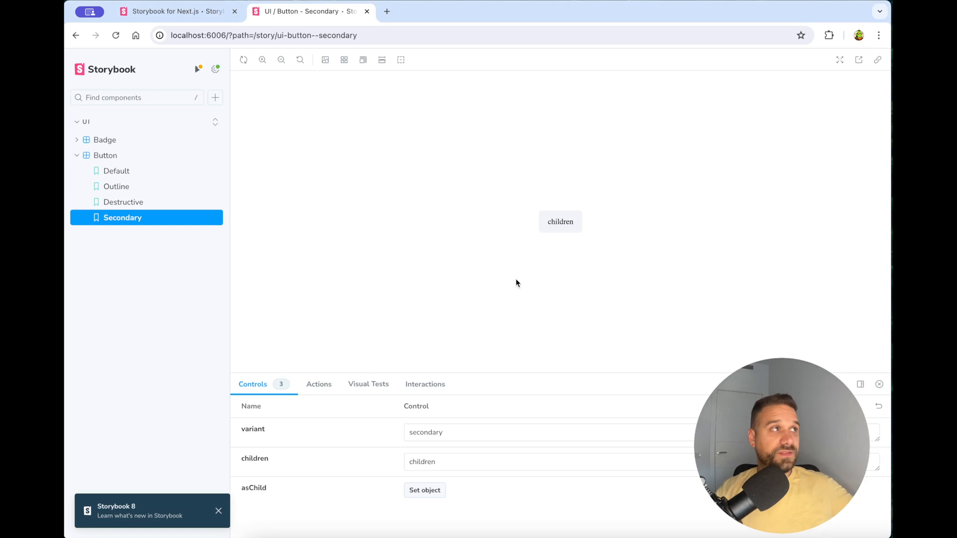
left_click(177, 11)
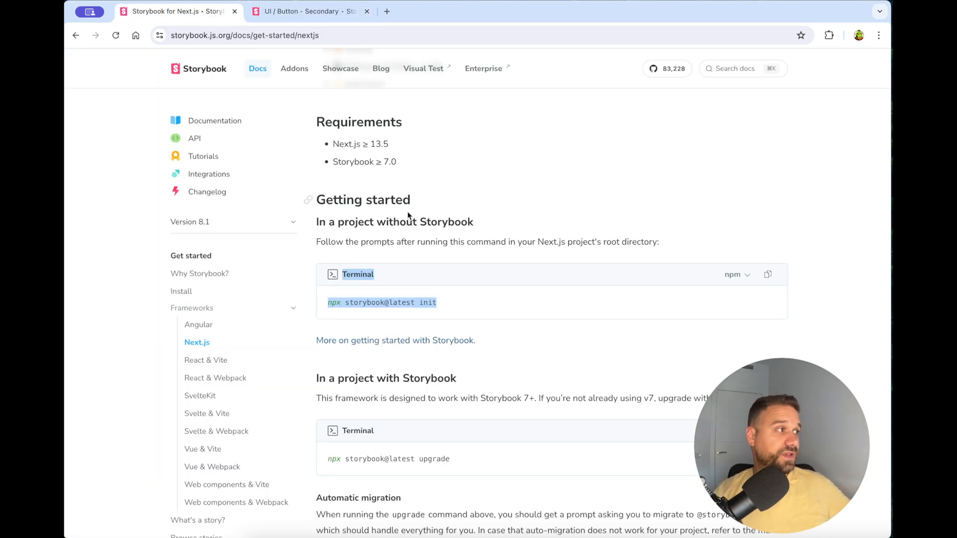
scroll("up", 3)
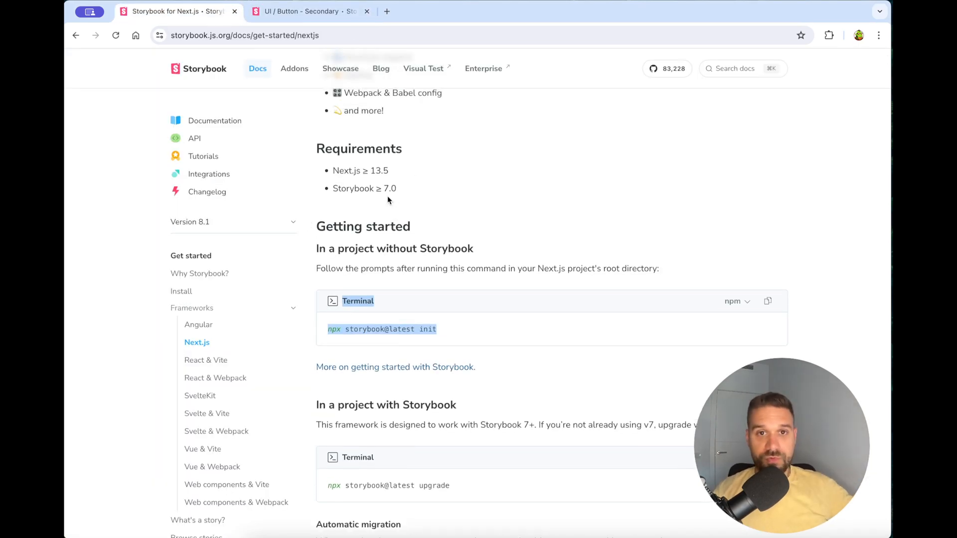